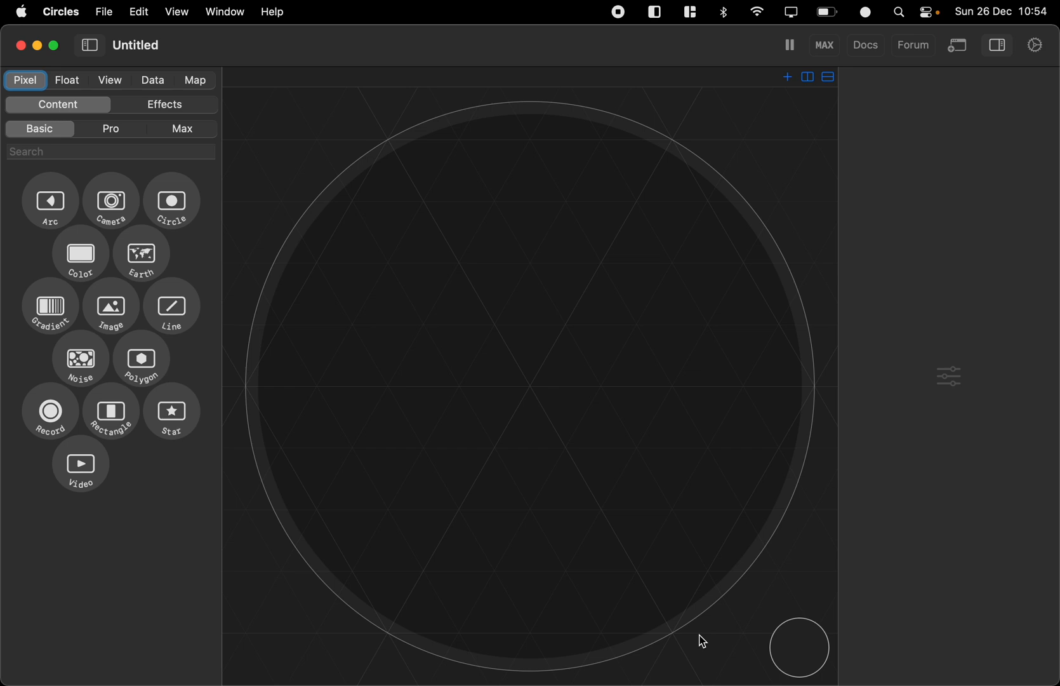
mouse_move(419, 445)
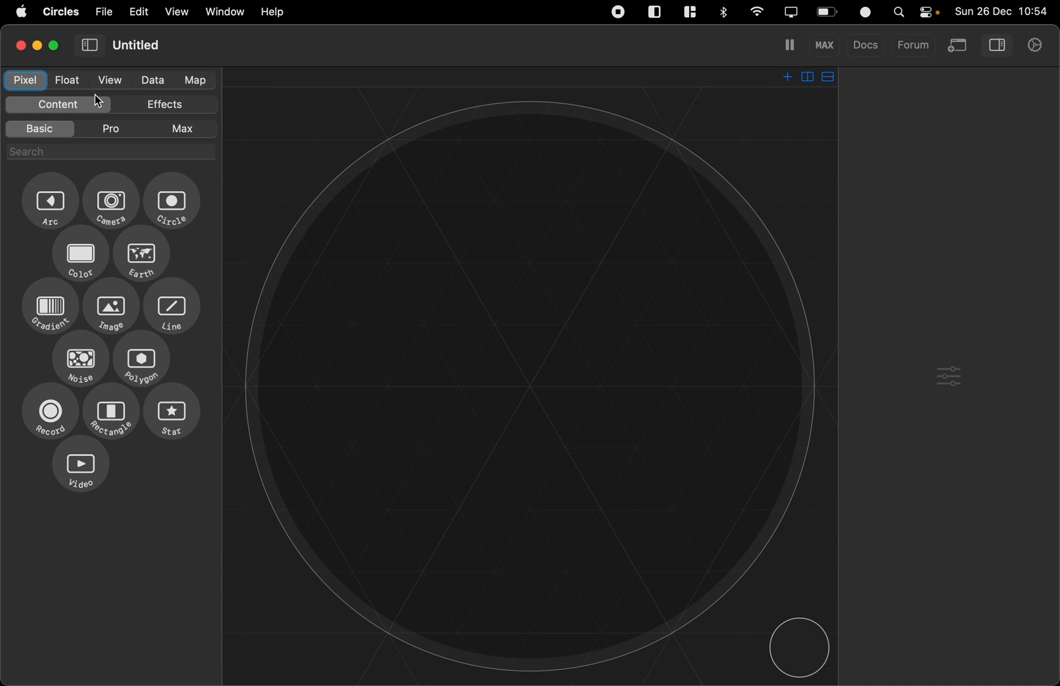
Browse the Float and View node categories, then add a Noise node from Pixel.
left_click(66, 80)
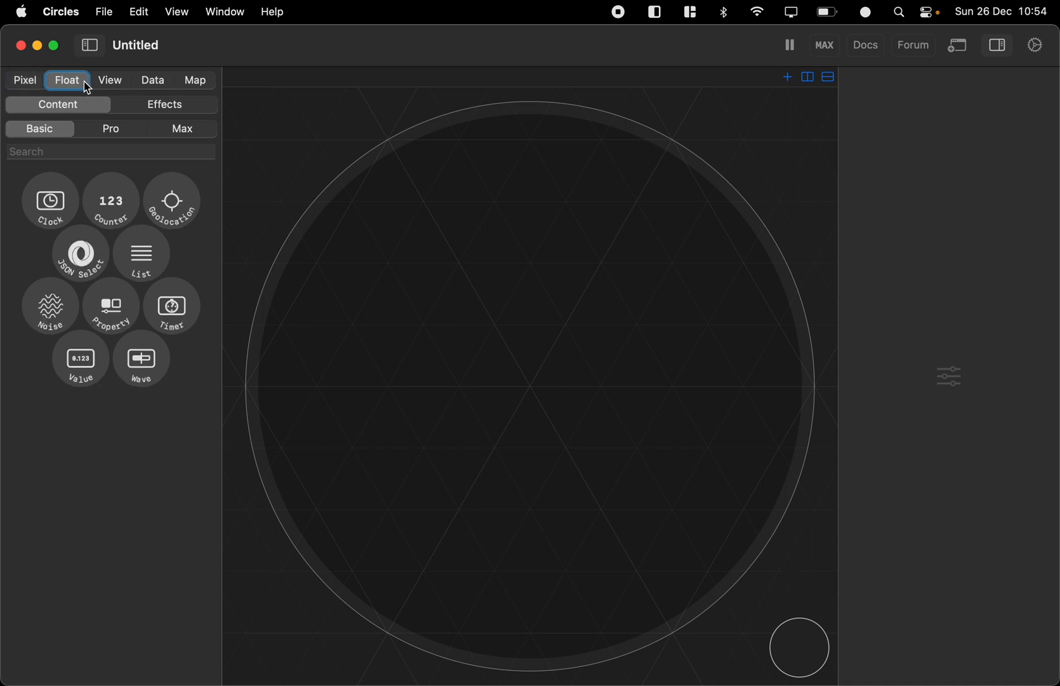
left_click(109, 80)
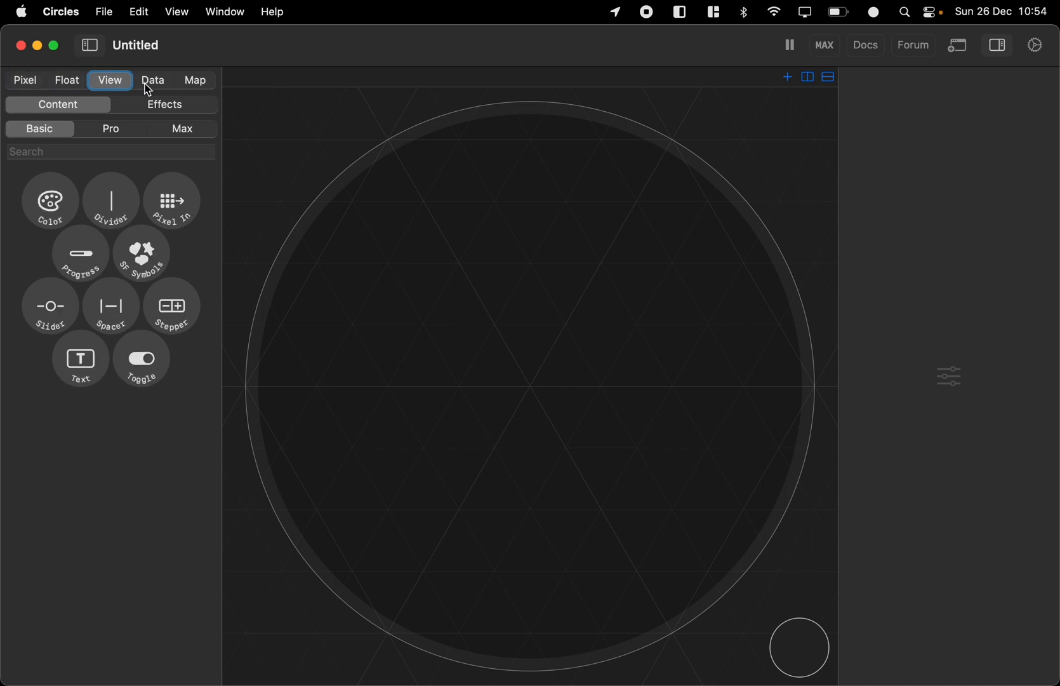
left_click(26, 80)
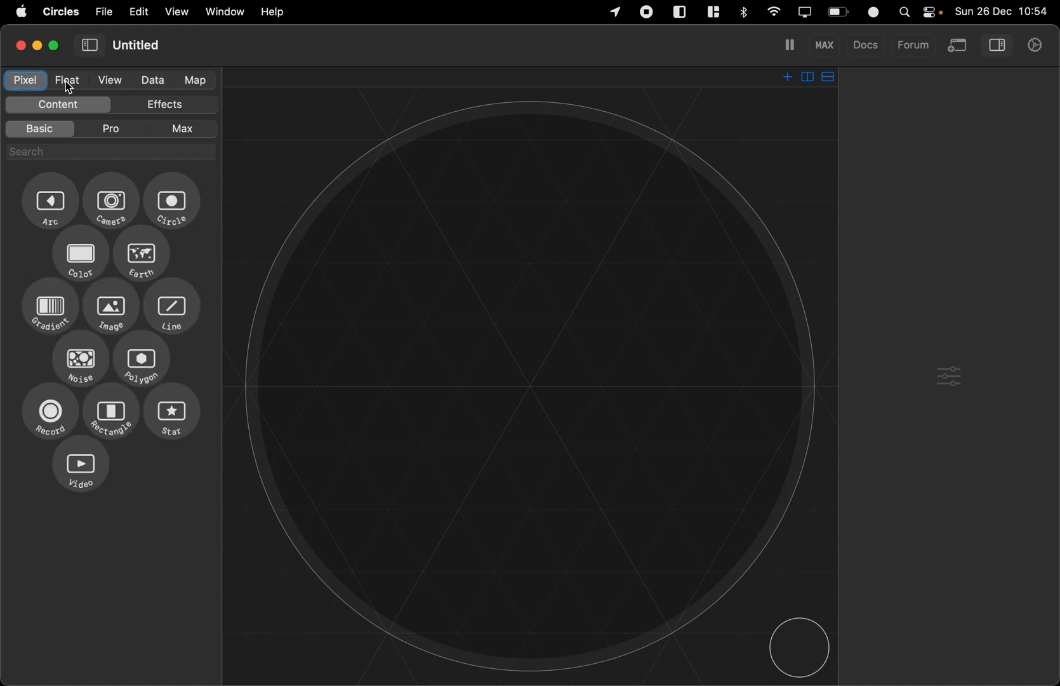
mouse_move(176, 186)
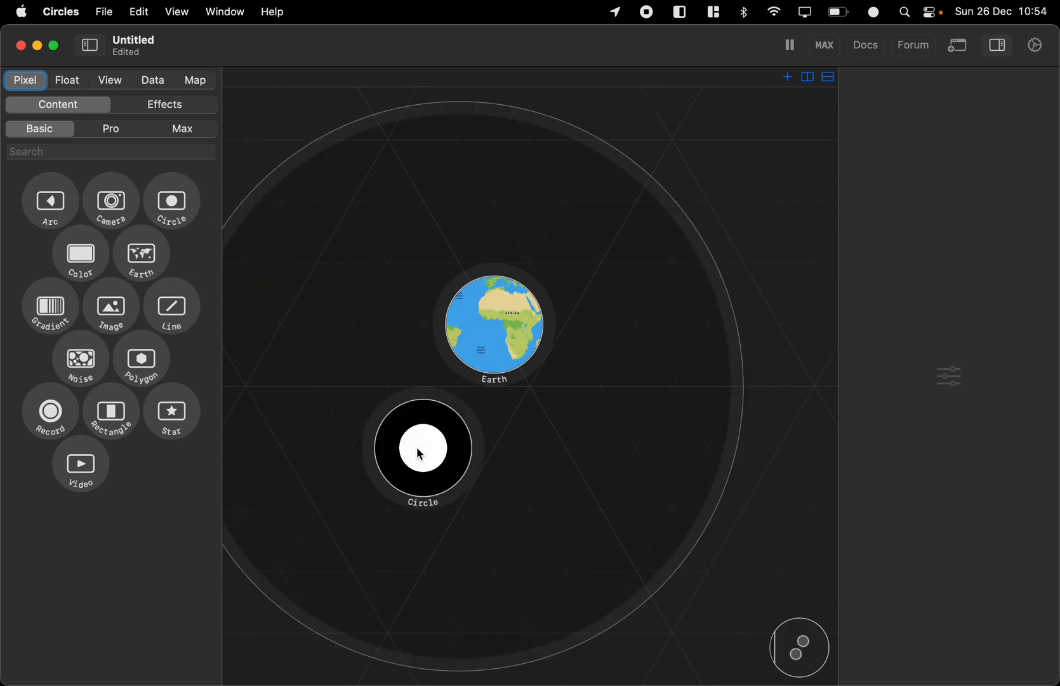
left_click_drag(79, 360, 624, 450)
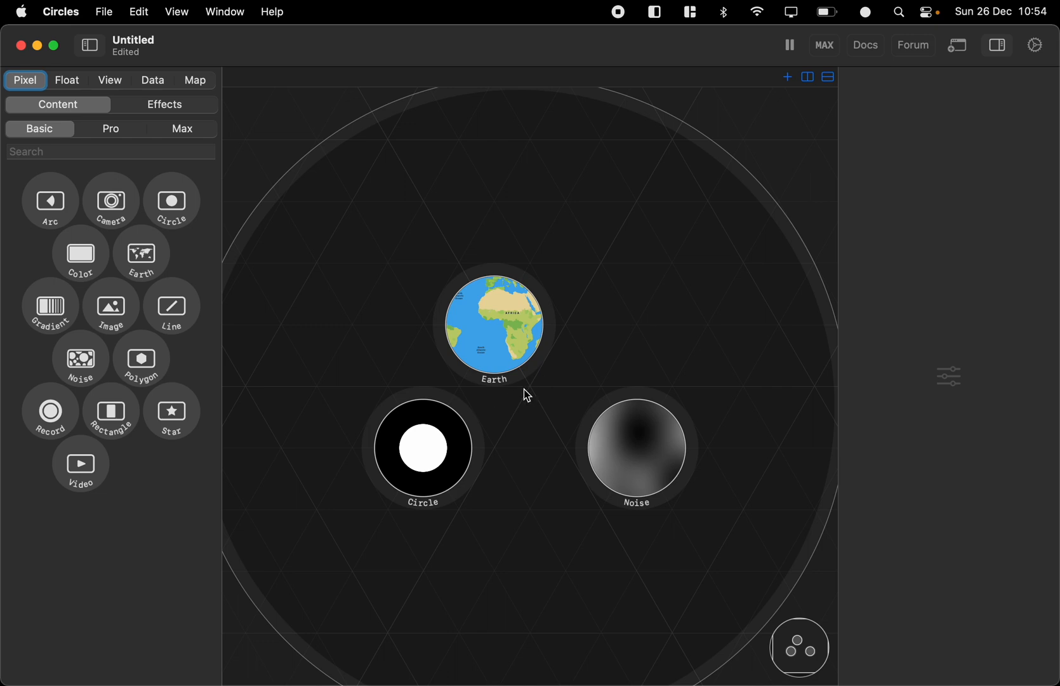
mouse_move(533, 402)
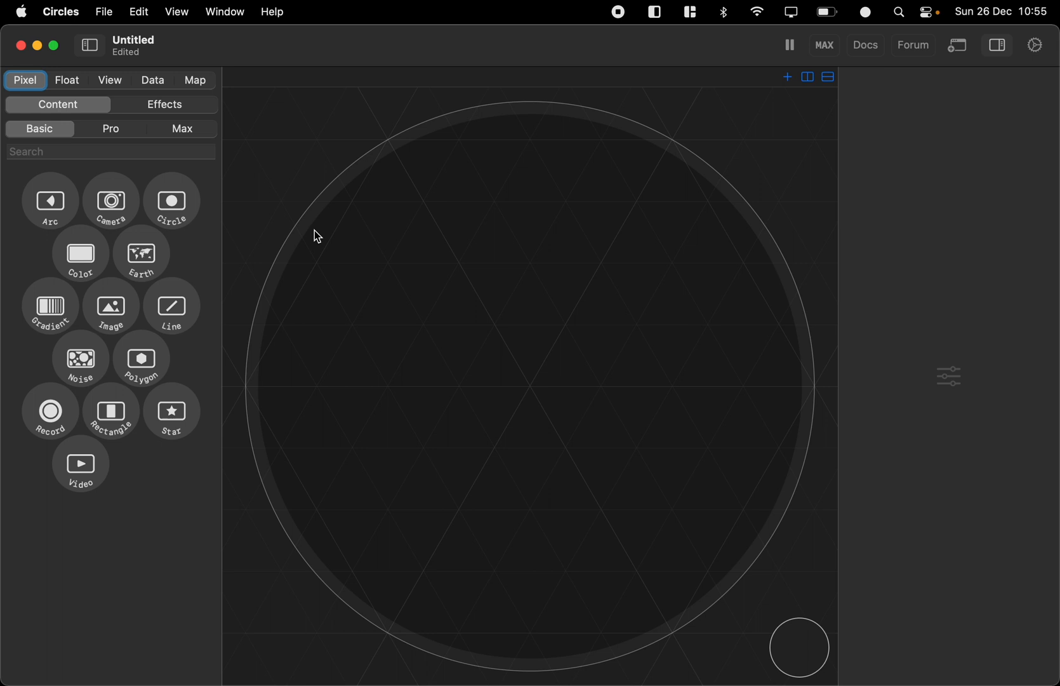
mouse_move(133, 134)
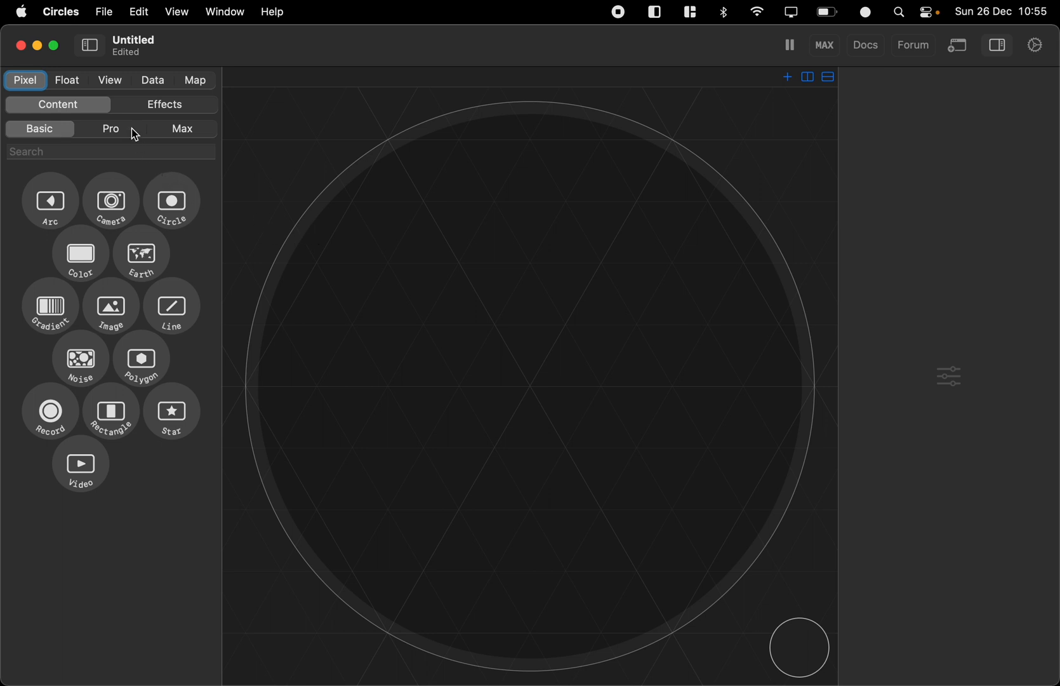
Connect Circle's output into Blur and add an Edge effect also fed by Circle.
left_click(164, 105)
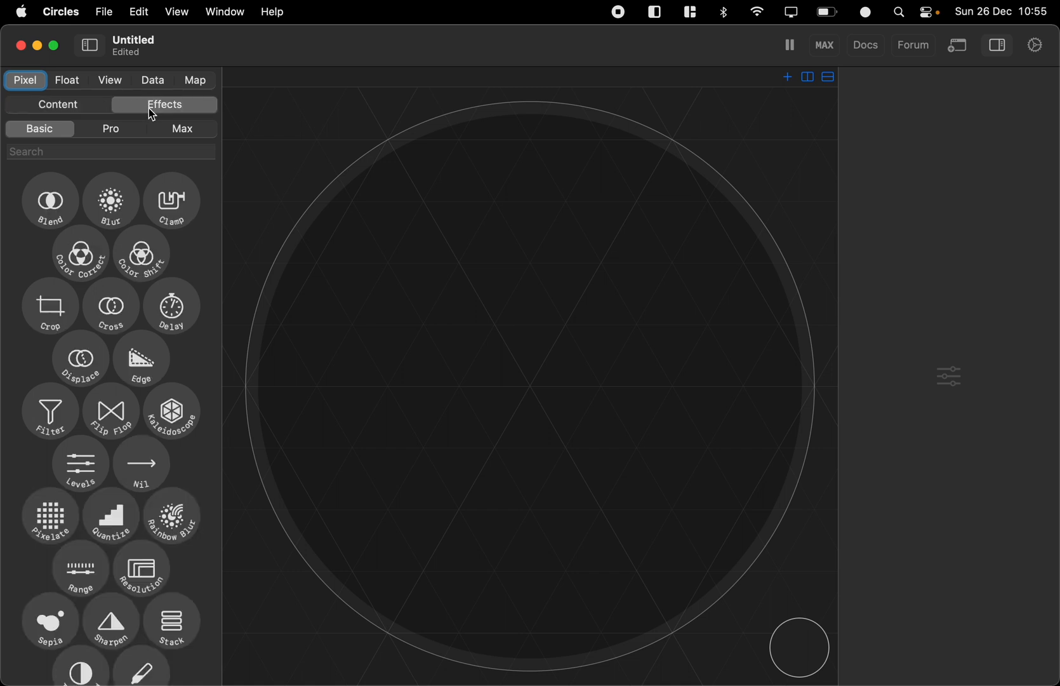
mouse_move(96, 87)
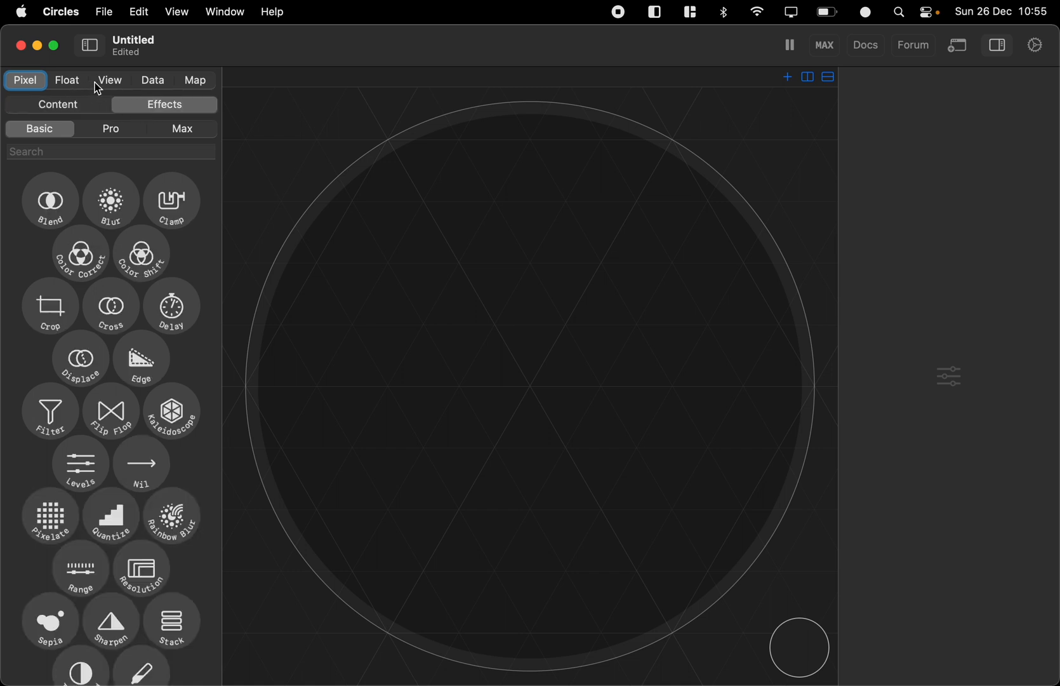
mouse_move(139, 105)
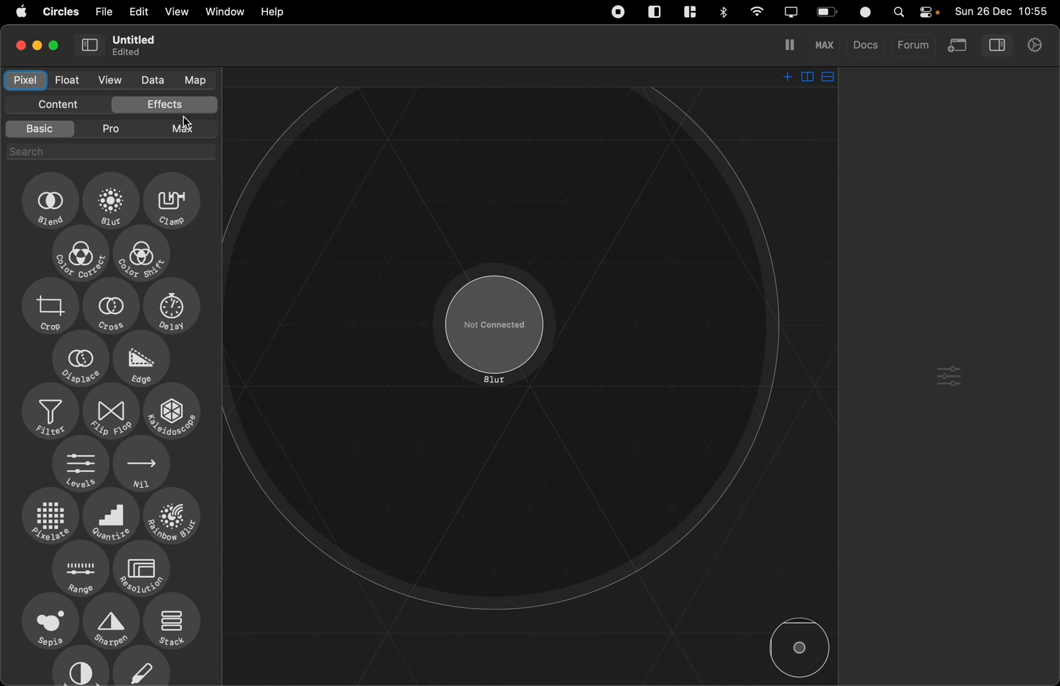
left_click(57, 104)
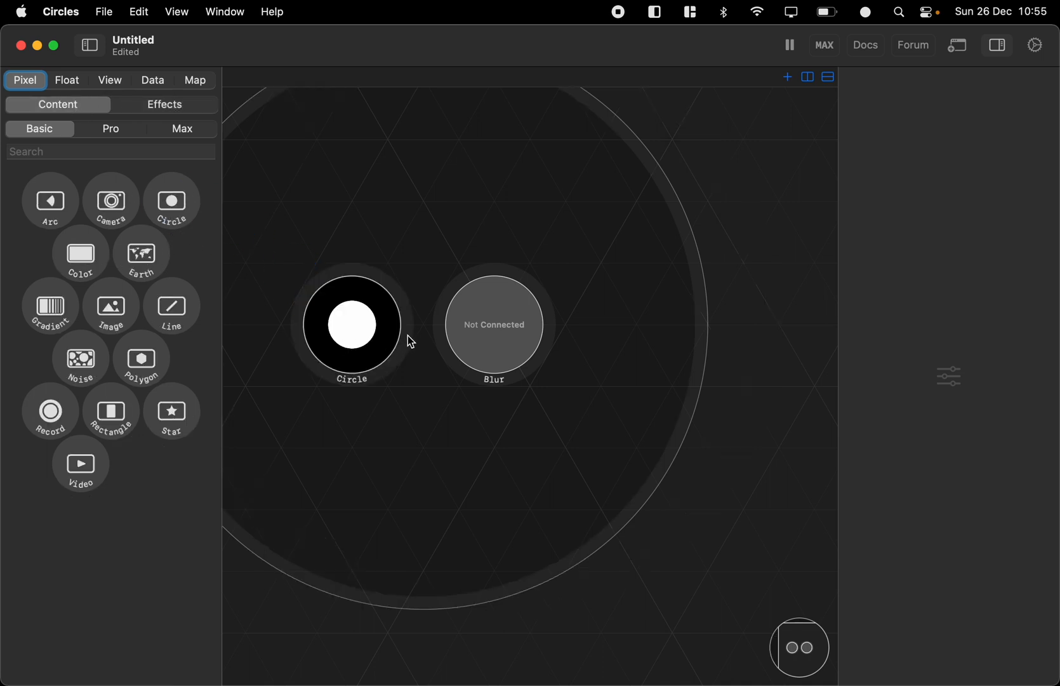
left_click_drag(399, 324, 446, 325)
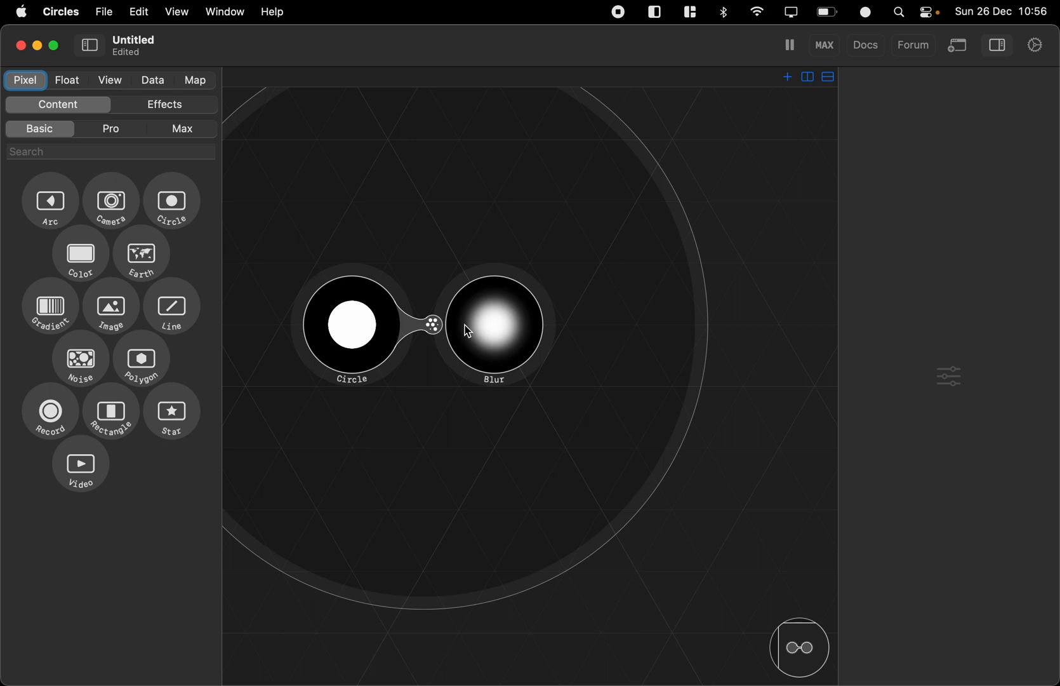
left_click(164, 105)
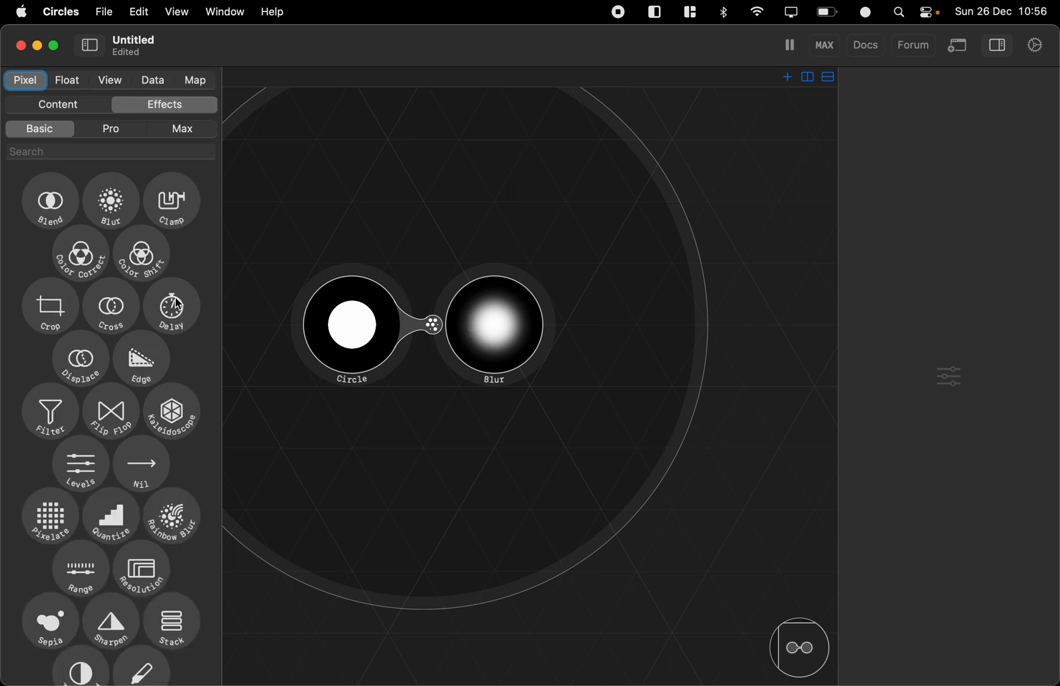
left_click_drag(141, 359, 457, 510)
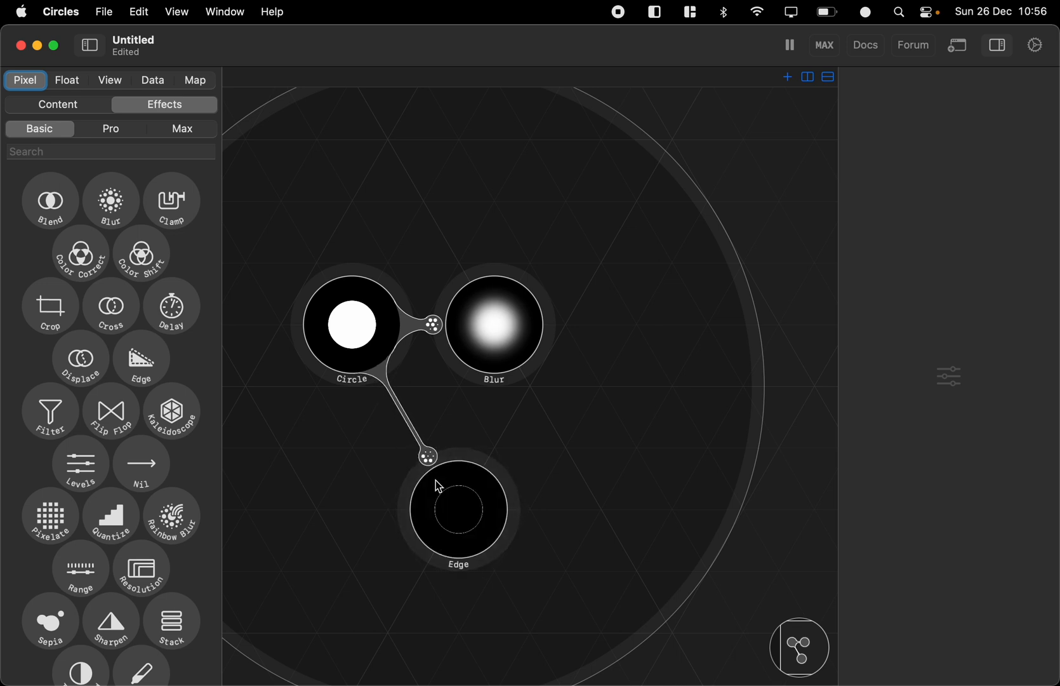
mouse_move(479, 524)
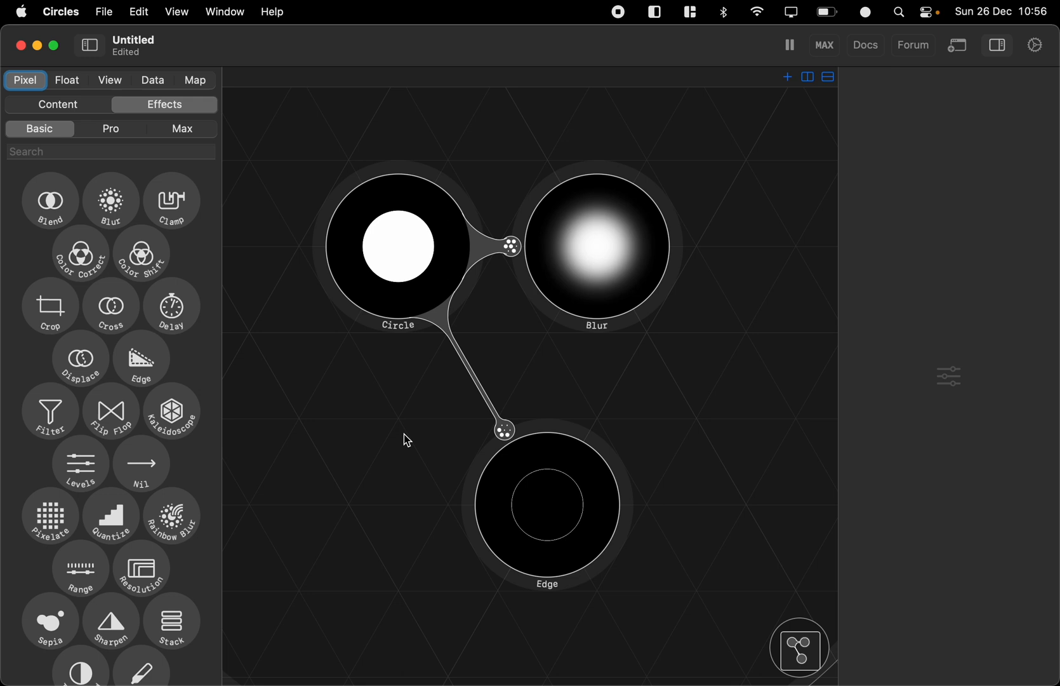
mouse_move(406, 440)
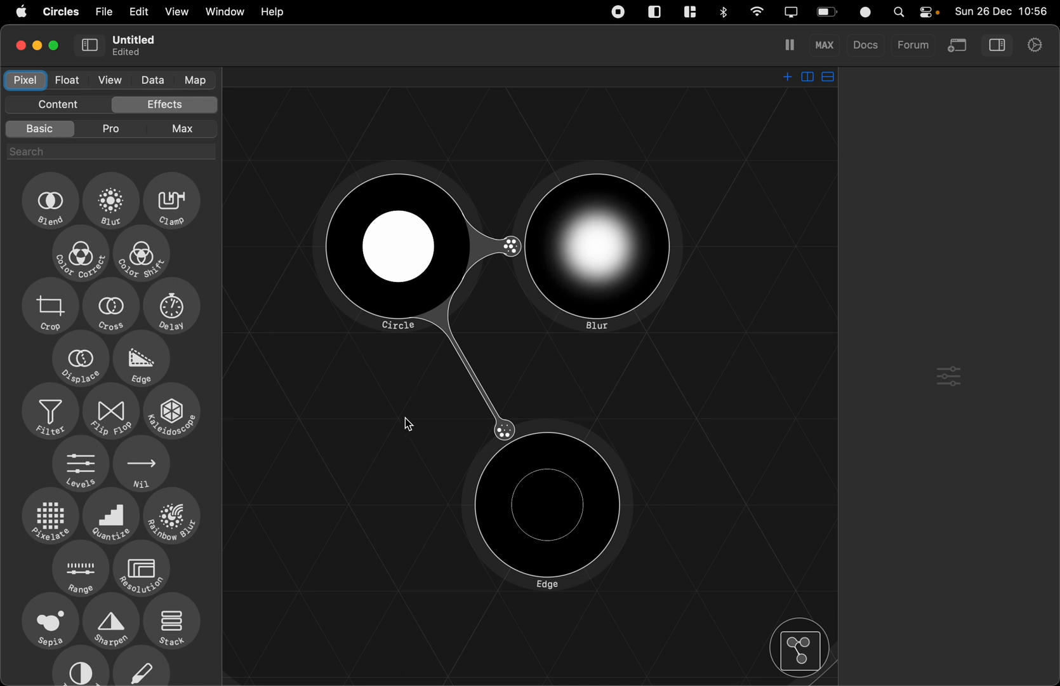
mouse_move(444, 454)
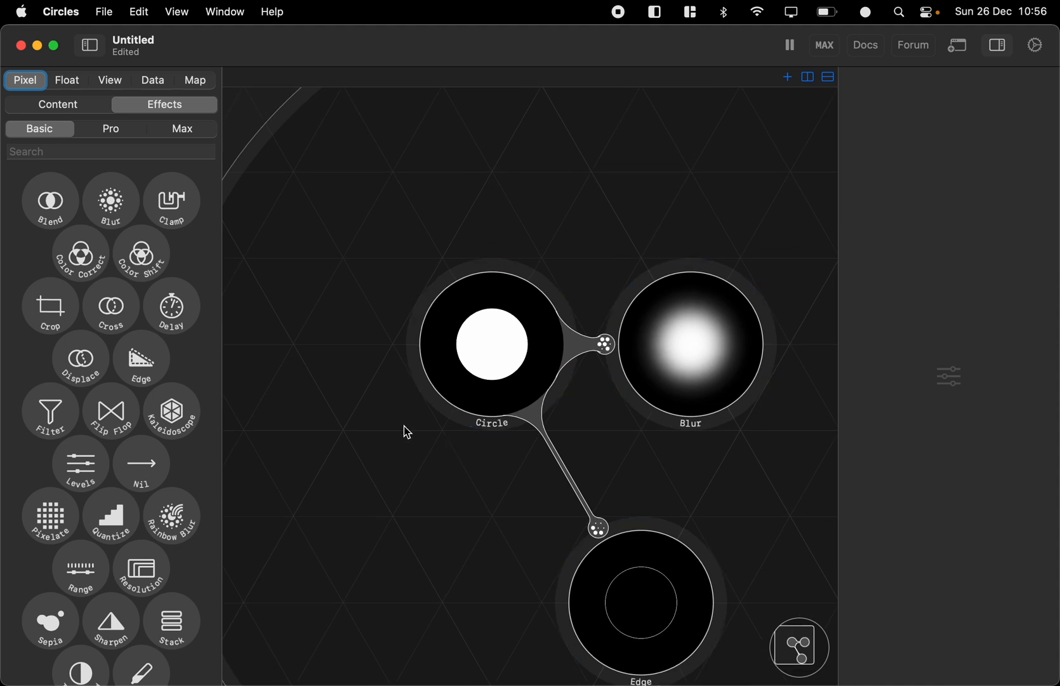
Add a Wave float node and connect it to drive the Circle node's Radius.
left_click(66, 80)
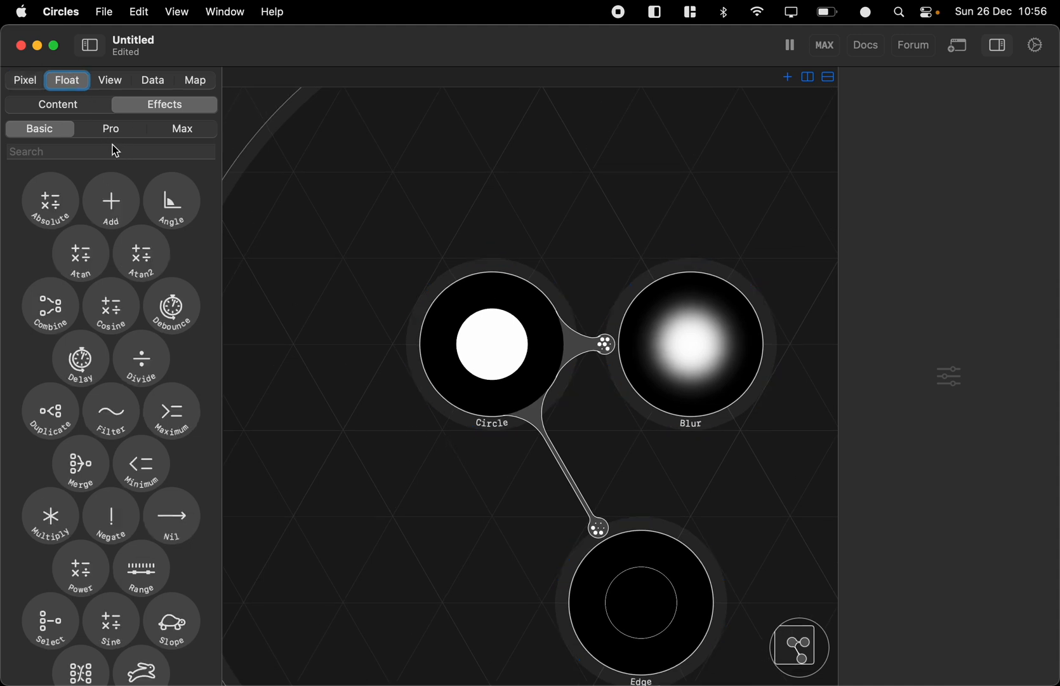
left_click(58, 104)
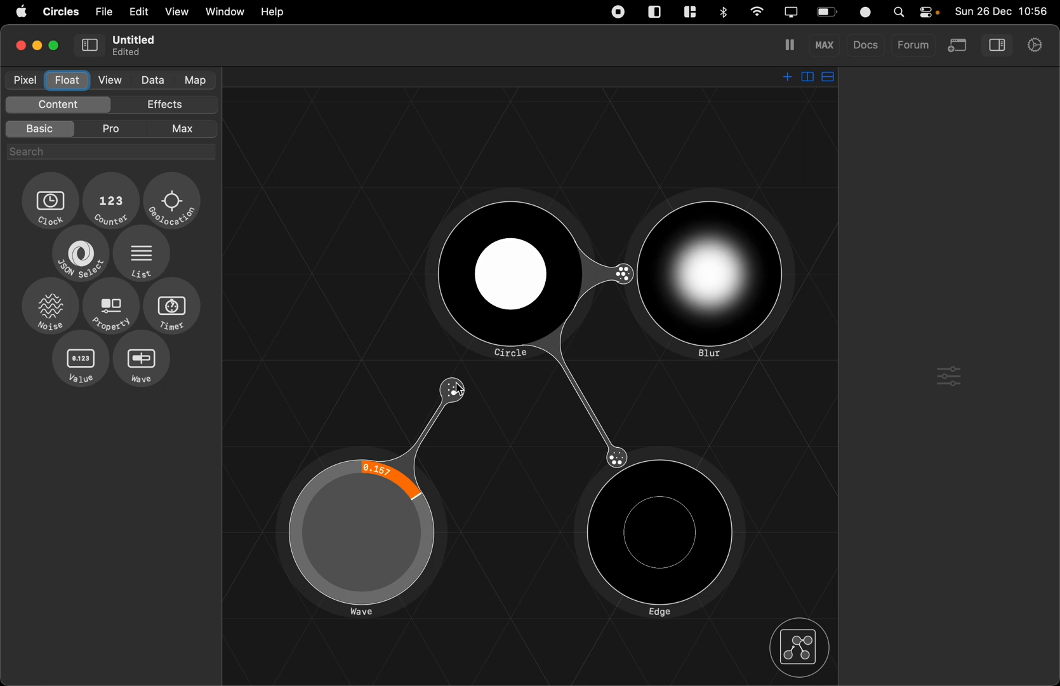
left_click_drag(453, 391, 467, 350)
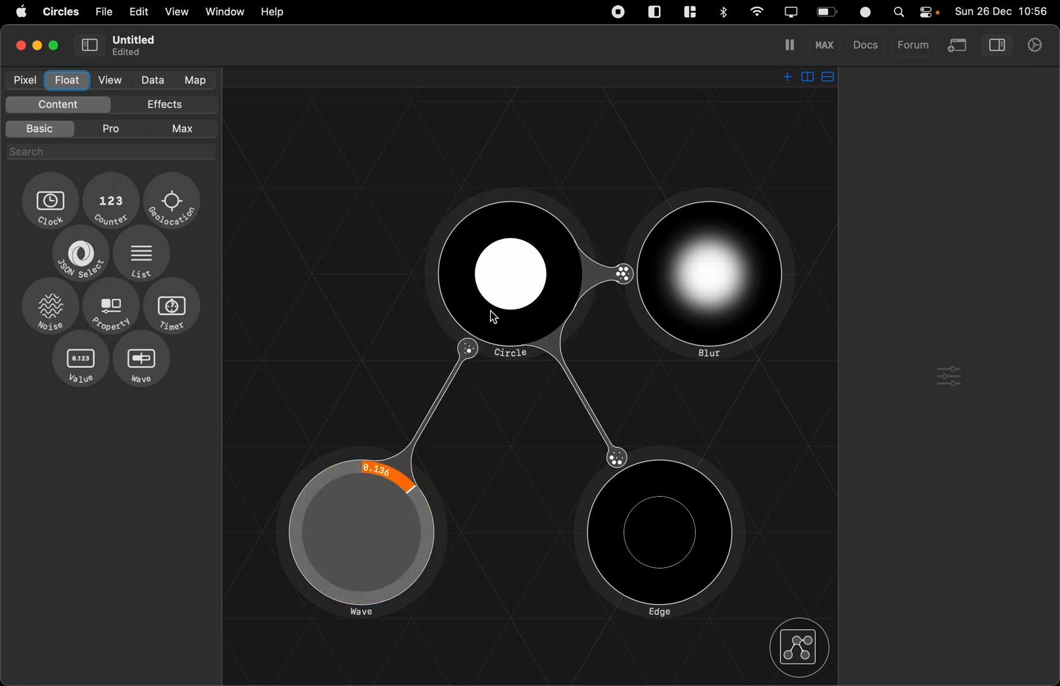
left_click(509, 273)
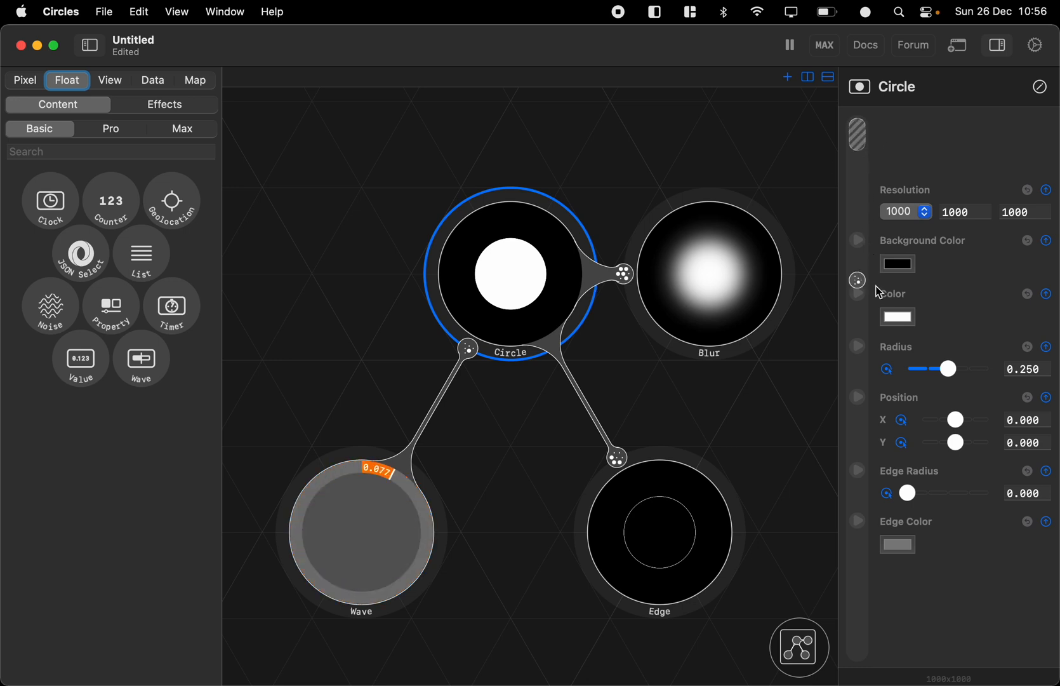
left_click_drag(946, 368, 920, 369)
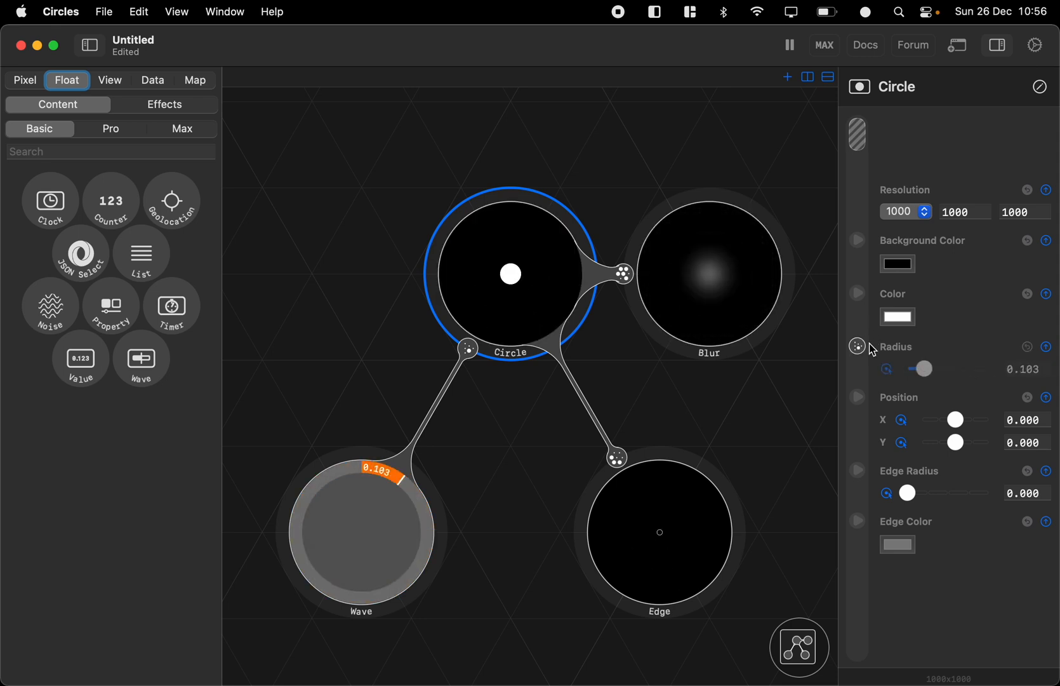
left_click_drag(926, 368, 918, 368)
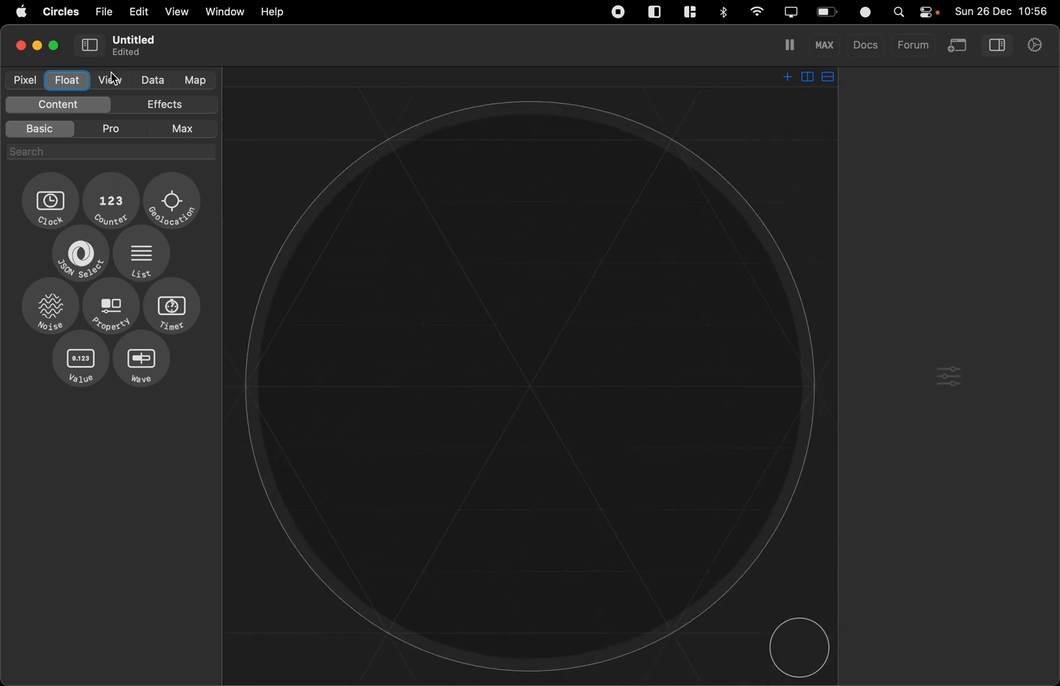
Add a Slider node beside the Toggle and connect its output into the H Stack.
left_click(109, 80)
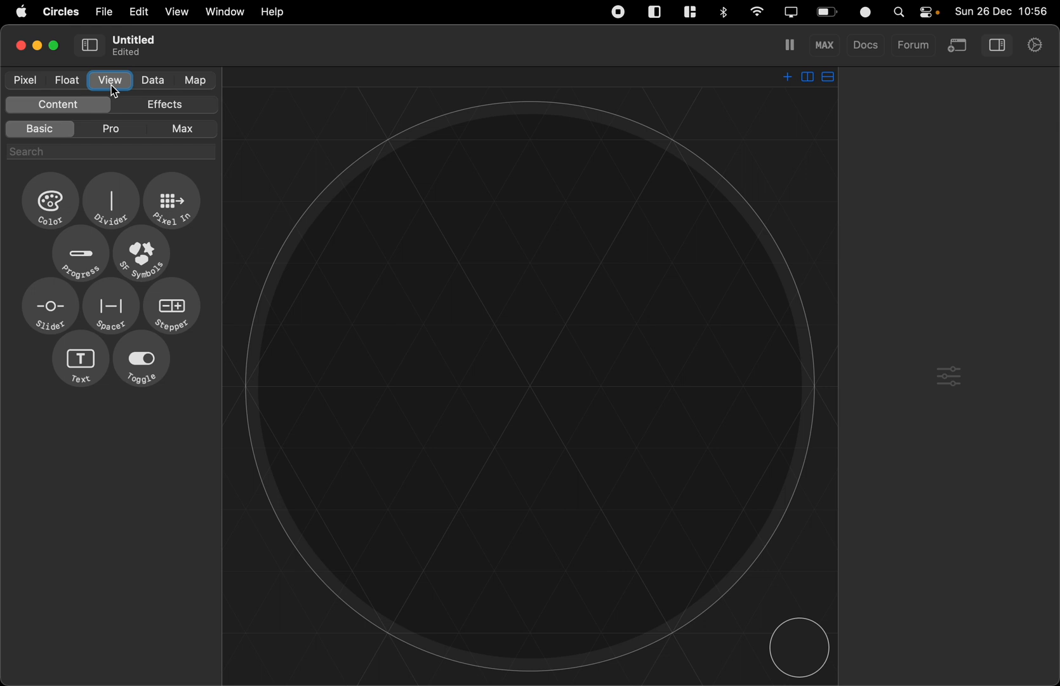
mouse_move(164, 327)
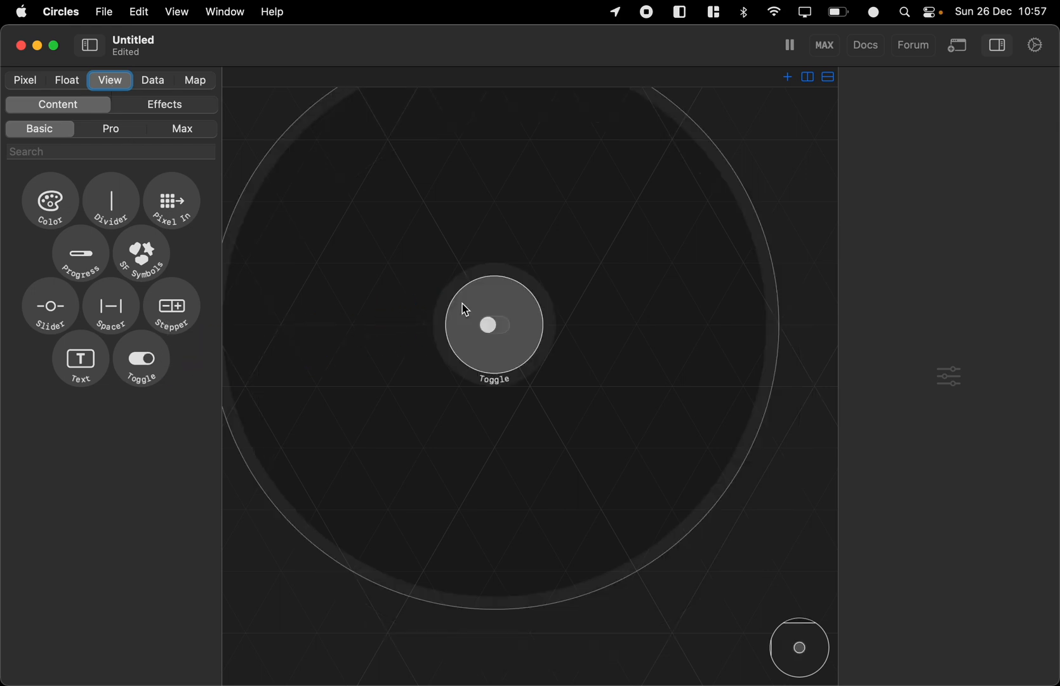
left_click_drag(48, 305, 274, 284)
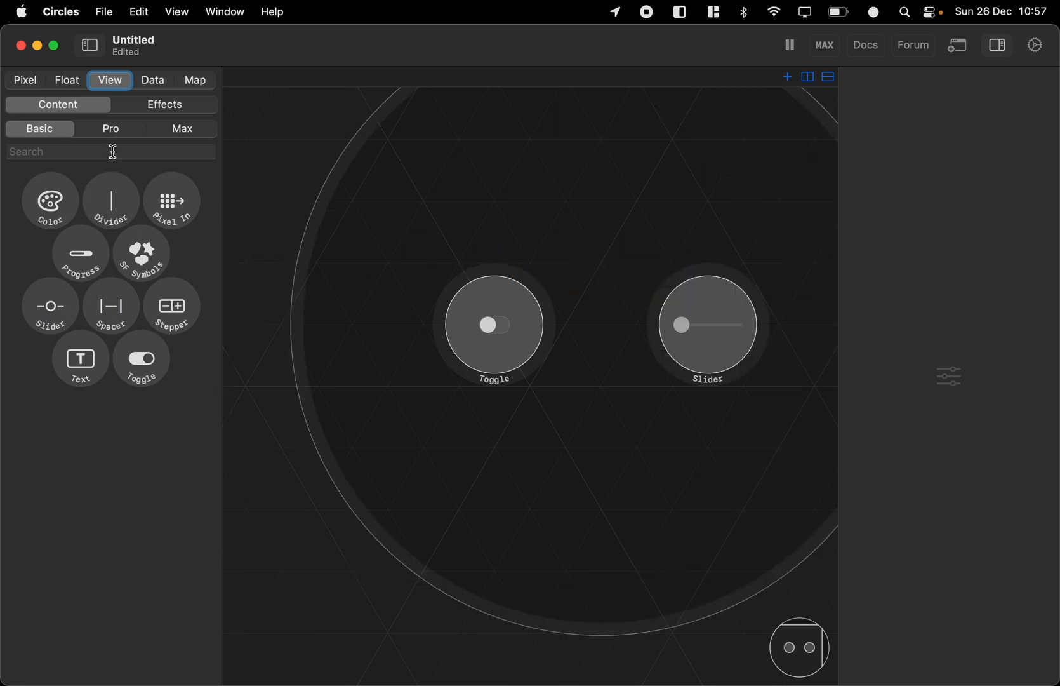
left_click(164, 104)
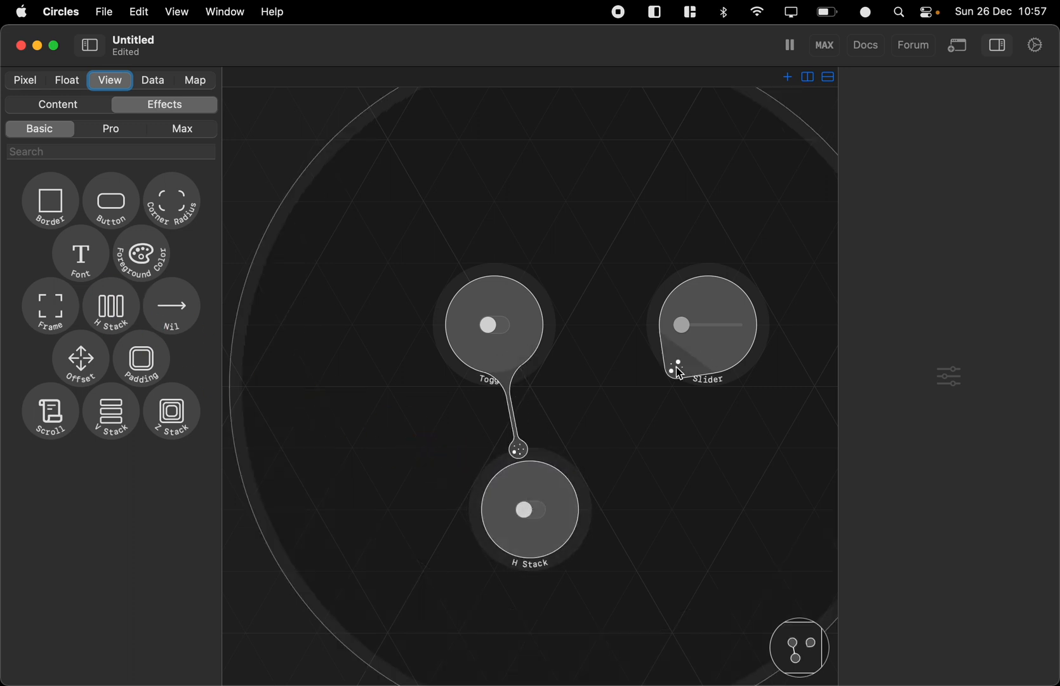
left_click_drag(678, 365, 571, 464)
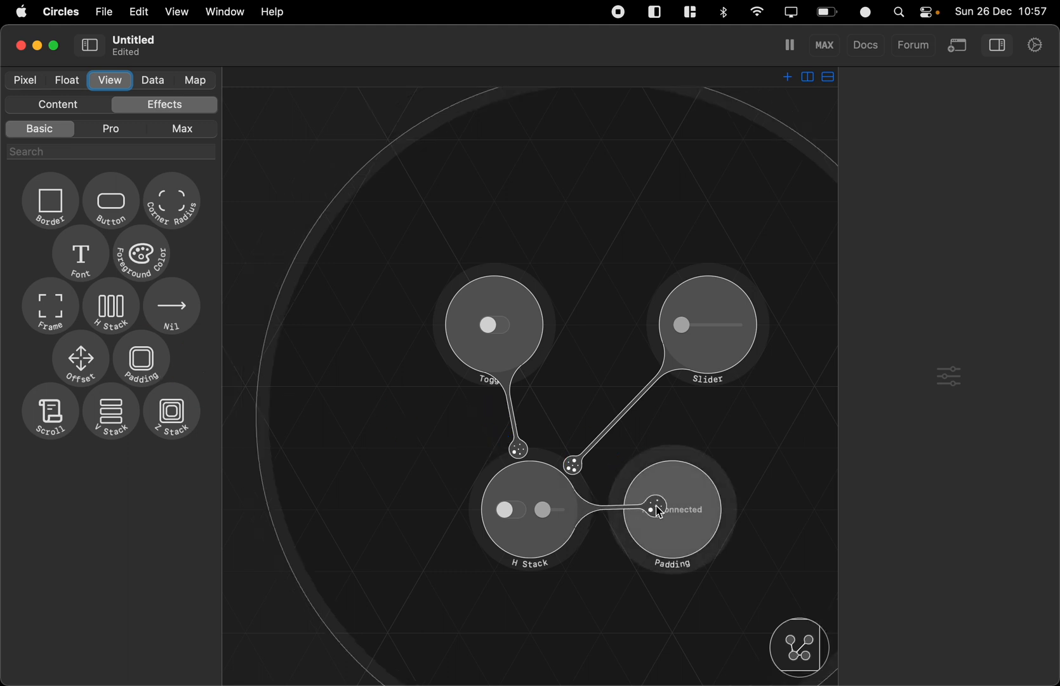
Expand the Padding preview, switch the toggle on and raise the slider partway.
double_click(672, 510)
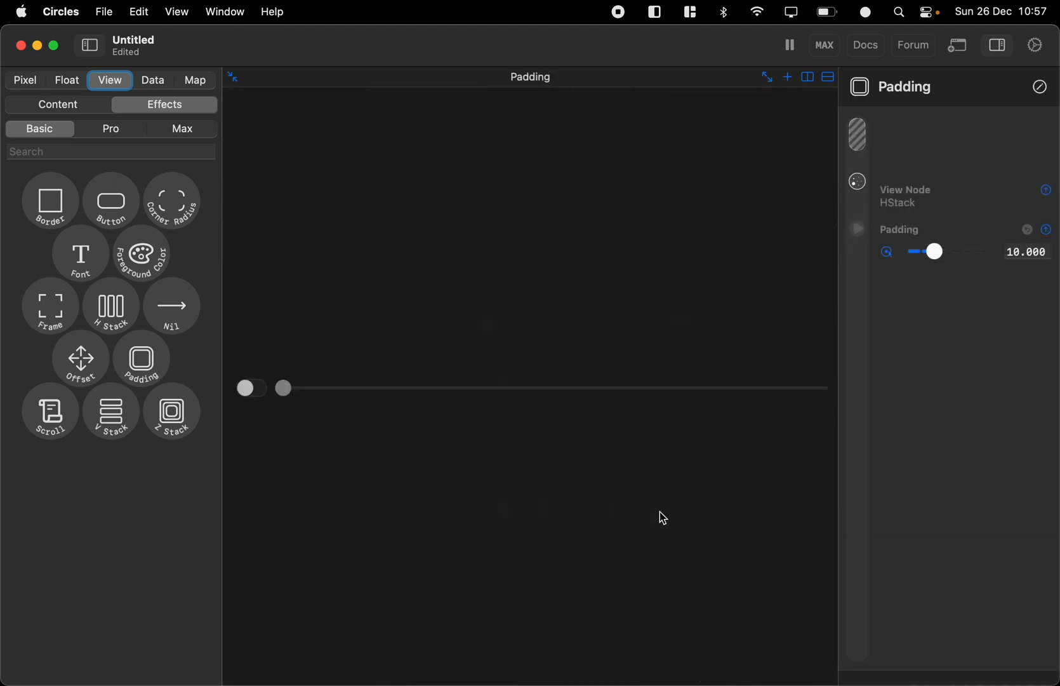
left_click(247, 387)
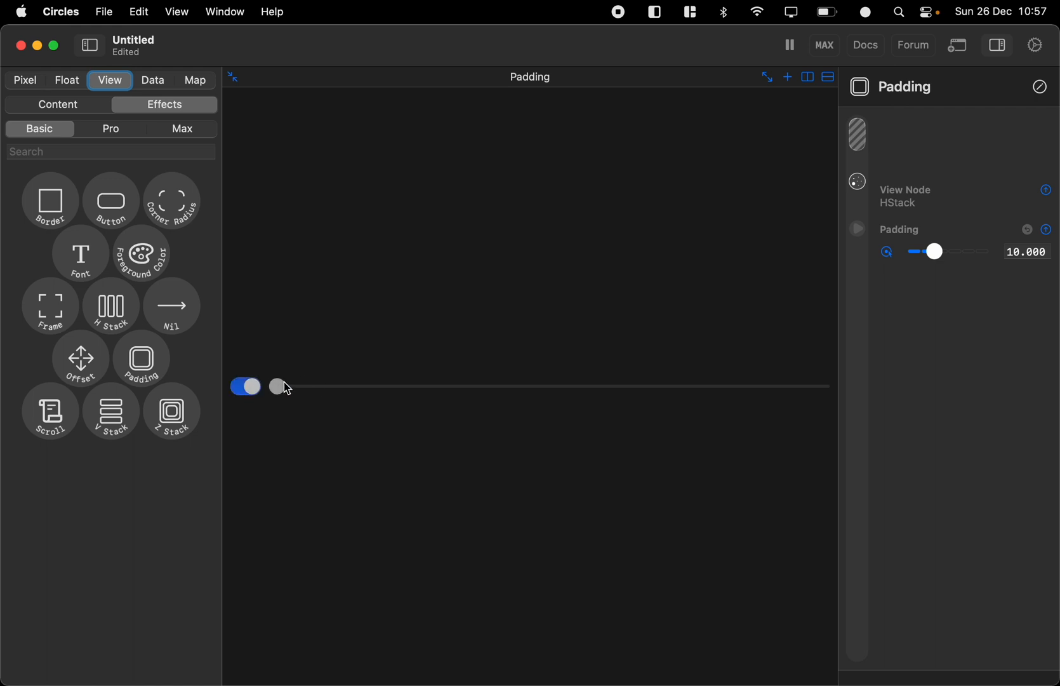
left_click_drag(276, 386, 430, 386)
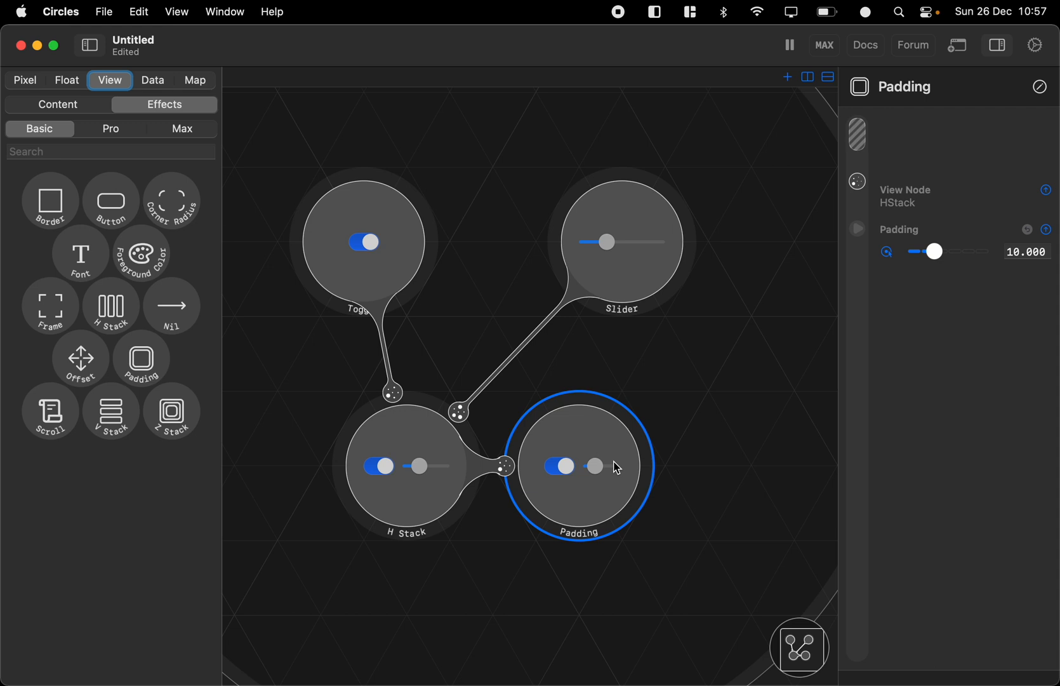
mouse_move(530, 399)
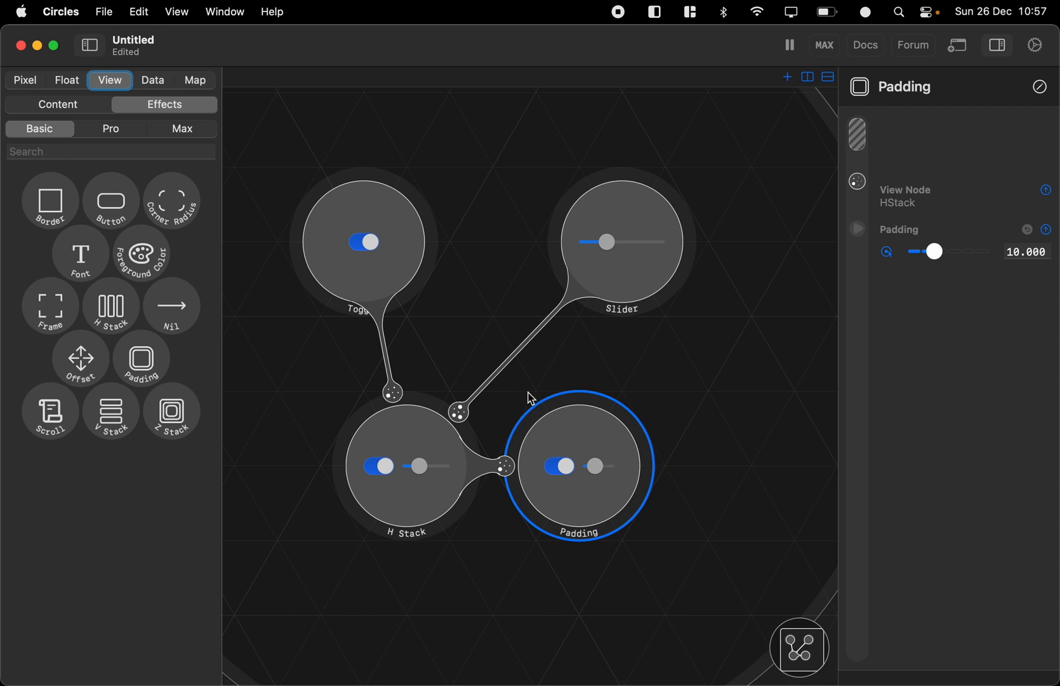
mouse_move(422, 342)
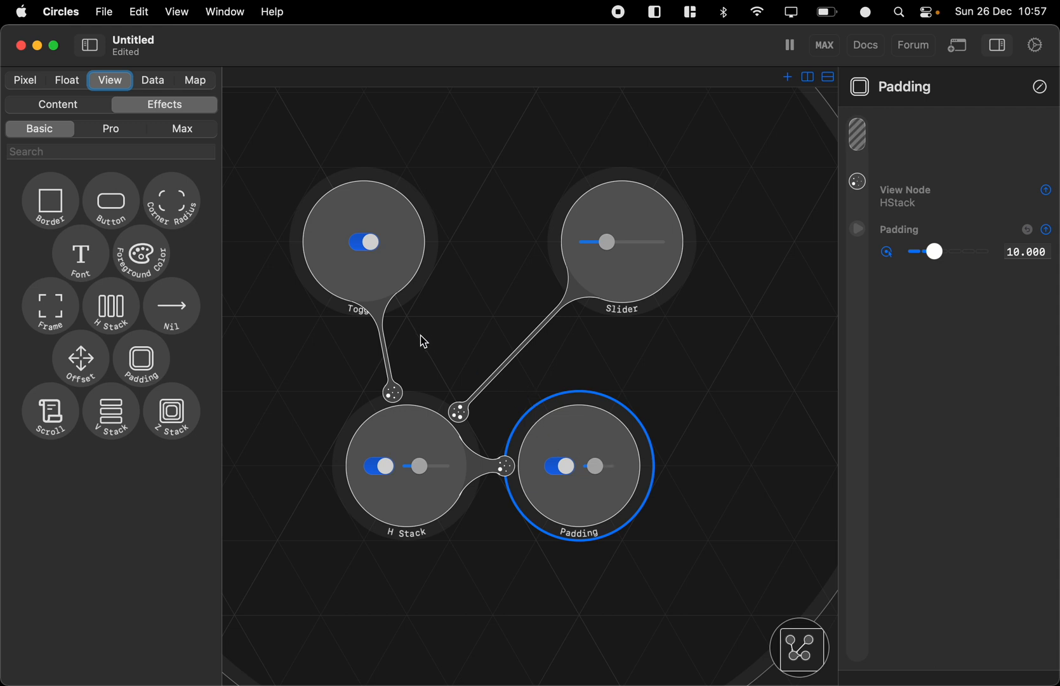
mouse_move(322, 287)
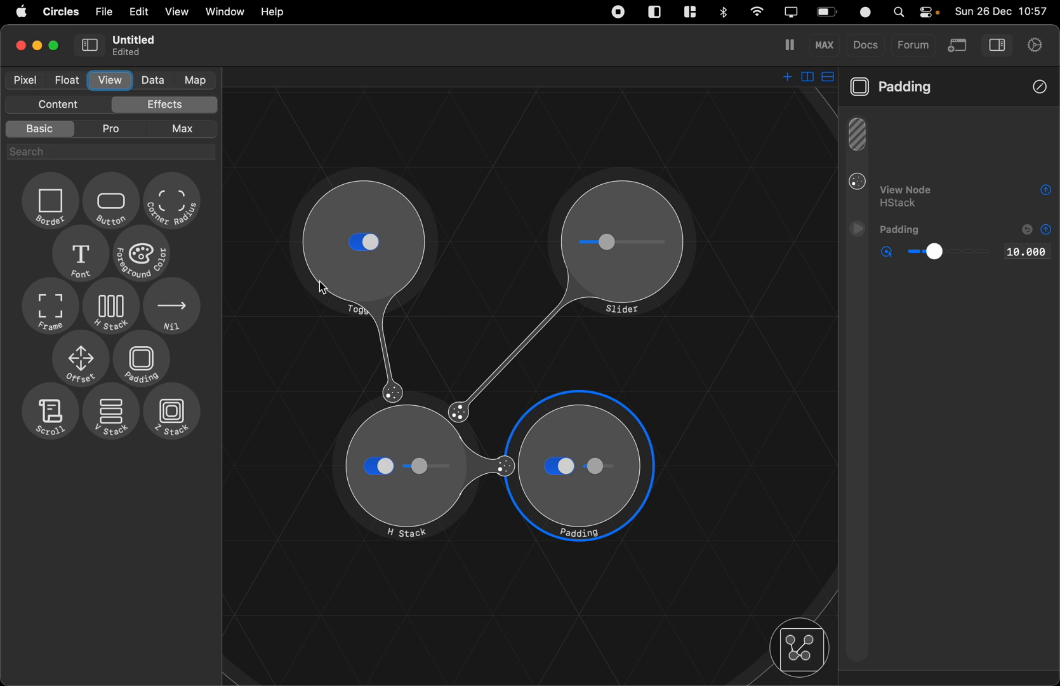
Add a Property node (search 'pro') reading Is On, then flip the toggle off and on.
left_click(66, 80)
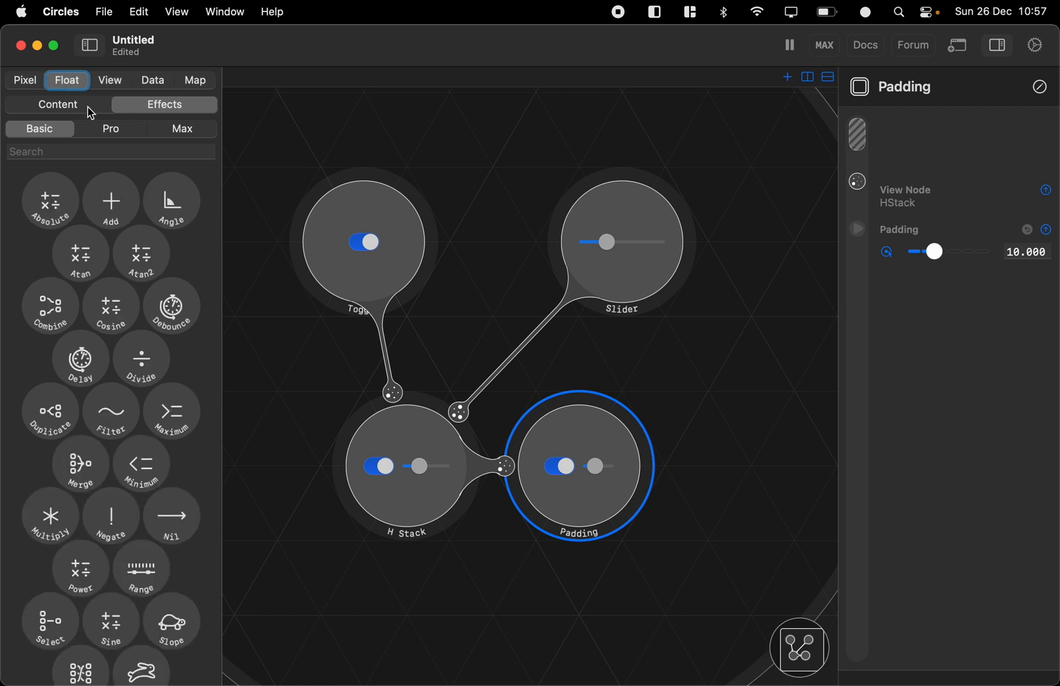
type("pro")
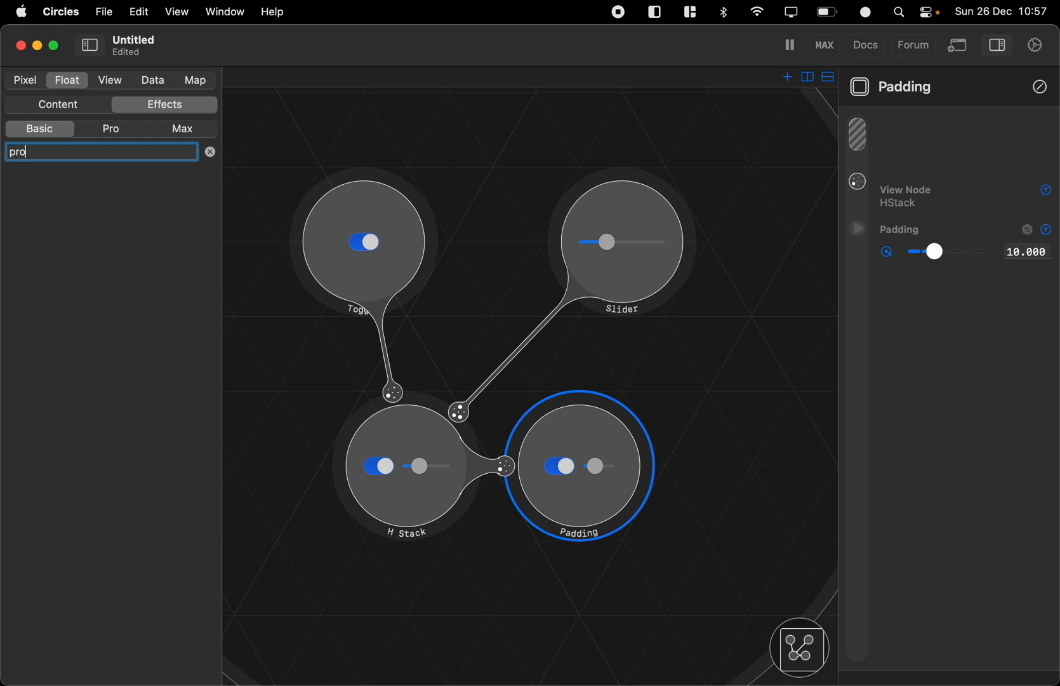
left_click(58, 104)
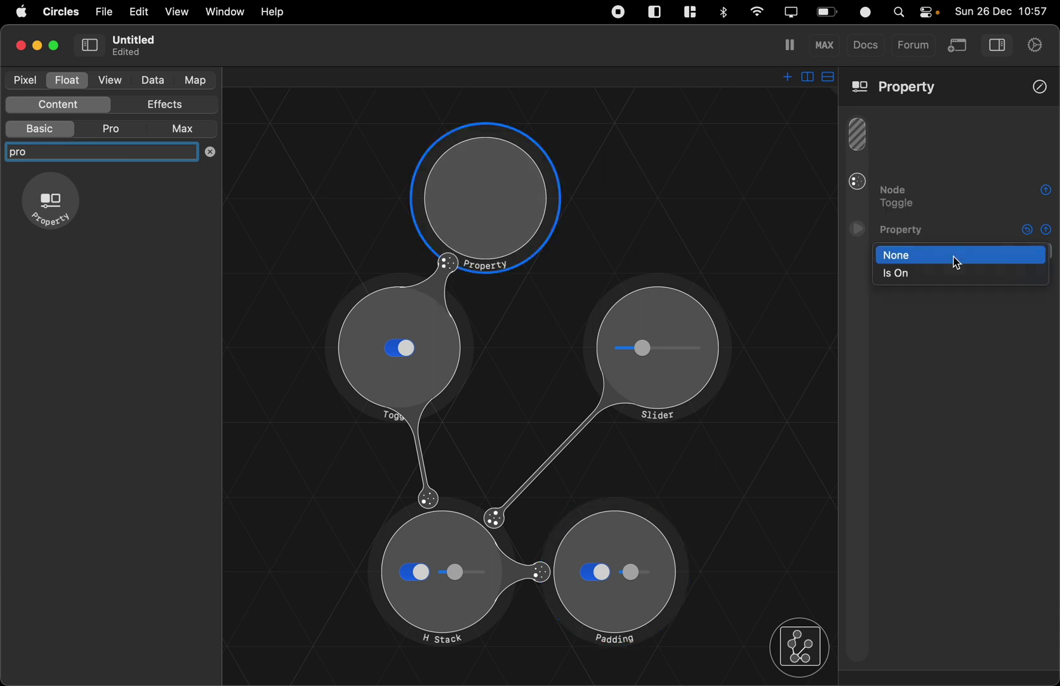
left_click(896, 273)
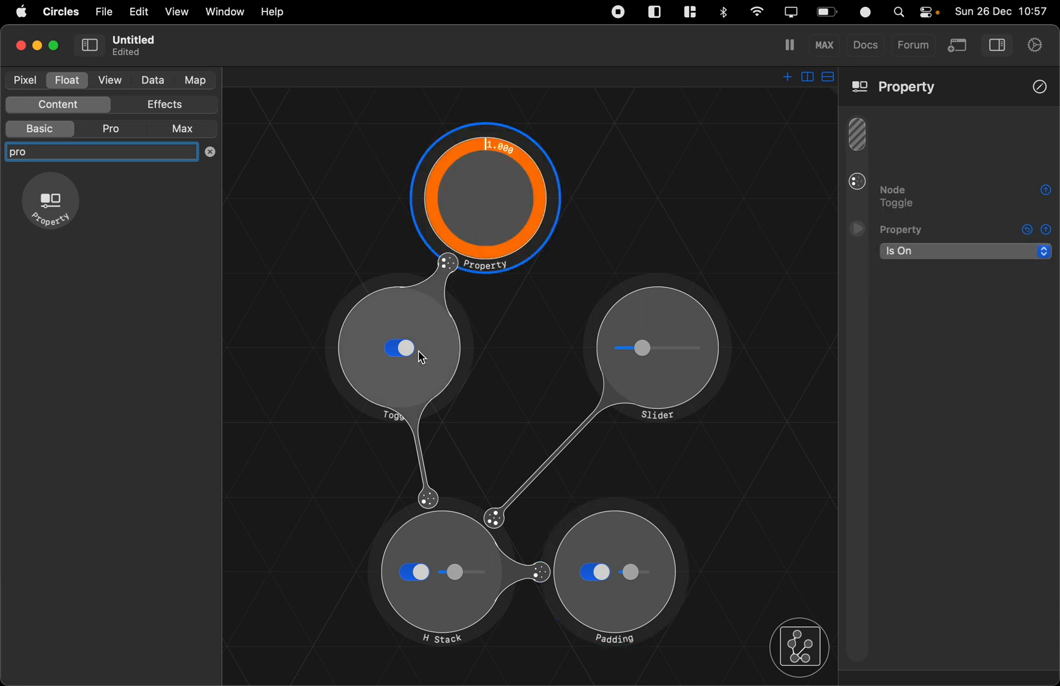
left_click(395, 348)
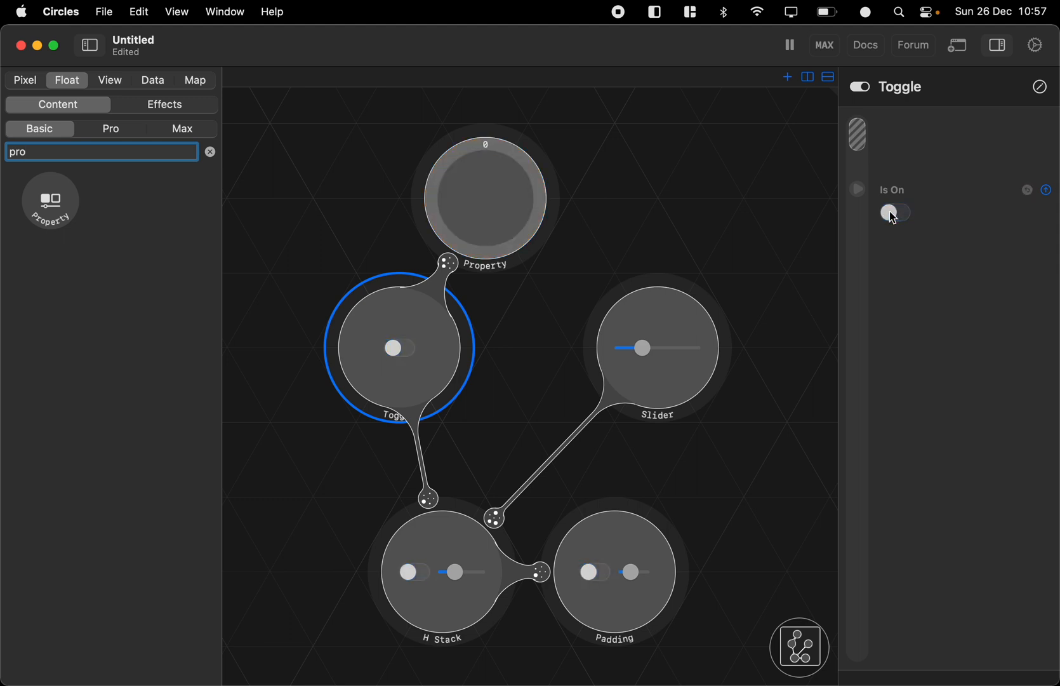
left_click(894, 212)
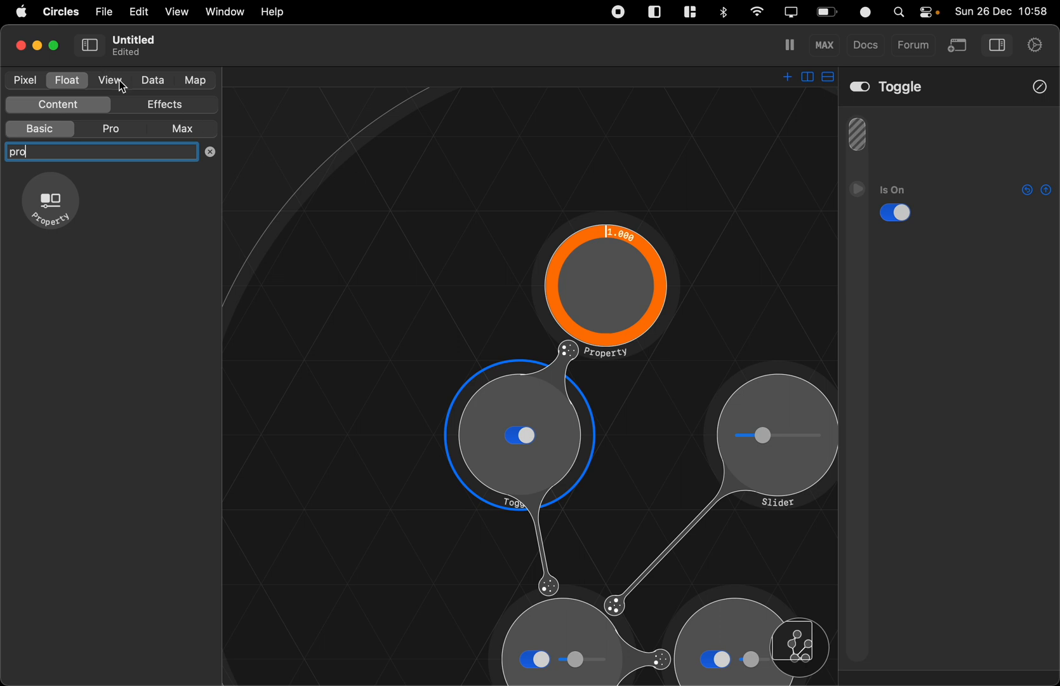
Add a JavaScript node from Data and open its code editor beside the graph.
left_click(152, 80)
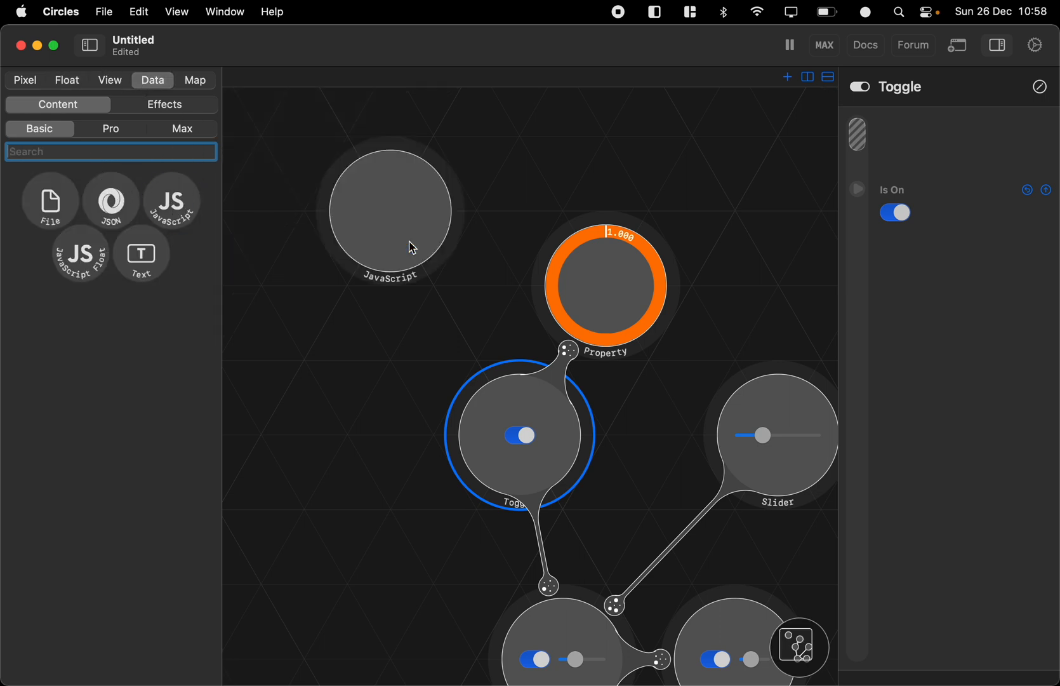
left_click(390, 210)
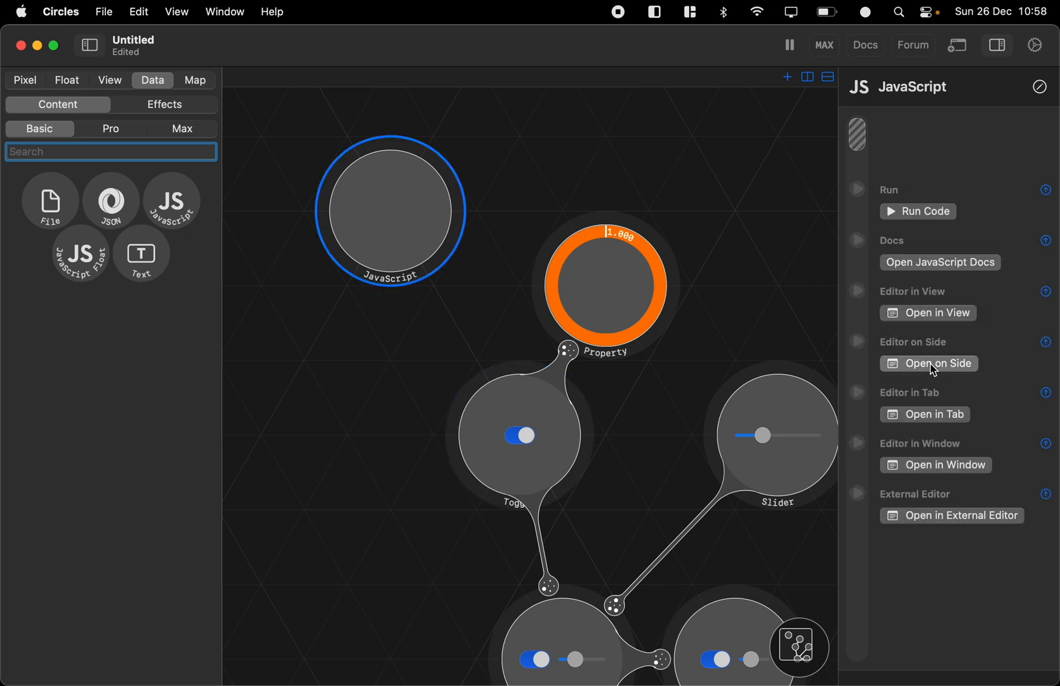
left_click(930, 363)
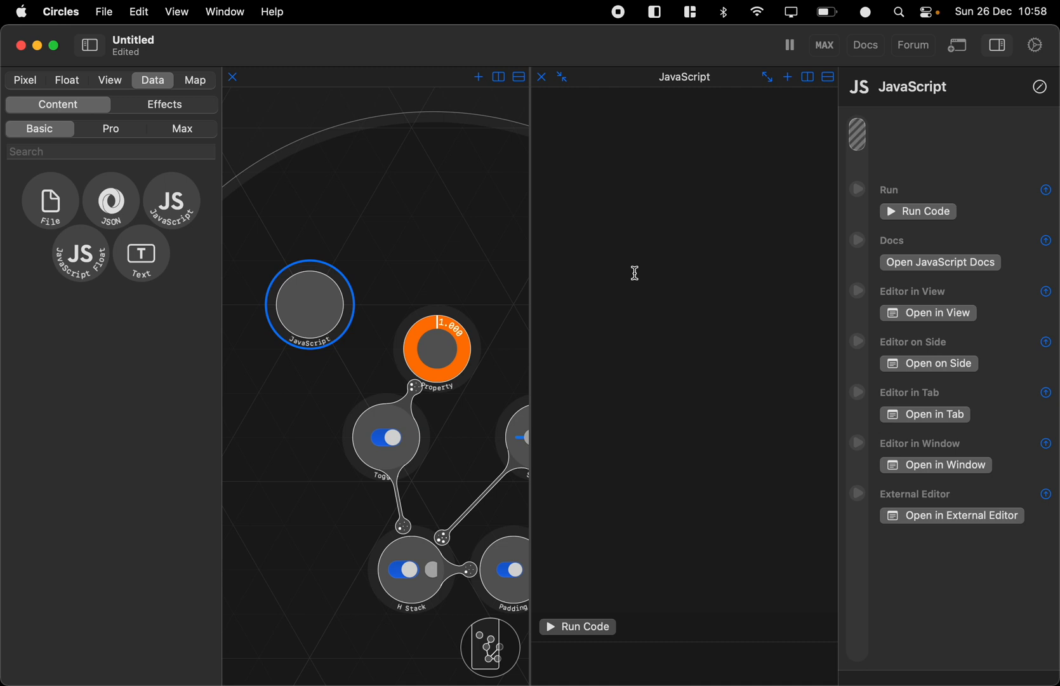
Write app.node("Toggle").property("Is On").toggle() and run it twice.
type("app.node")
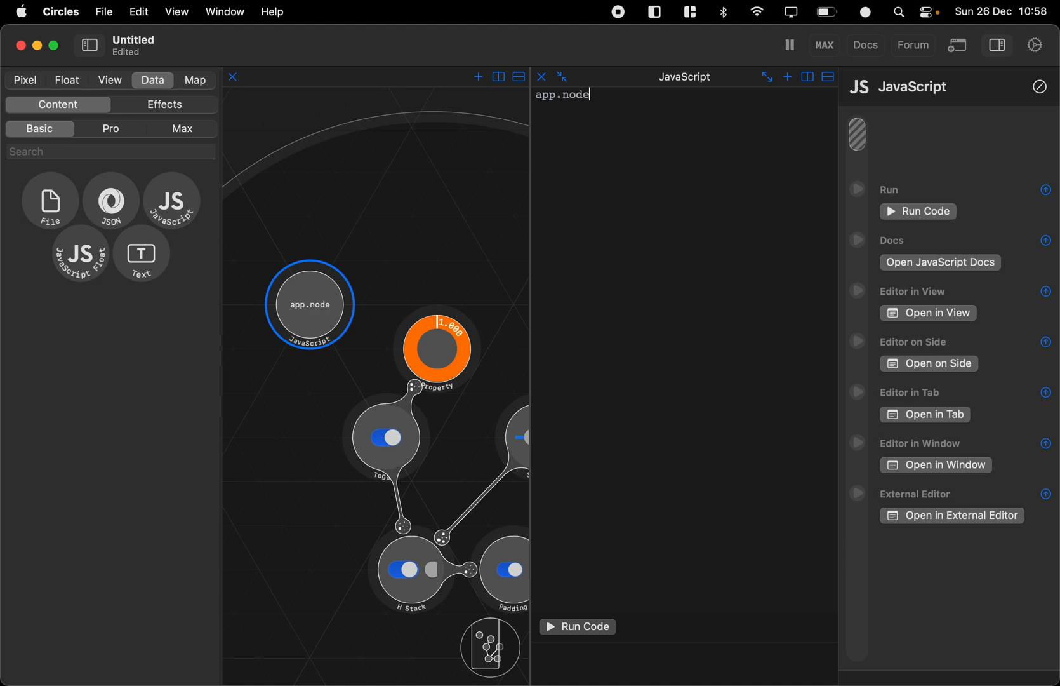
type("(\"\")")
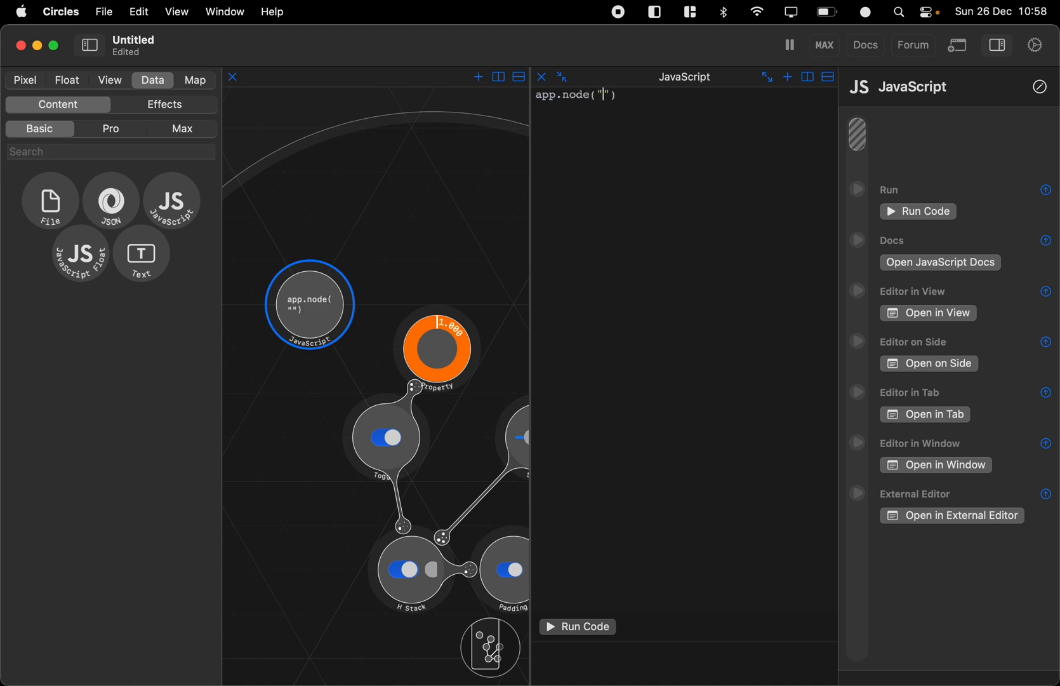
type("Toggle")
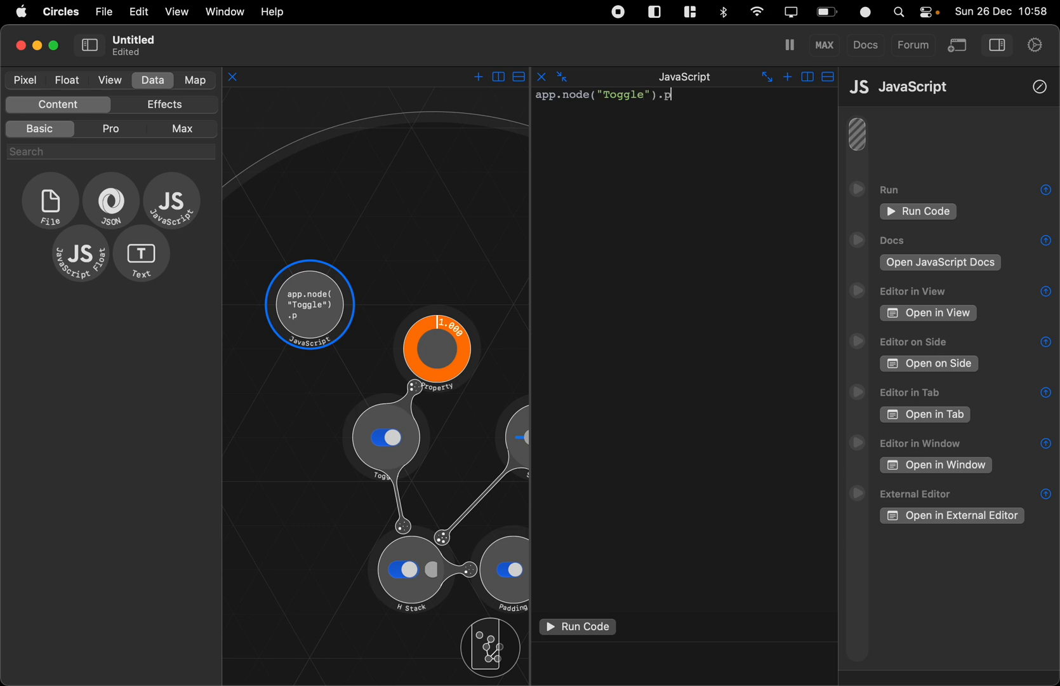
type("roperty")
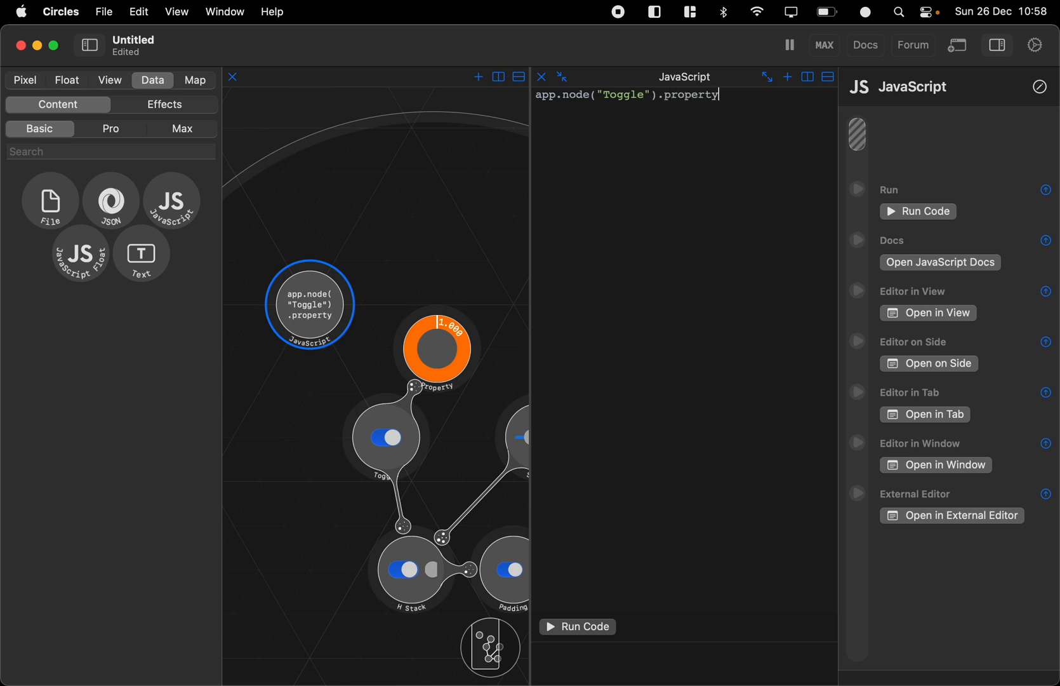
type("(\"\")")
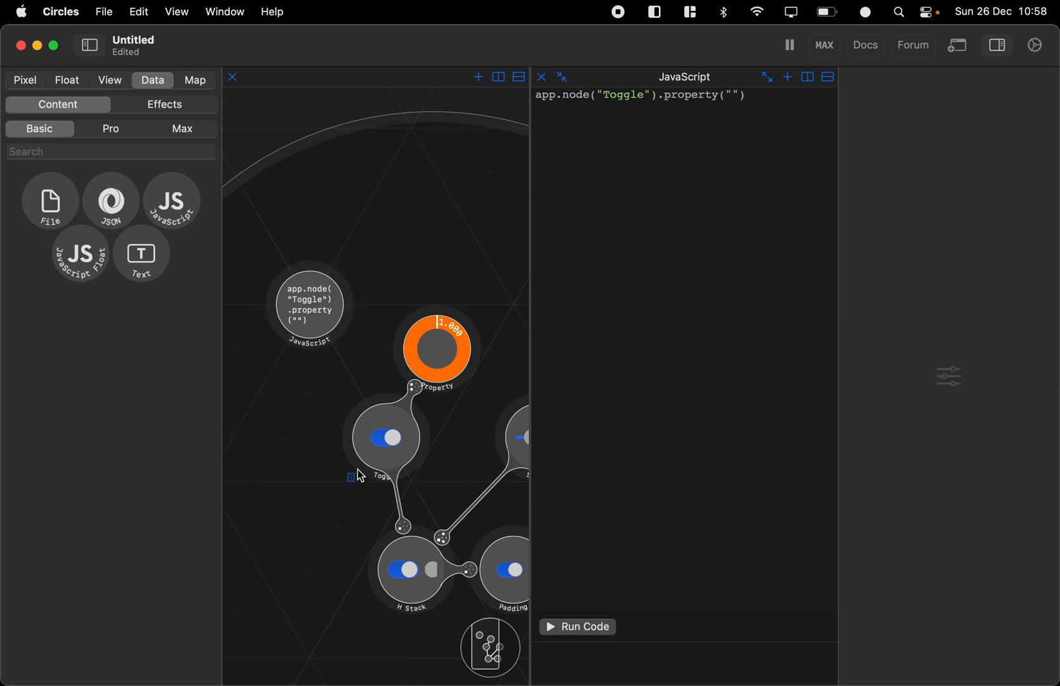
left_click(386, 437)
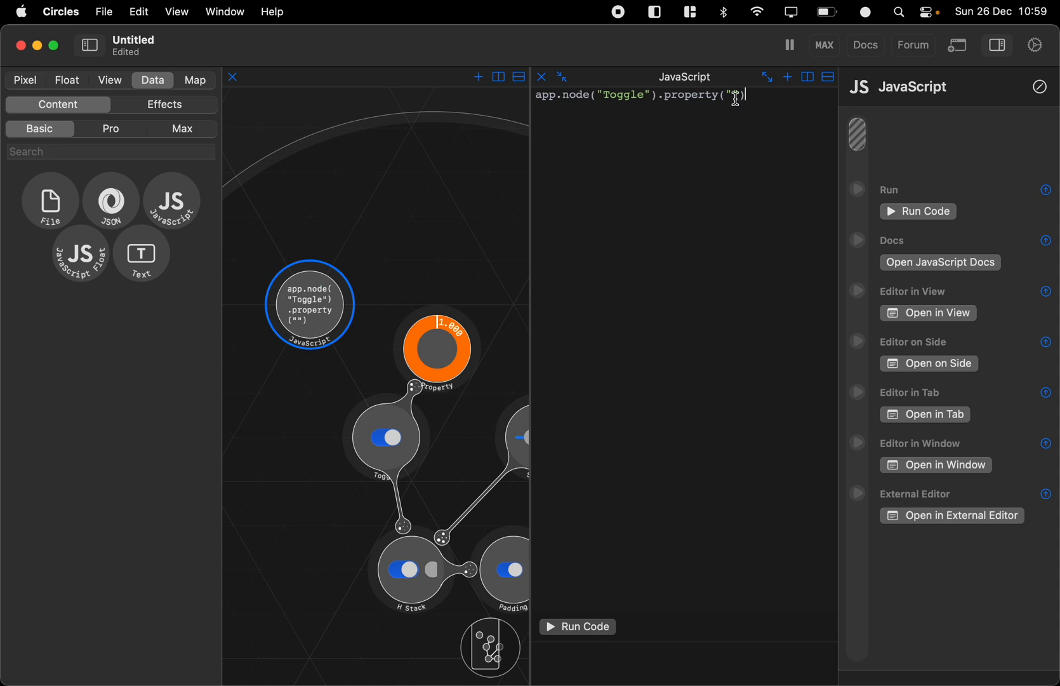
type("I")
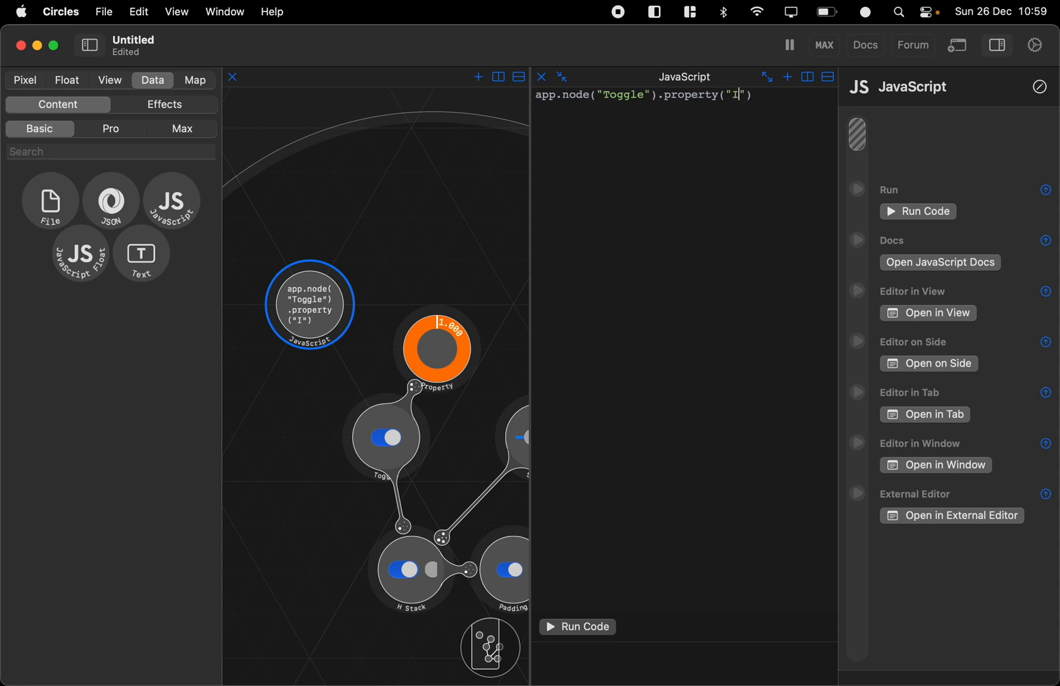
type("s On\").toggle()")
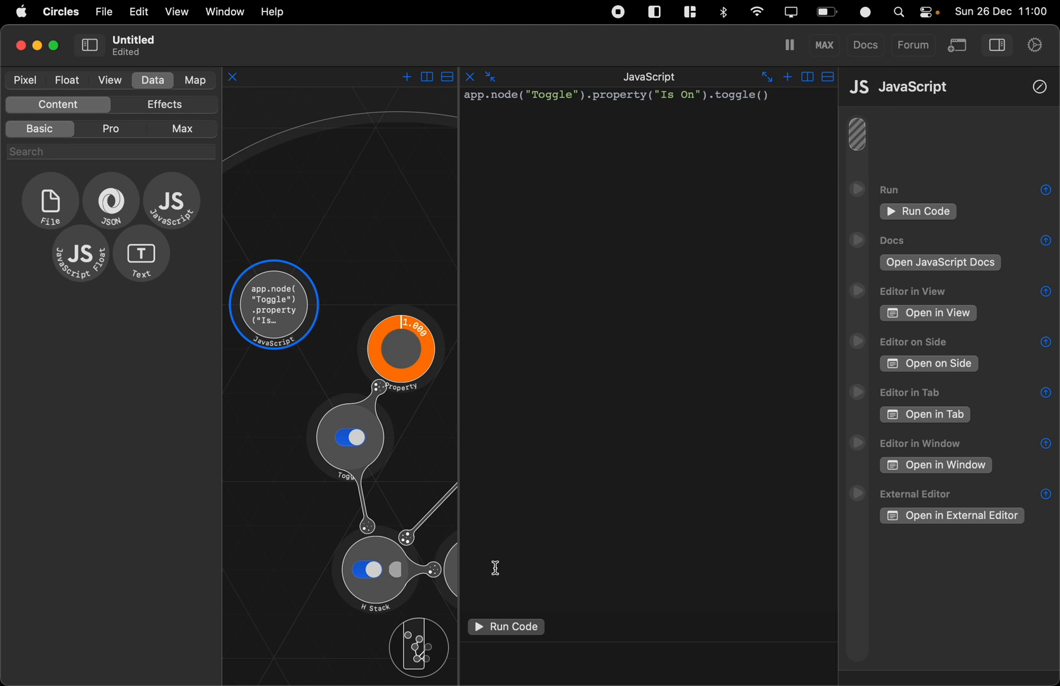
left_click(506, 627)
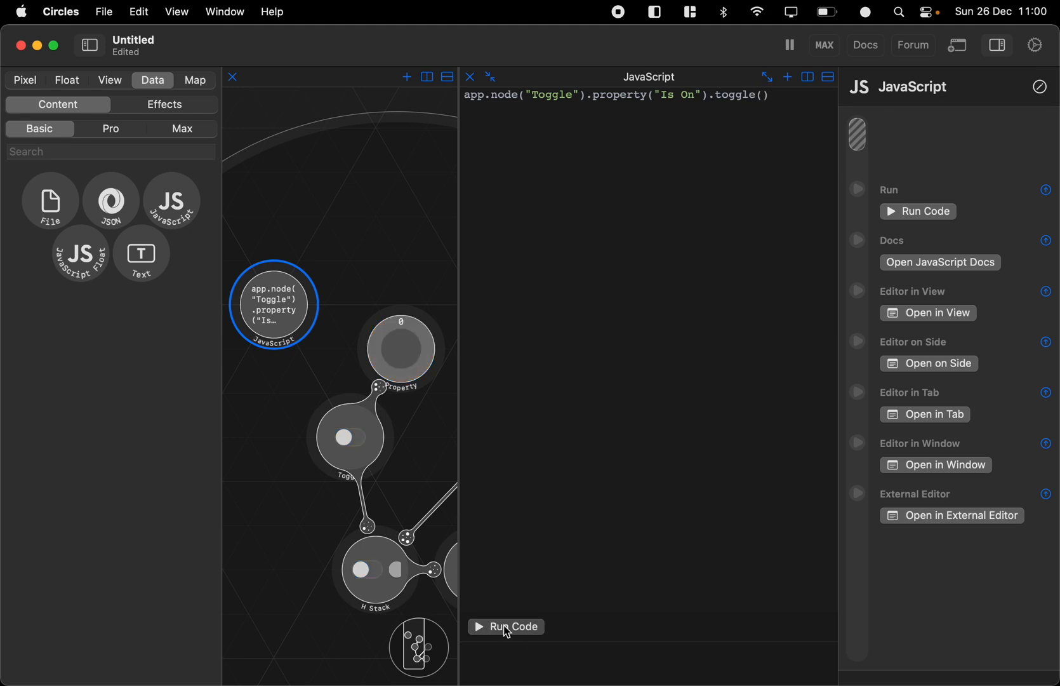
left_click(507, 626)
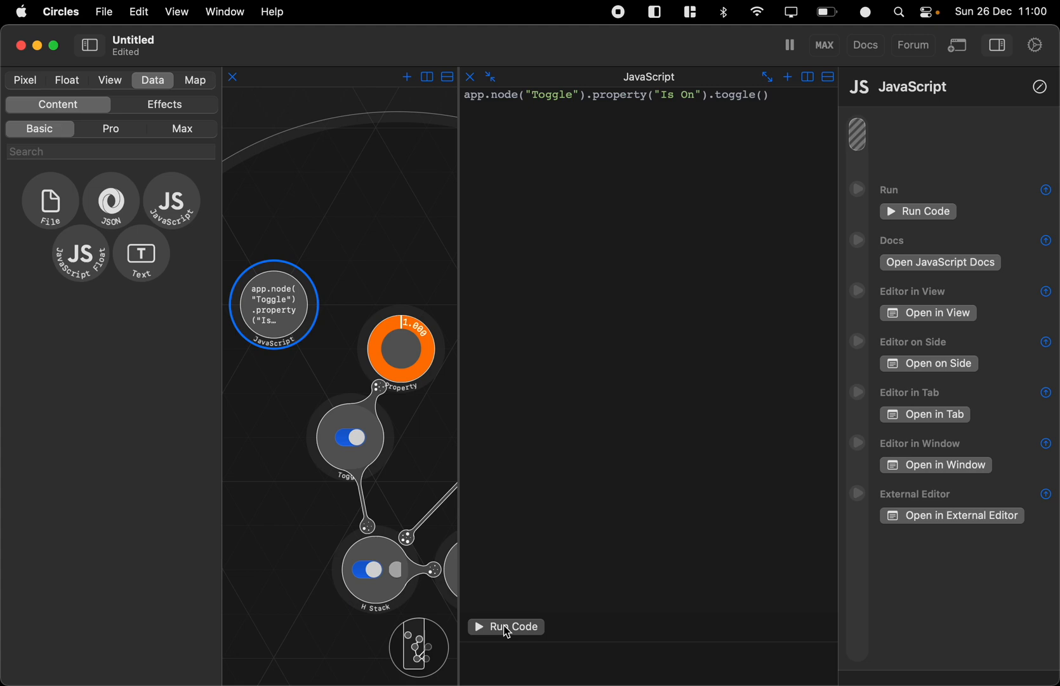
mouse_move(858, 59)
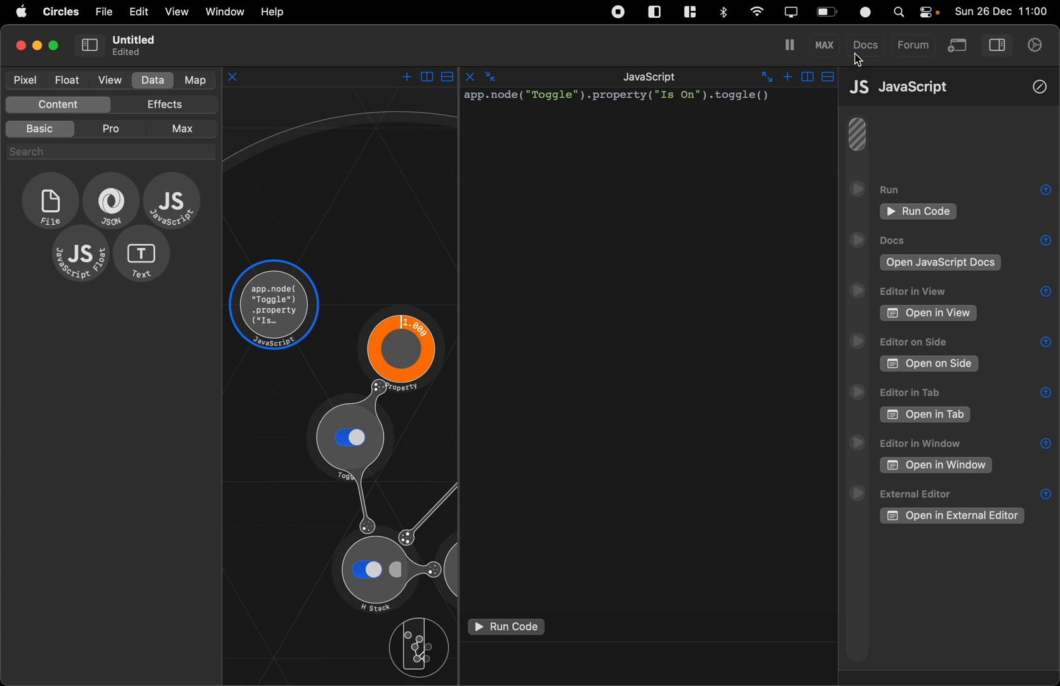
Open the Circles JavaScript documentation in Safari and scroll through its node-control examples.
left_click(866, 44)
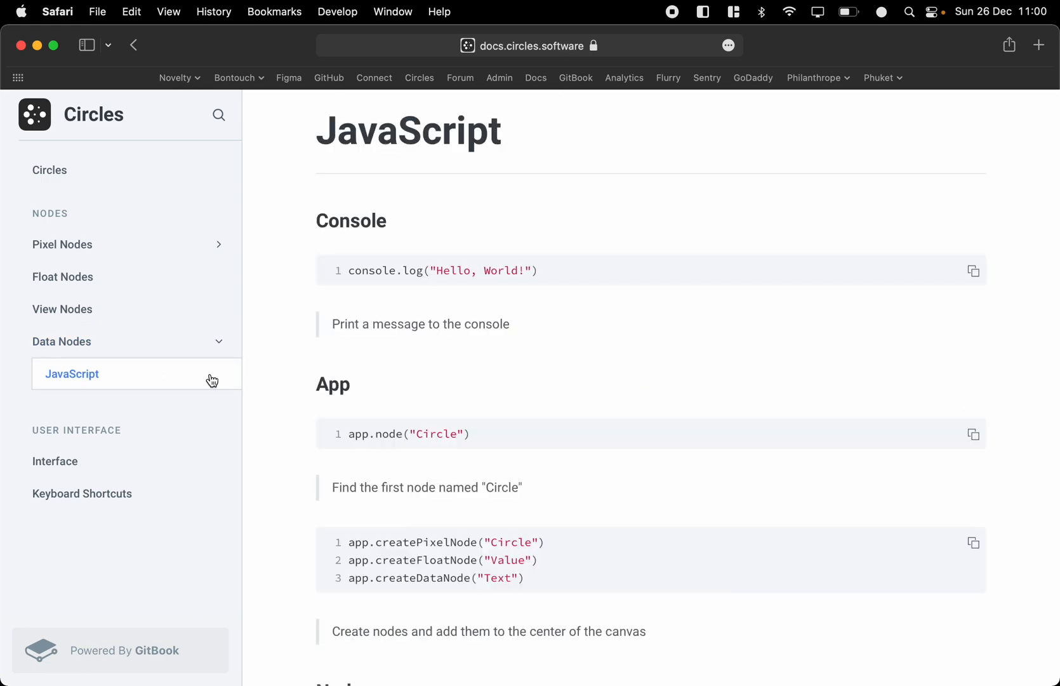
scroll("down", 3)
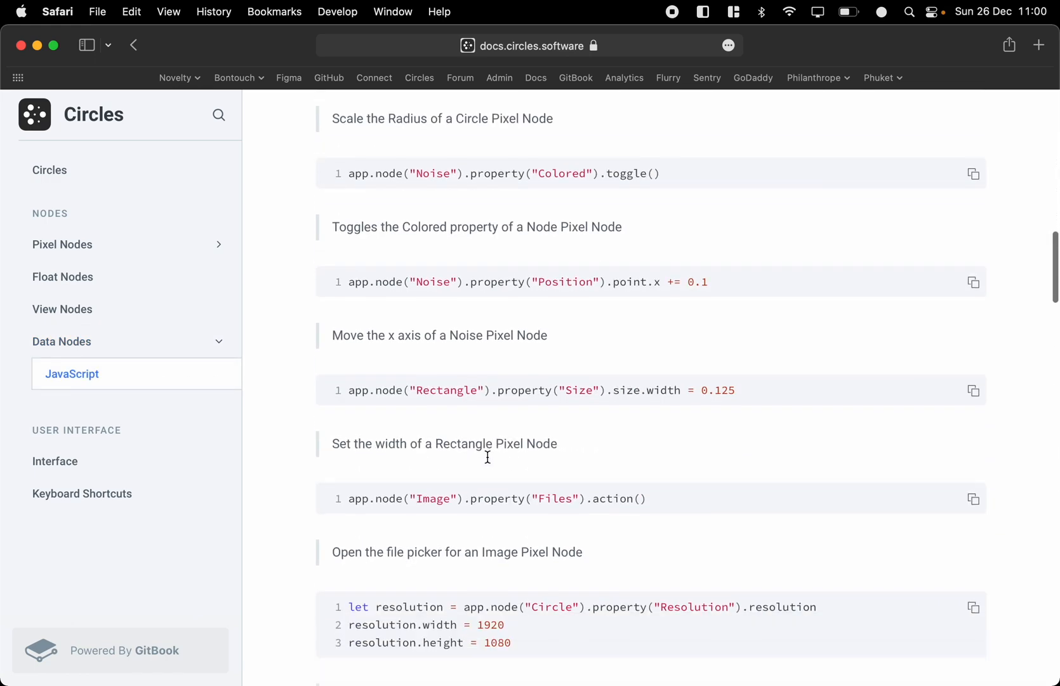
scroll("down", 3)
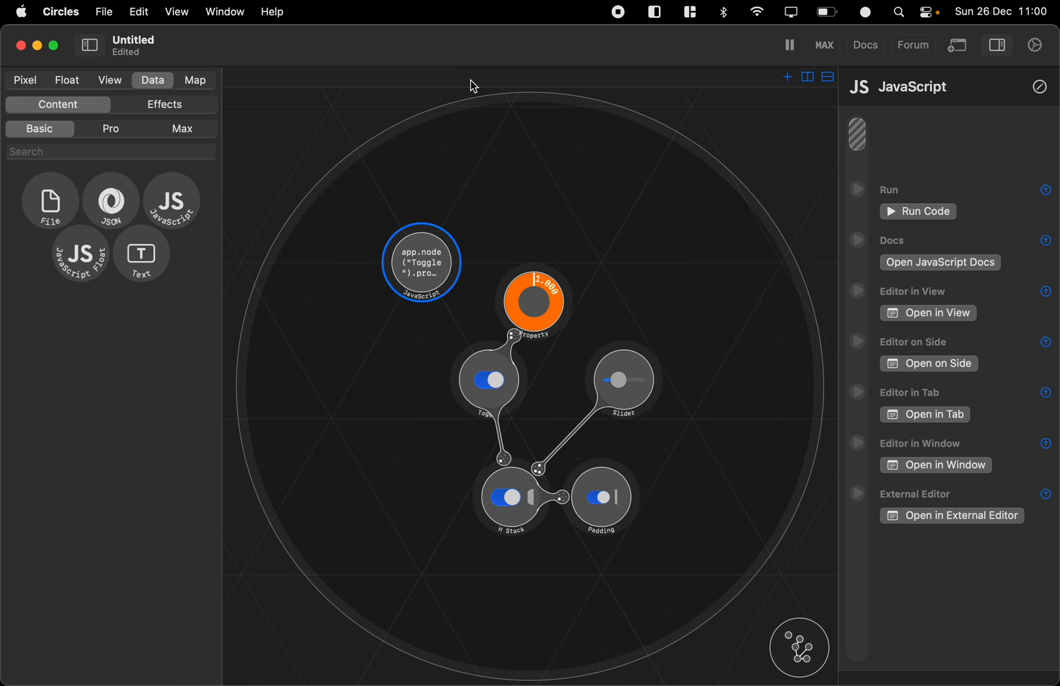
mouse_move(691, 345)
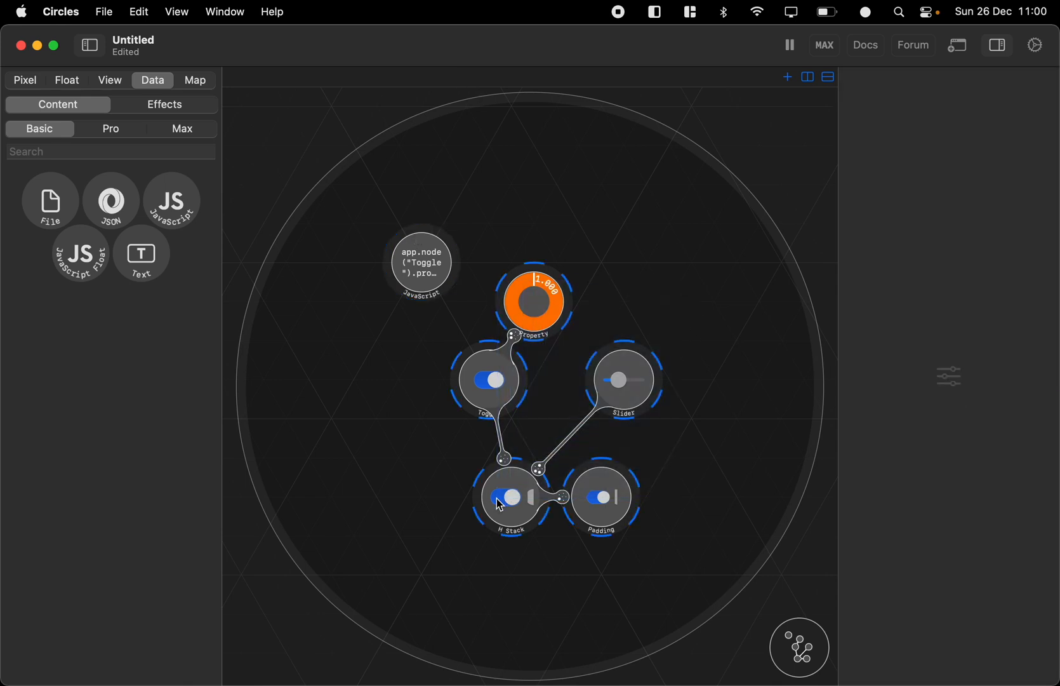
Group Toggle, Slider, H Stack, Padding and Property into a Map, and delete the JavaScript node.
left_click(195, 80)
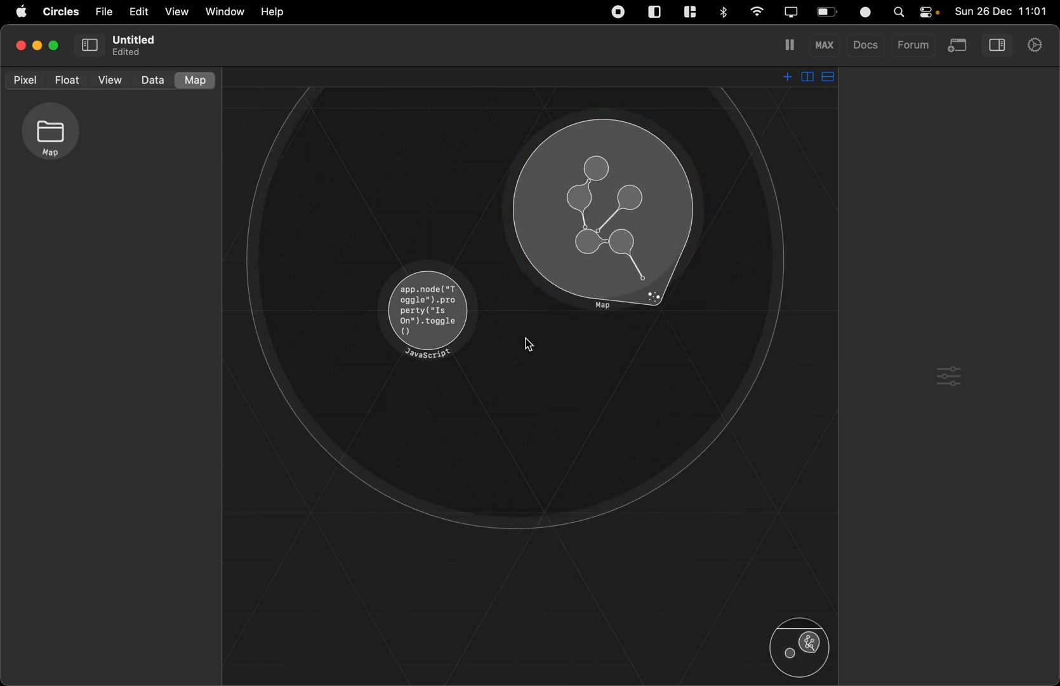
left_click(426, 330)
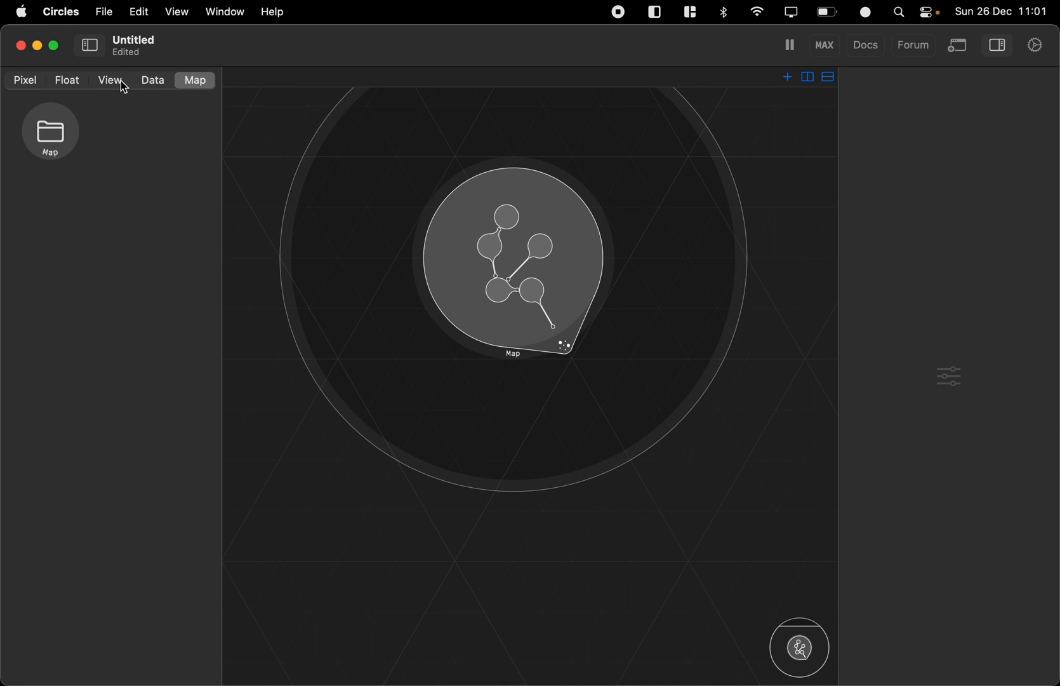
left_click(110, 80)
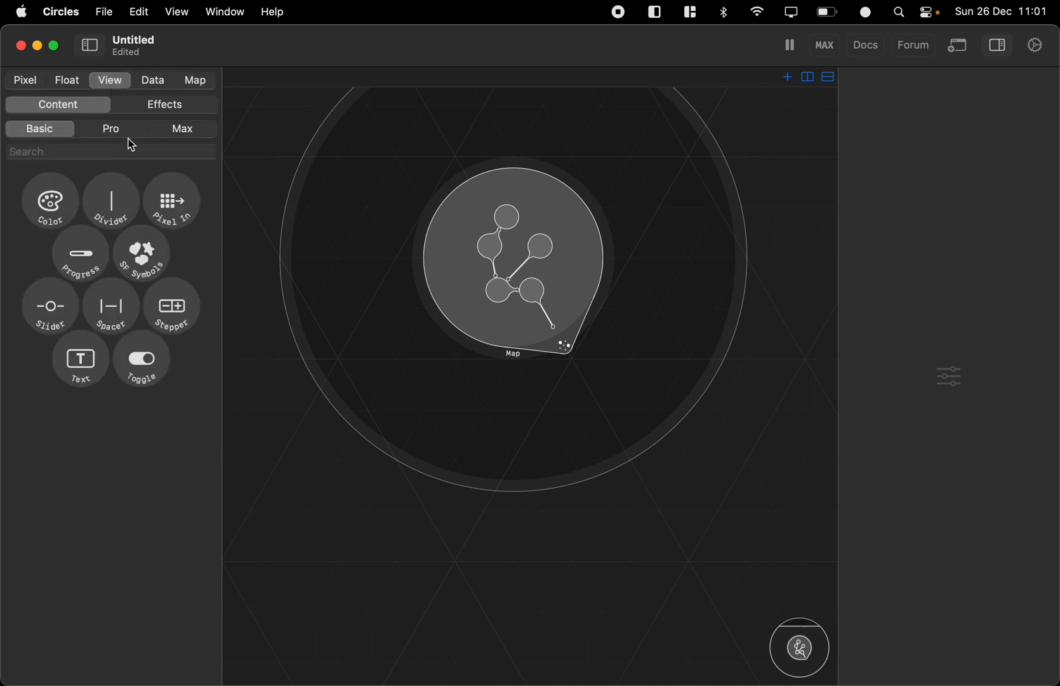
left_click(164, 104)
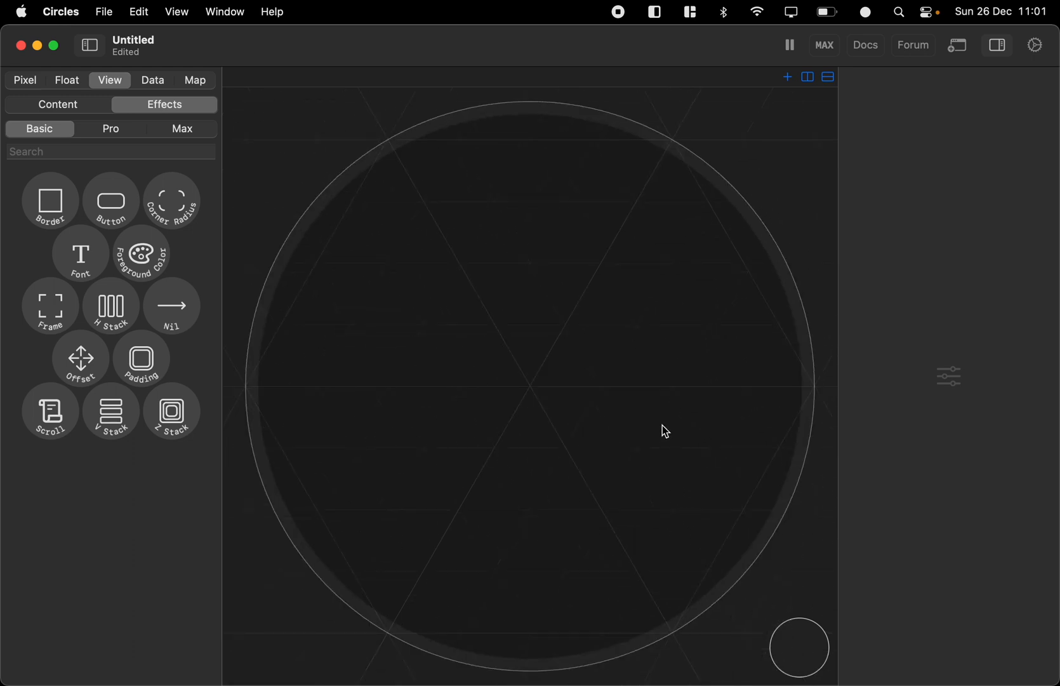
mouse_move(956, 45)
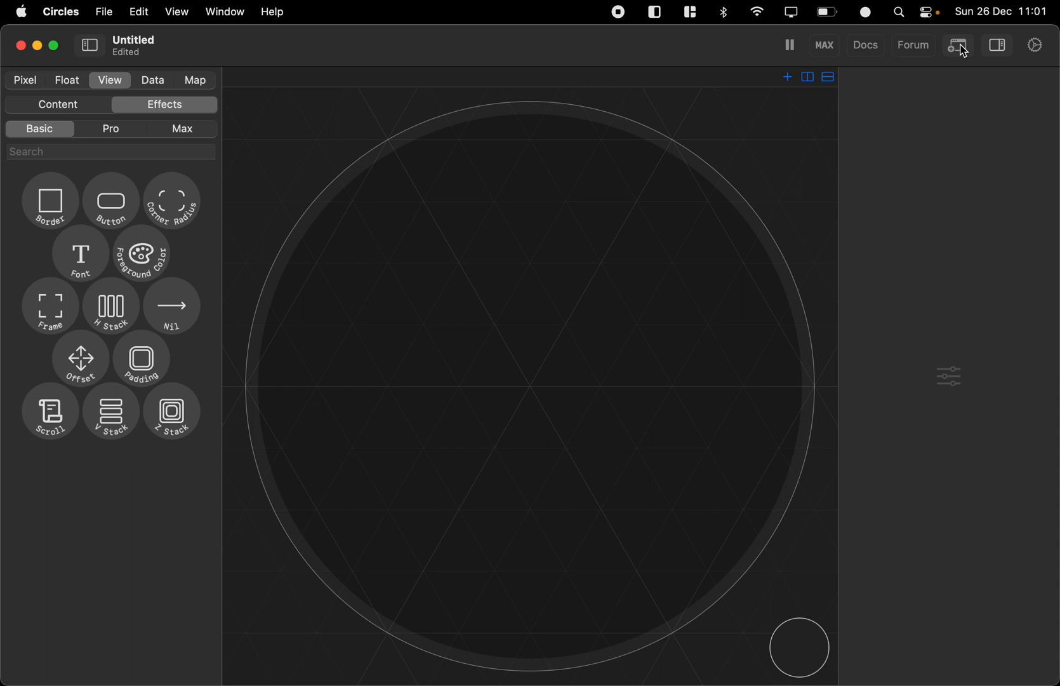
left_click(958, 45)
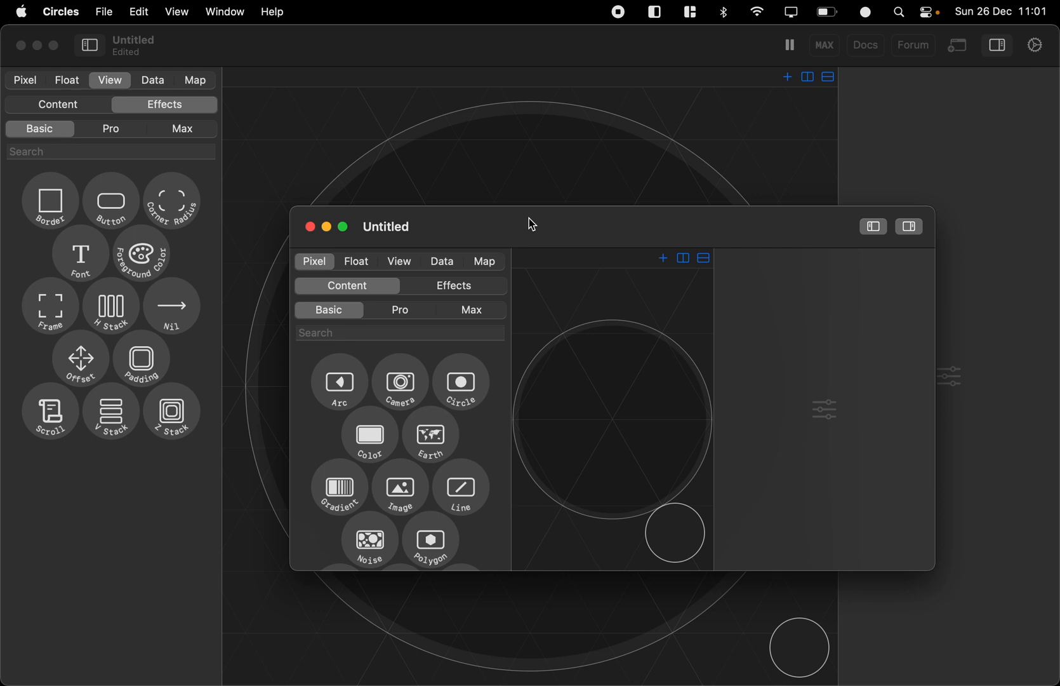
left_click_drag(531, 223, 538, 171)
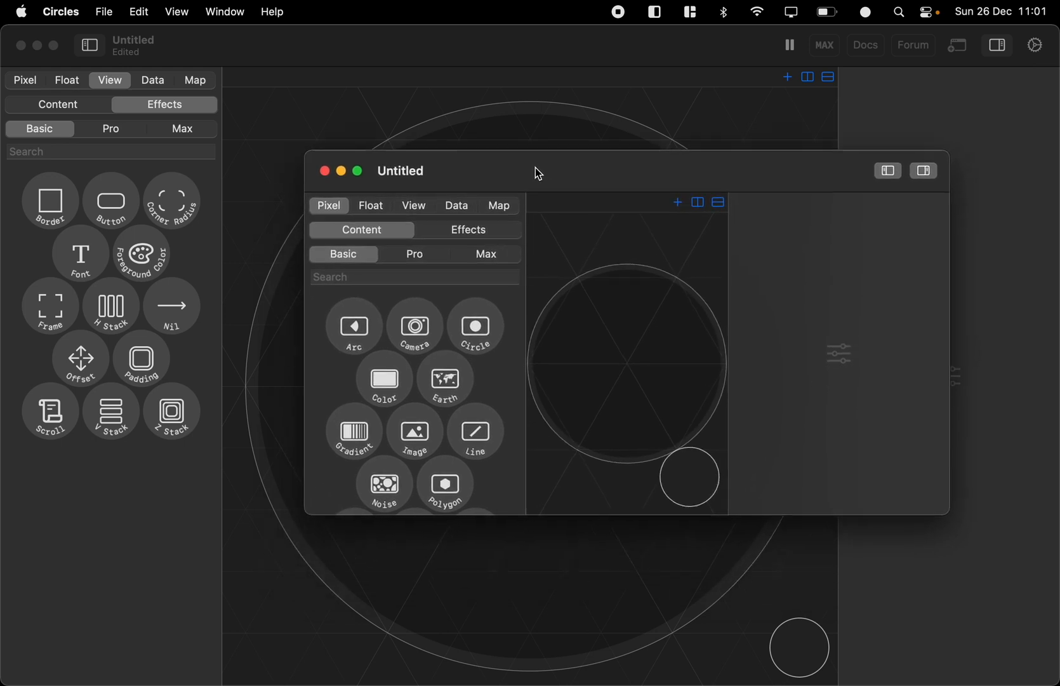
left_click(323, 171)
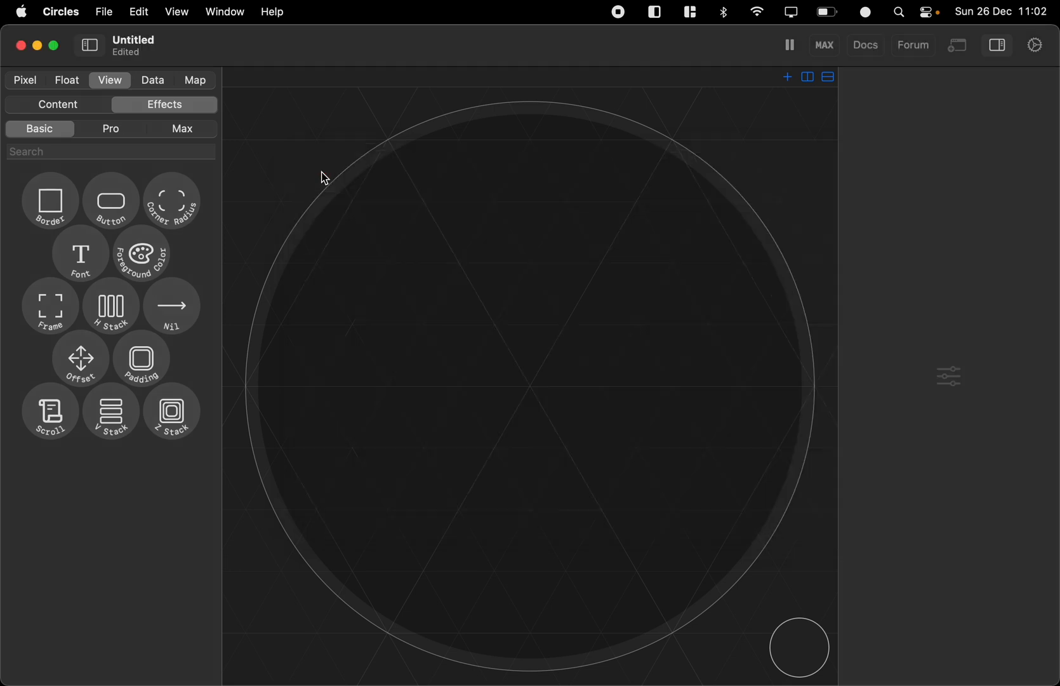
left_click(1036, 44)
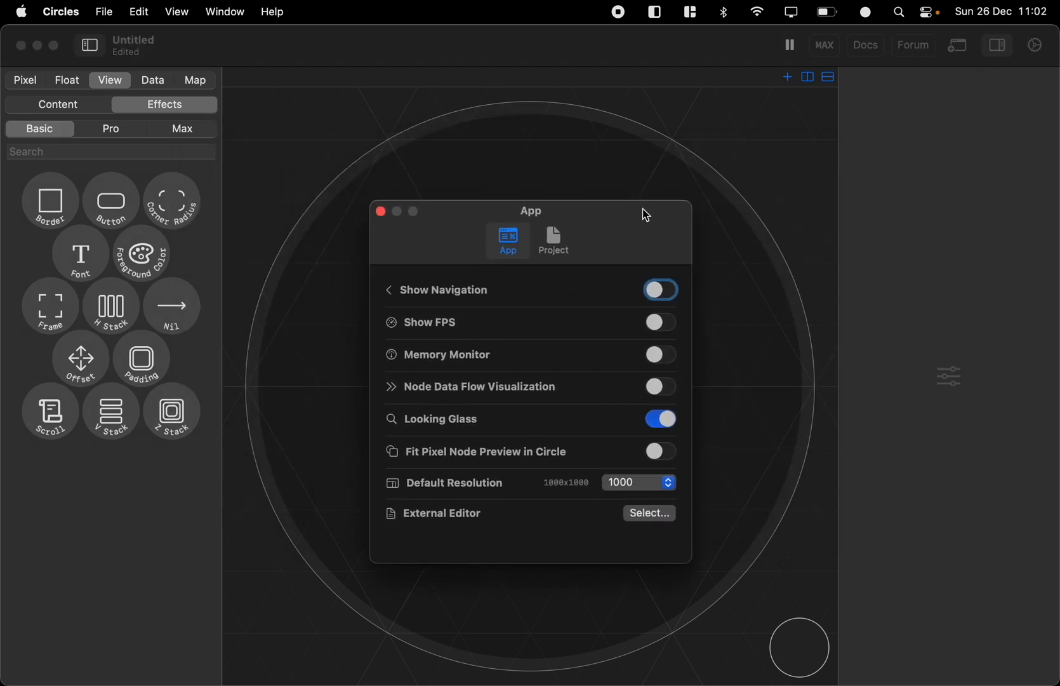
left_click(660, 289)
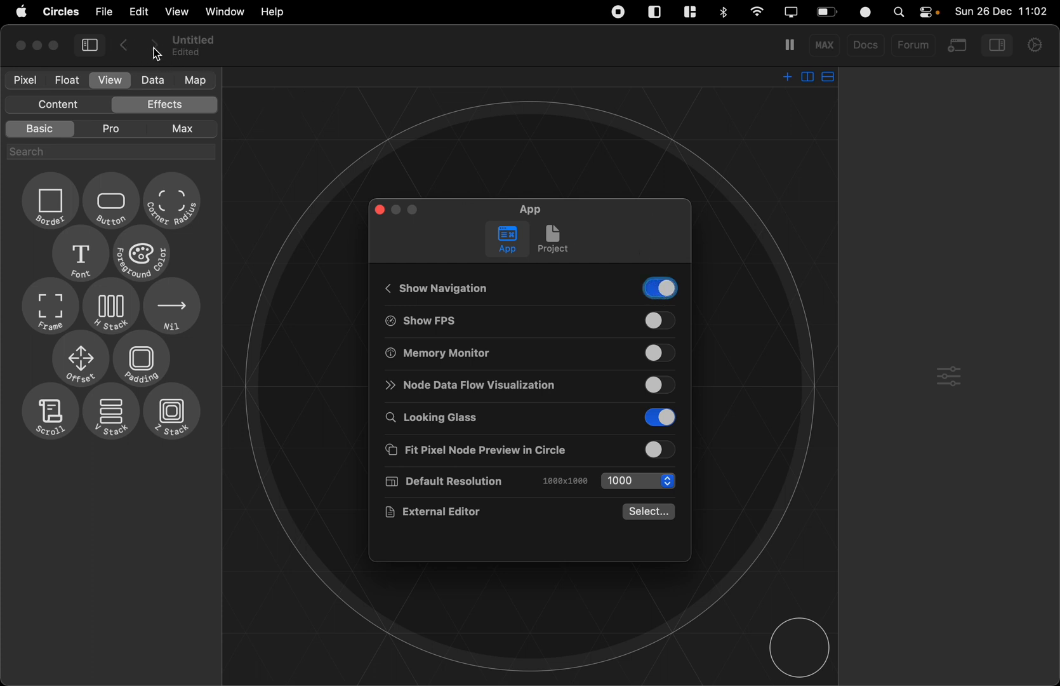
mouse_move(259, 110)
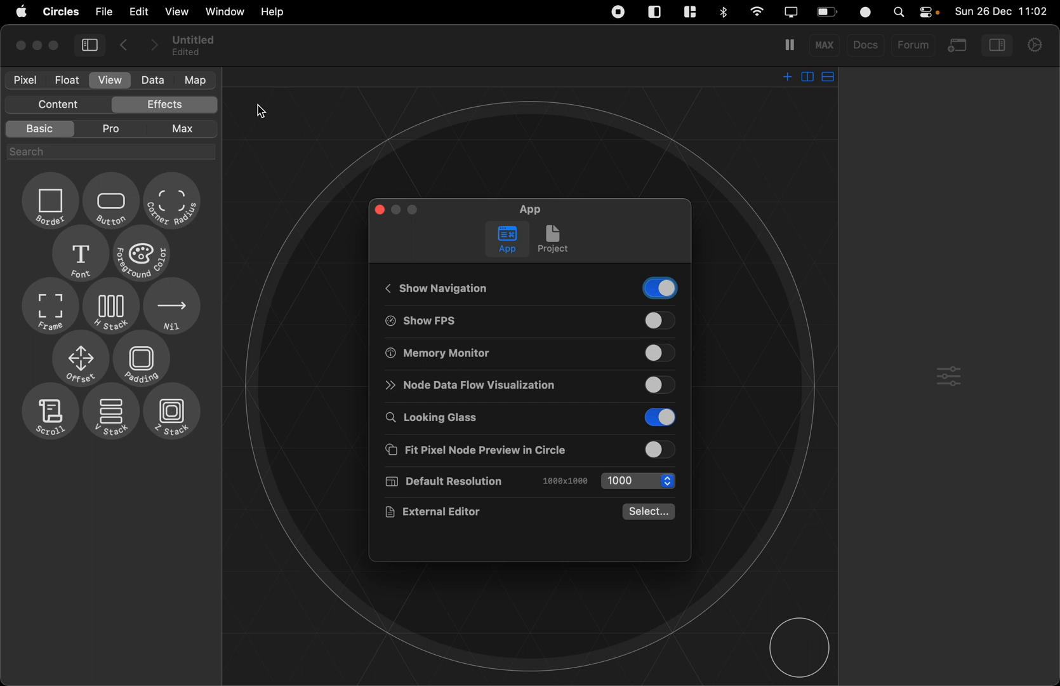
mouse_move(381, 210)
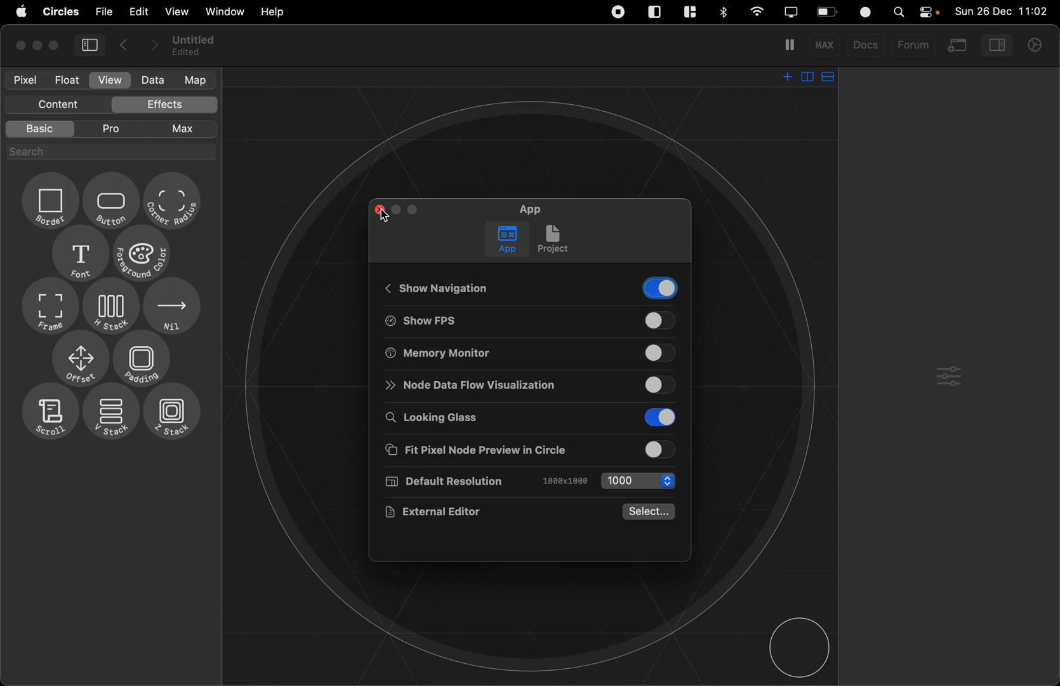
left_click(659, 287)
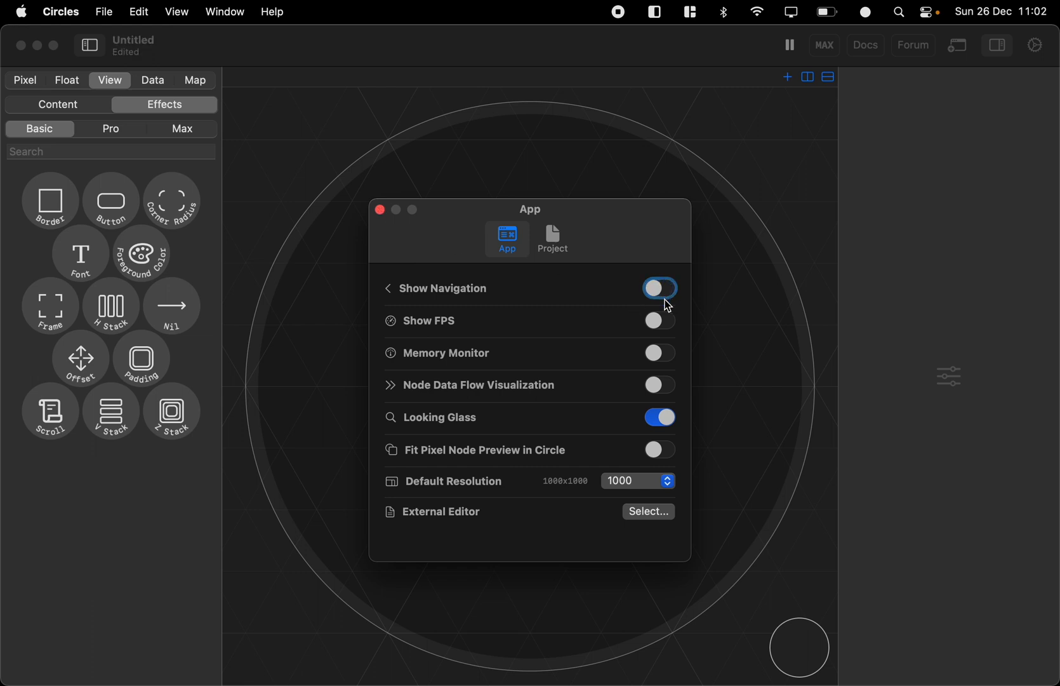
left_click(659, 320)
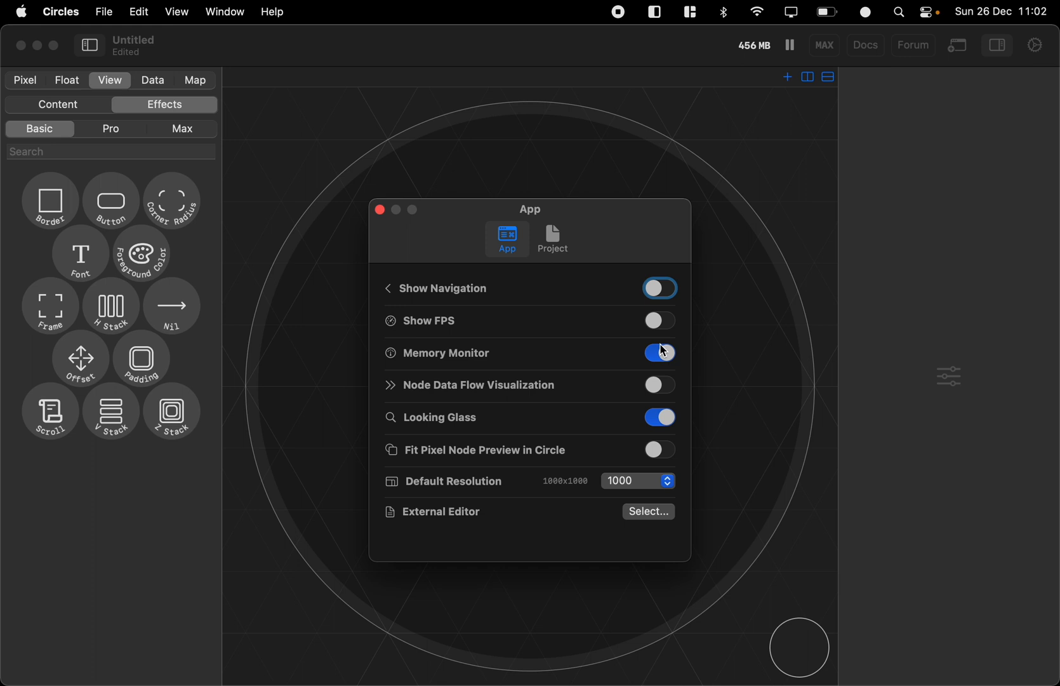
left_click(659, 353)
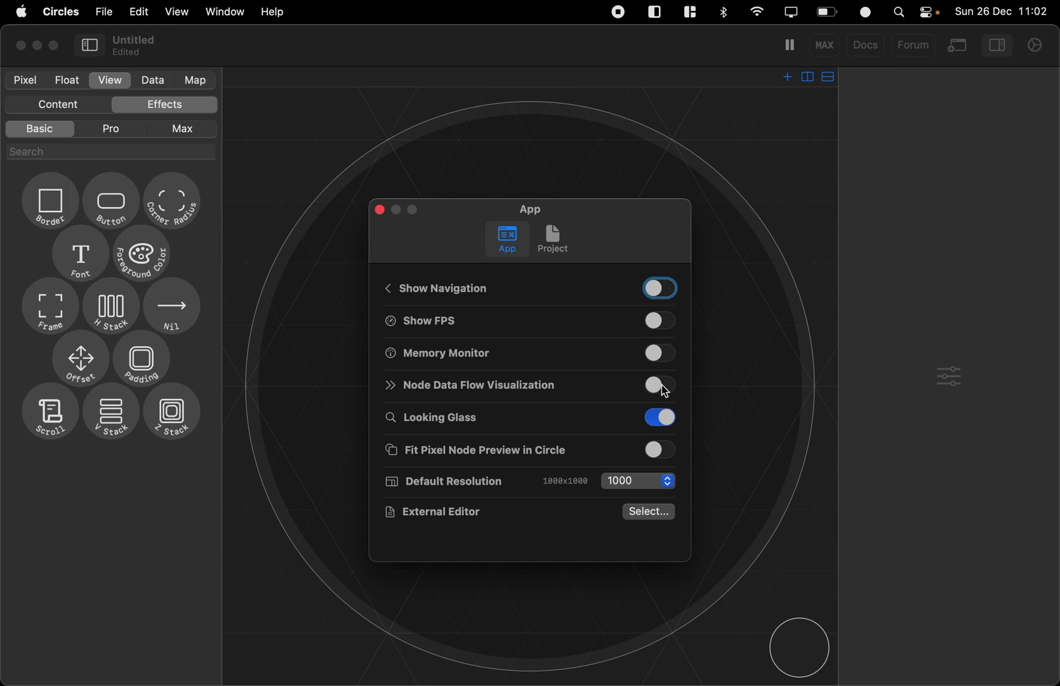
left_click(660, 385)
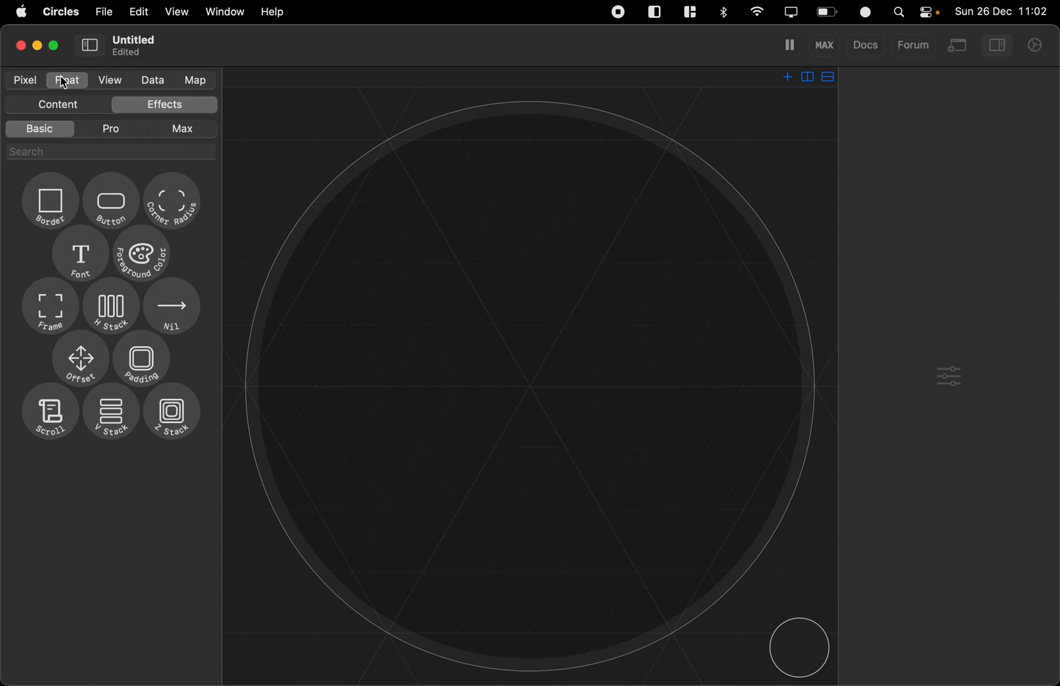
left_click(57, 104)
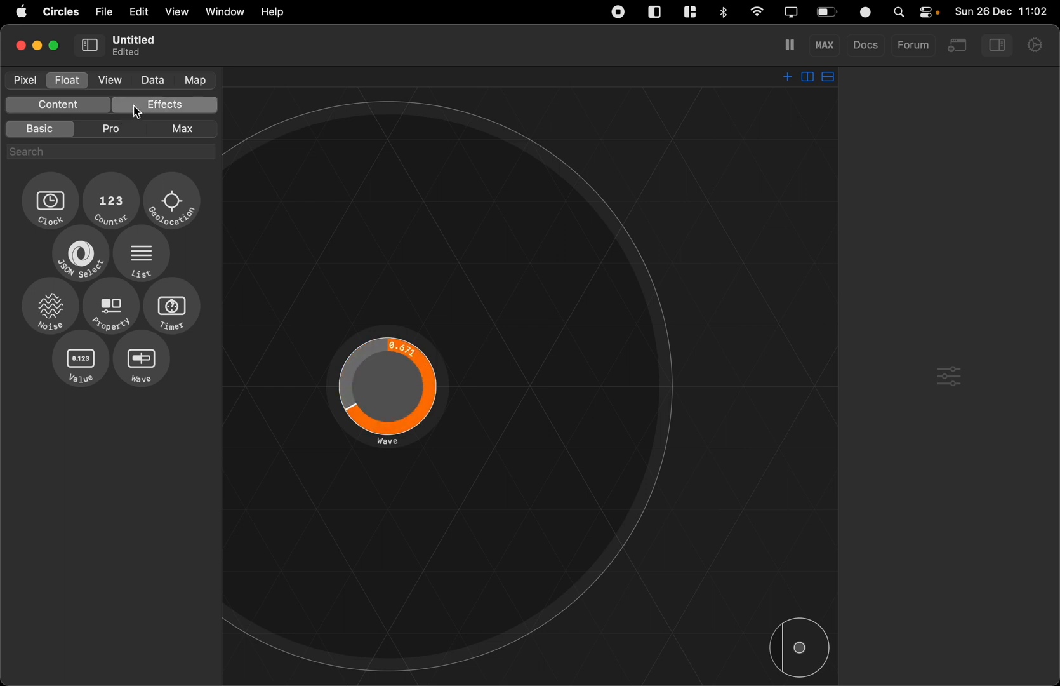
left_click(164, 104)
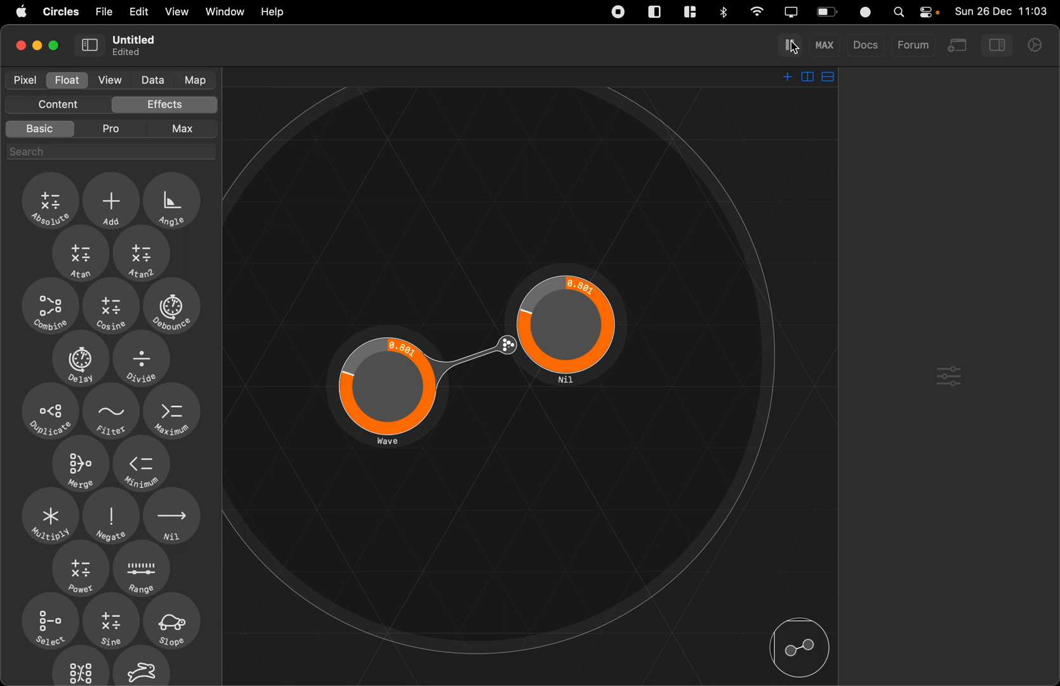
left_click(790, 45)
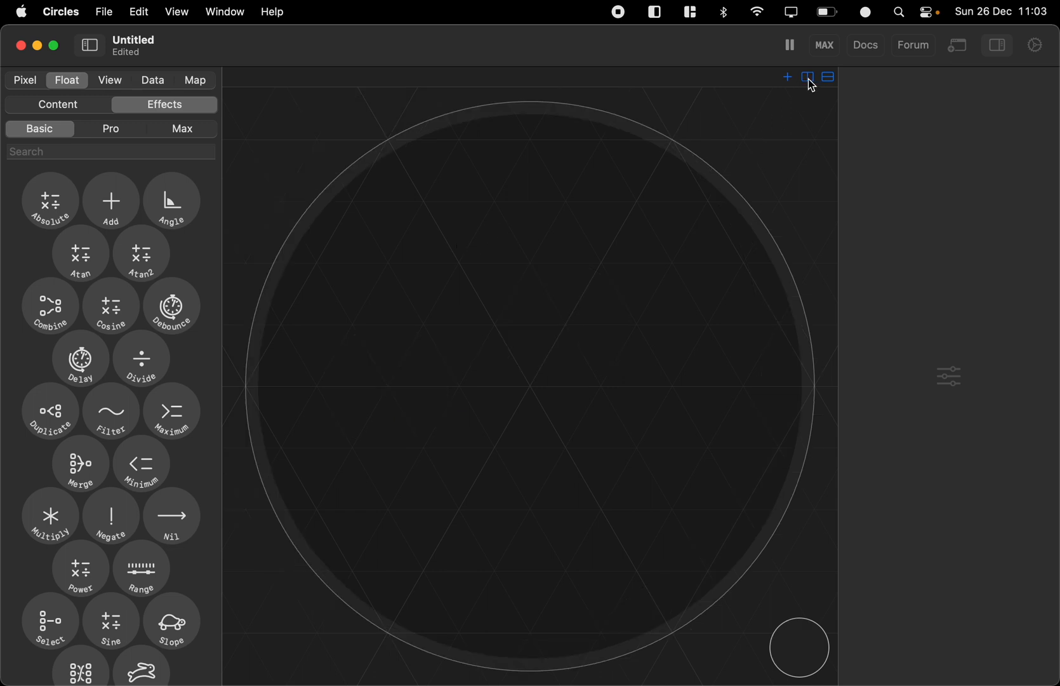
Split the canvas into side-by-side views and place a Polygon node inside the Map group.
left_click(807, 76)
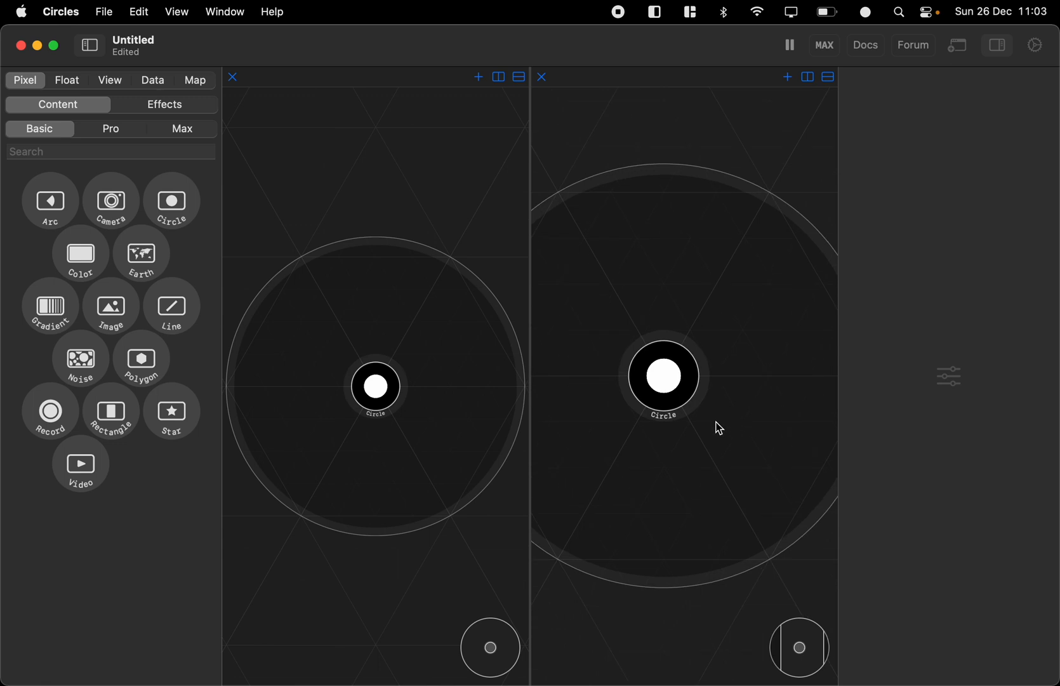
mouse_move(141, 122)
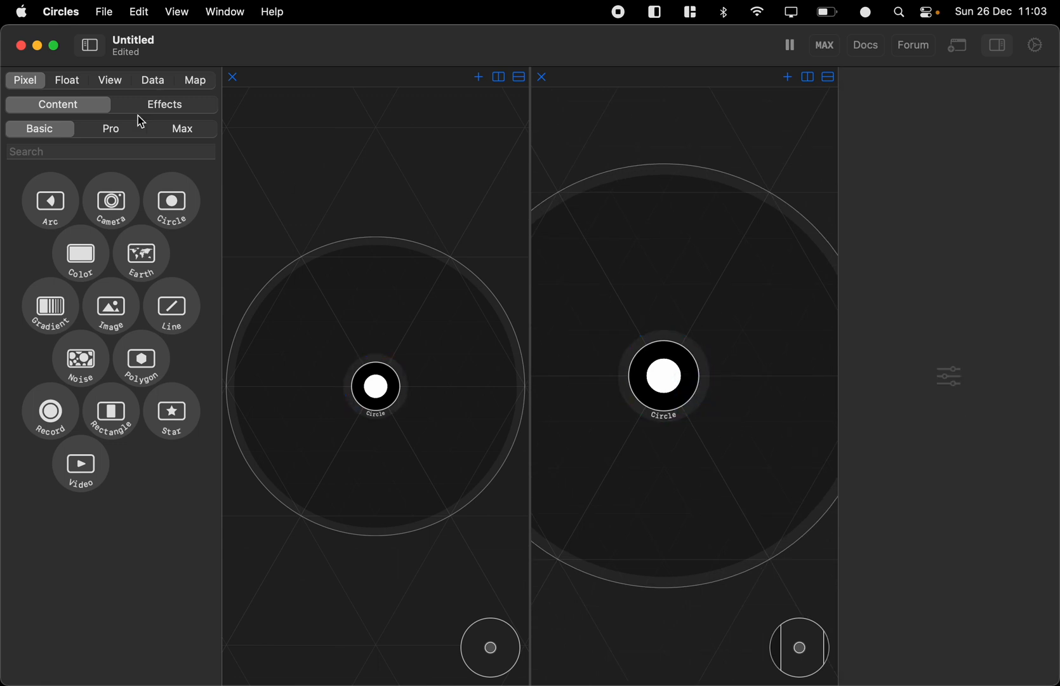
left_click(194, 79)
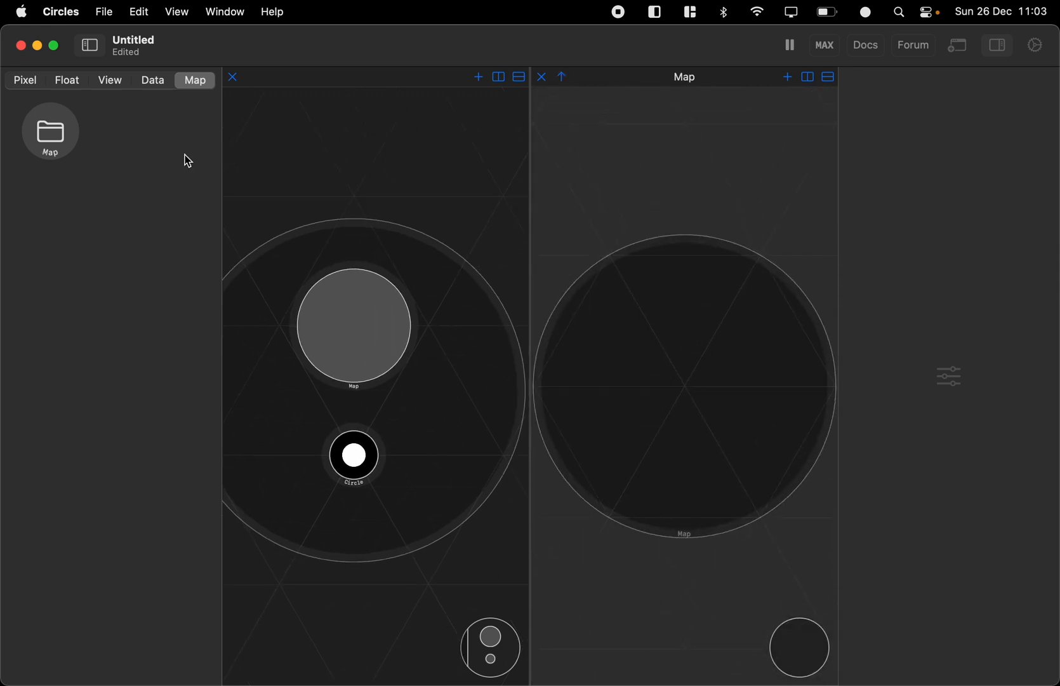
left_click(25, 80)
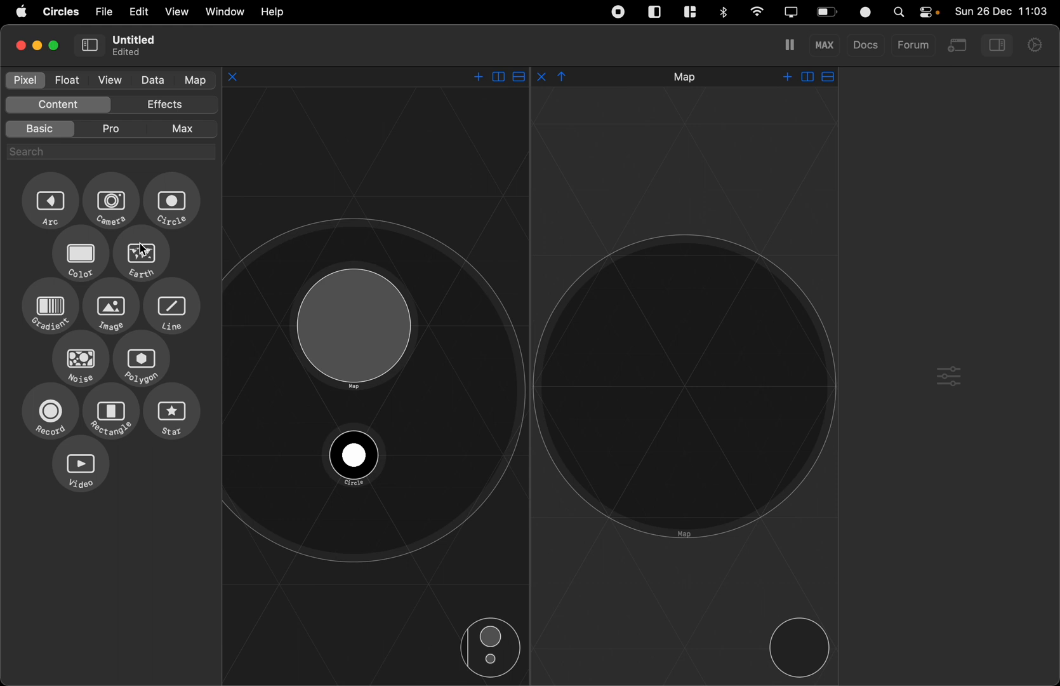
mouse_move(145, 370)
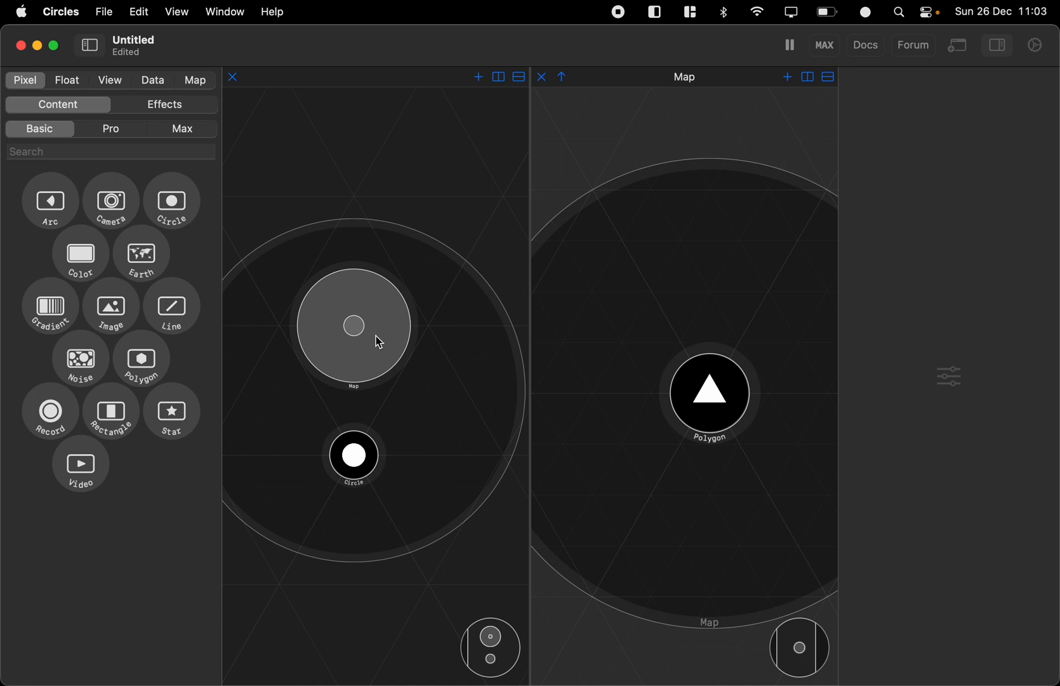
left_click_drag(352, 325, 447, 357)
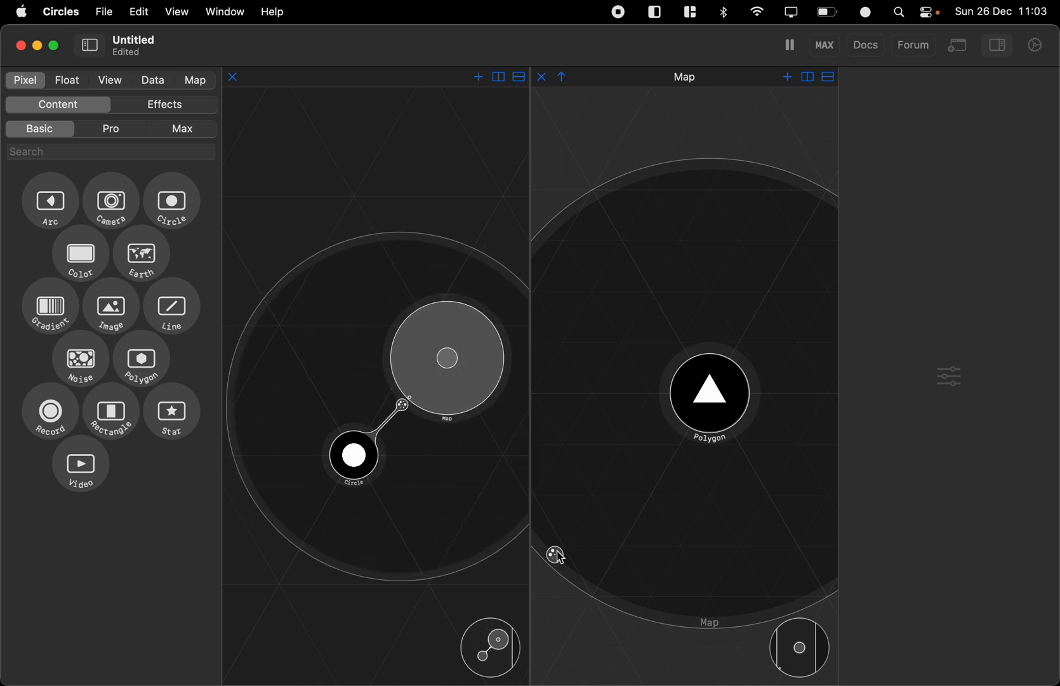
left_click_drag(555, 554, 597, 408)
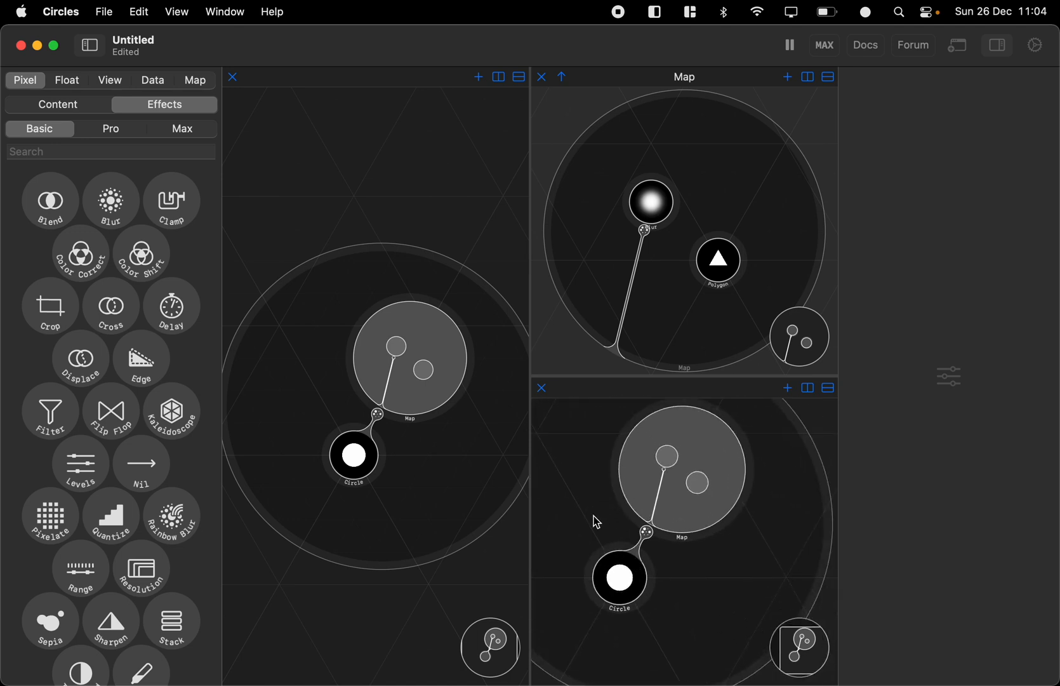
Select and move the Circle node, then close the extra Circle preview pane.
left_click(353, 455)
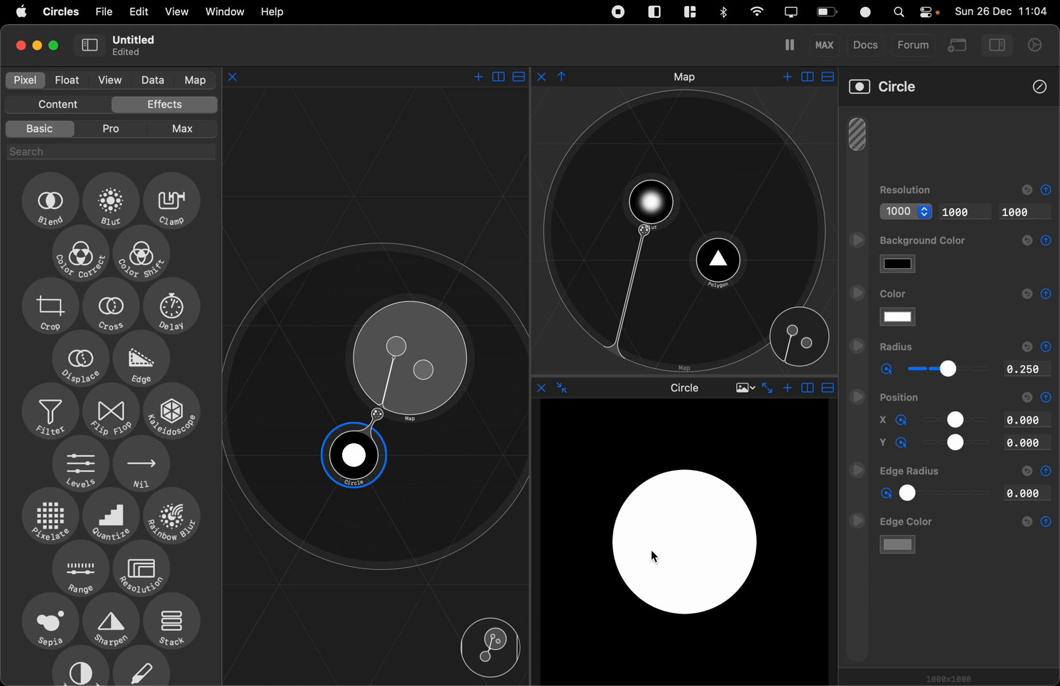
left_click_drag(354, 457, 315, 419)
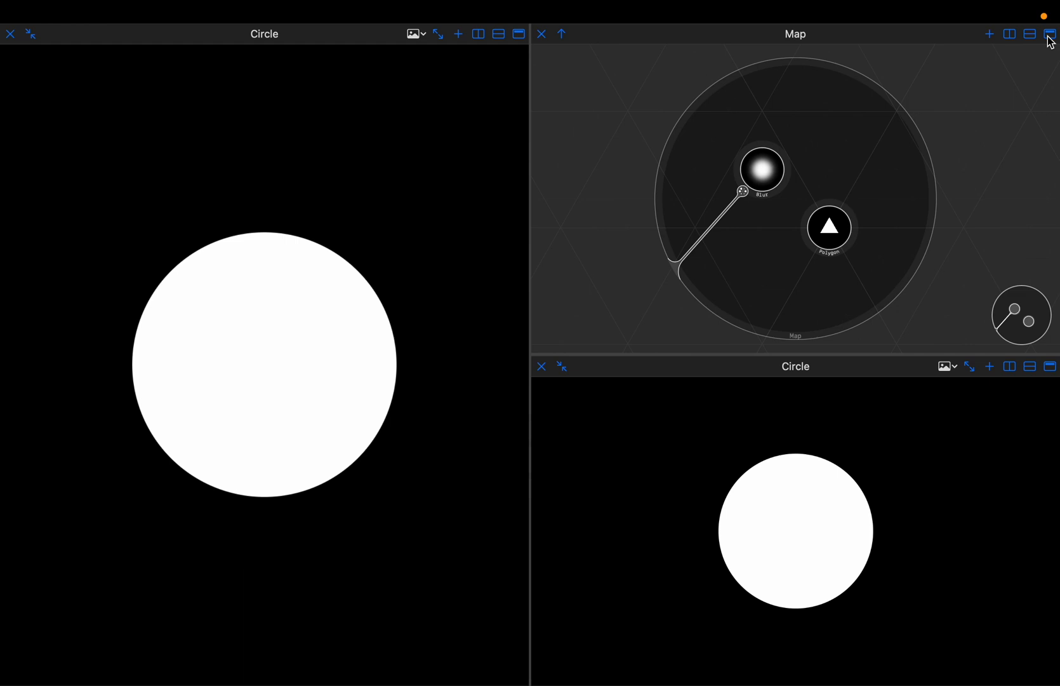
mouse_move(551, 392)
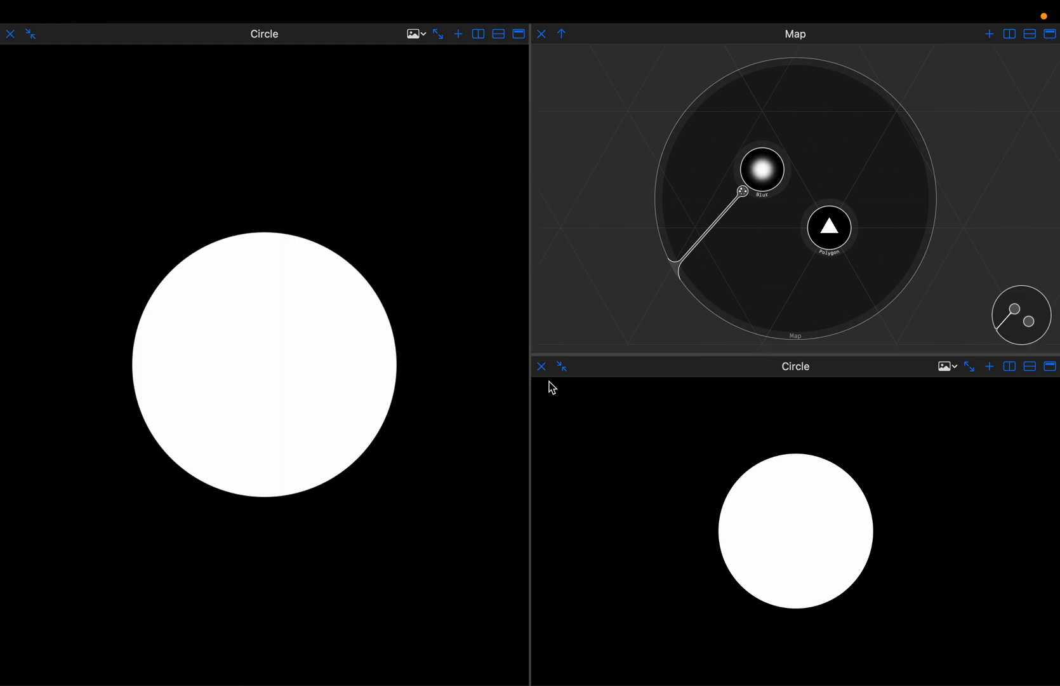
left_click(542, 367)
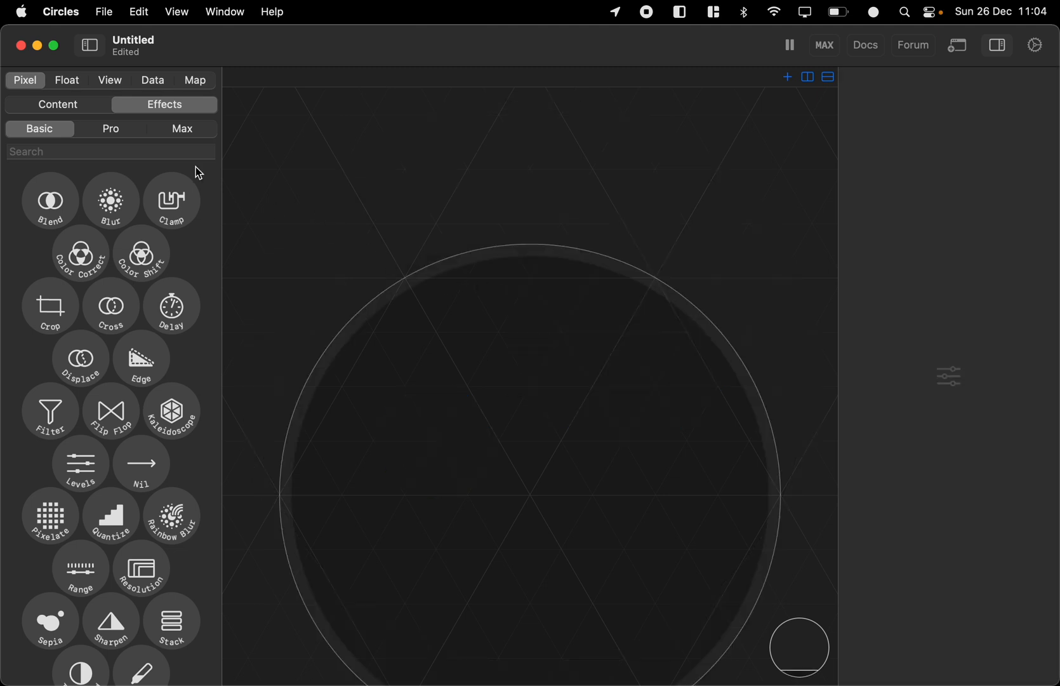
Add a Gradient node with scale 0.250 and Mirror extend mode for repeating bands.
left_click(58, 104)
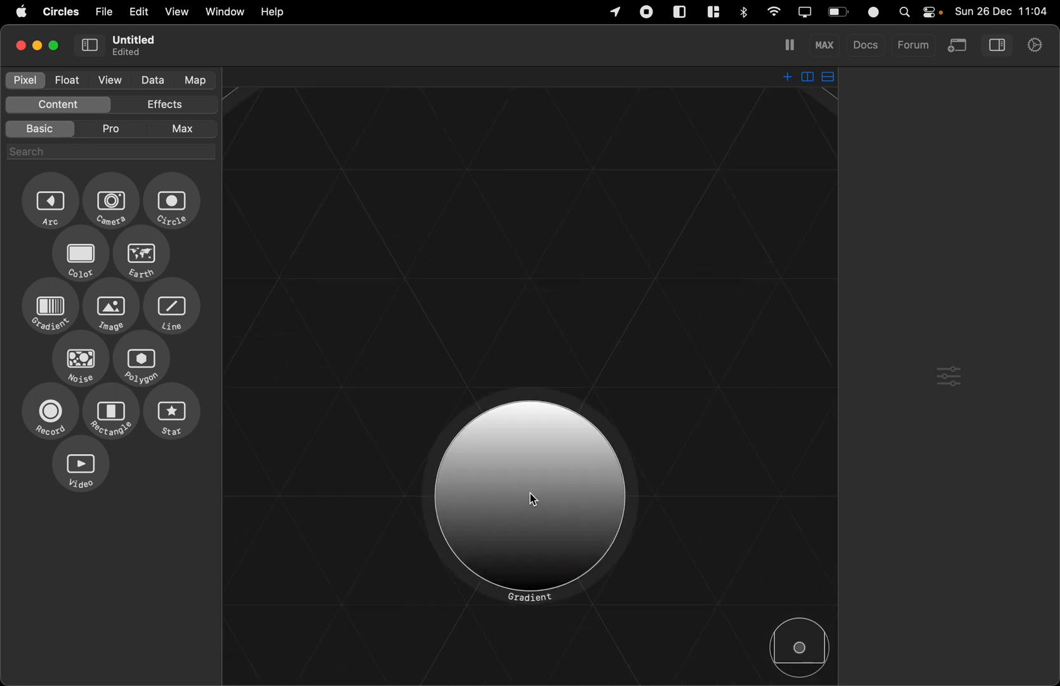
left_click(533, 505)
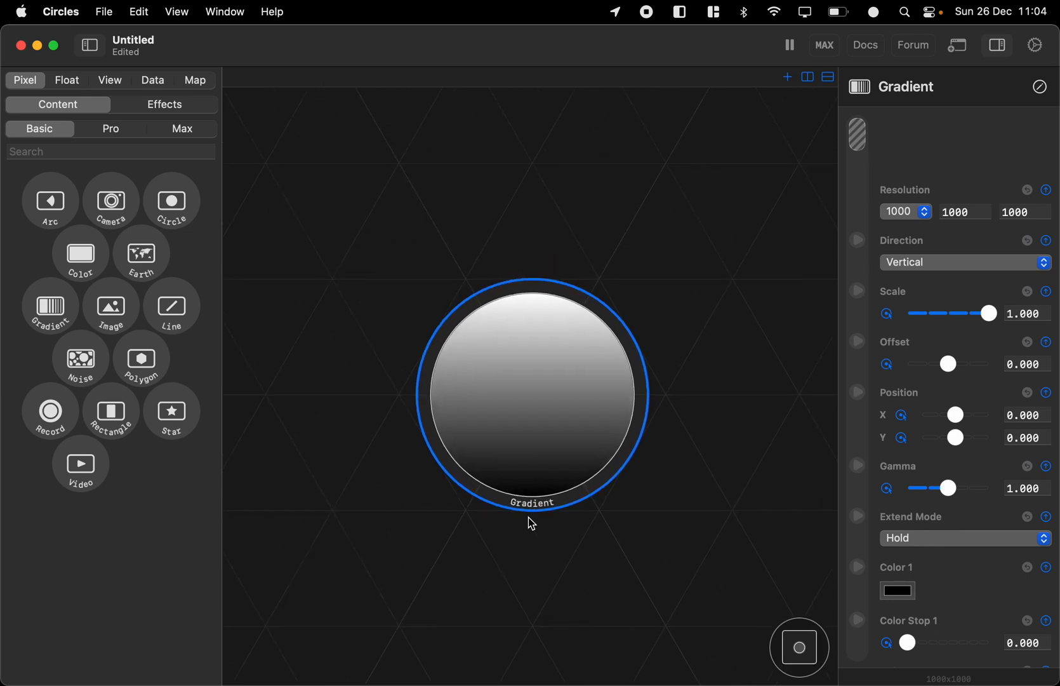
left_click_drag(990, 313, 945, 313)
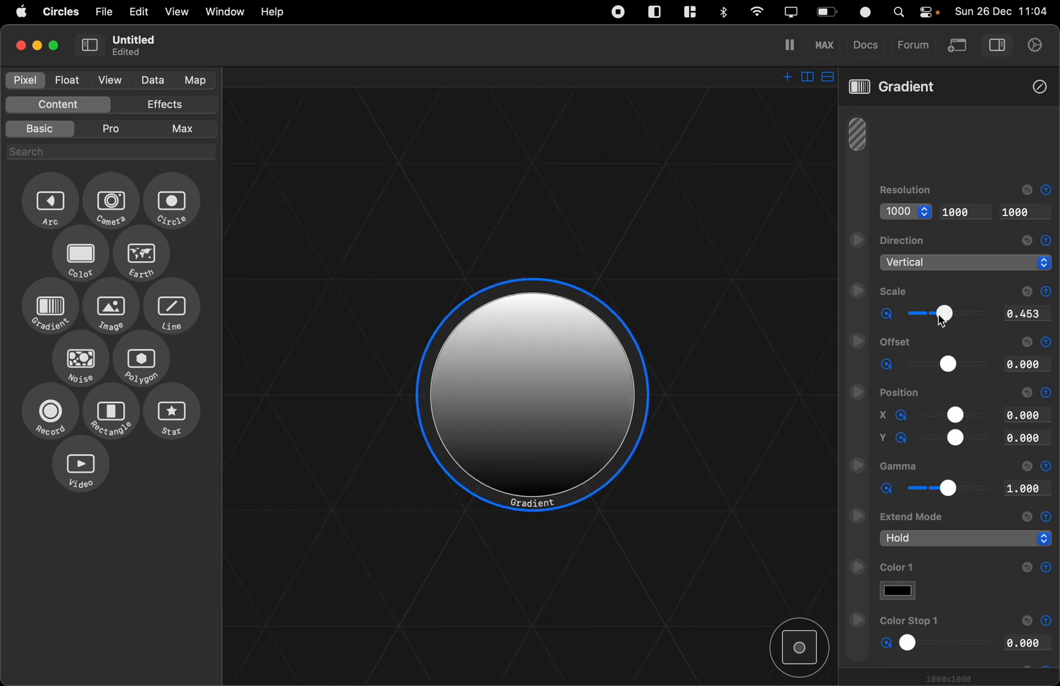
left_click_drag(945, 313, 928, 314)
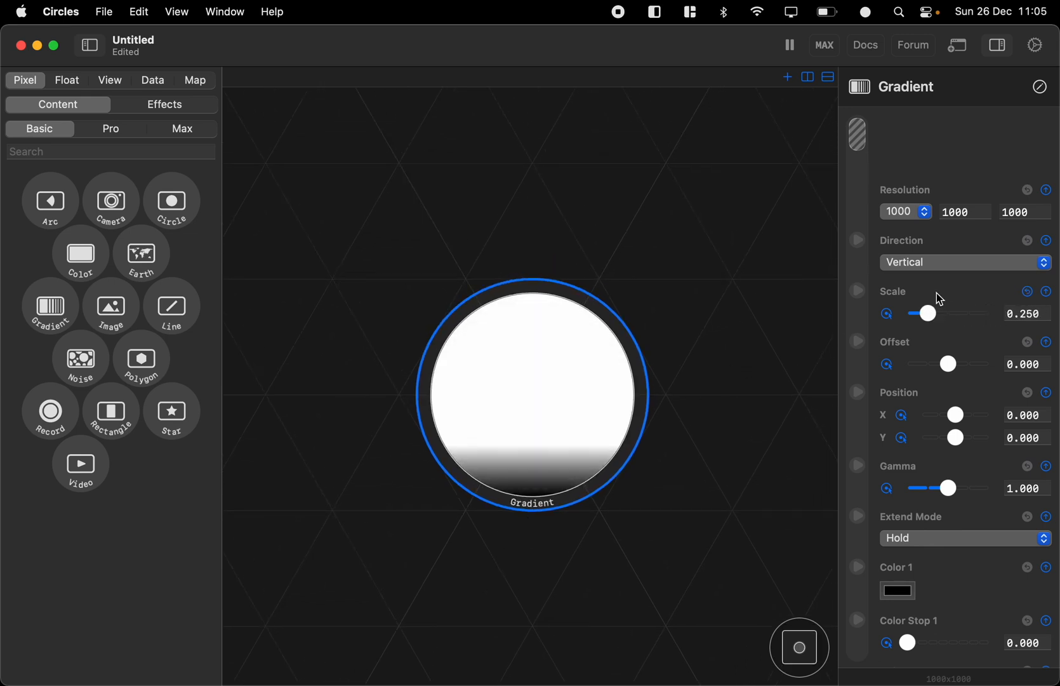
left_click(965, 538)
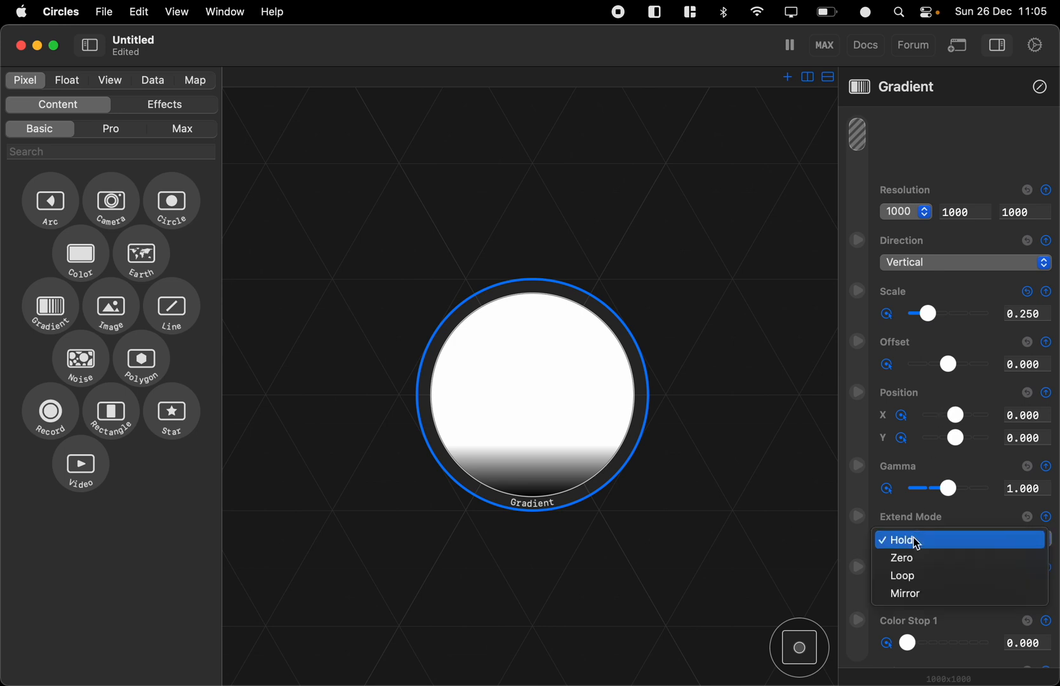
left_click(903, 576)
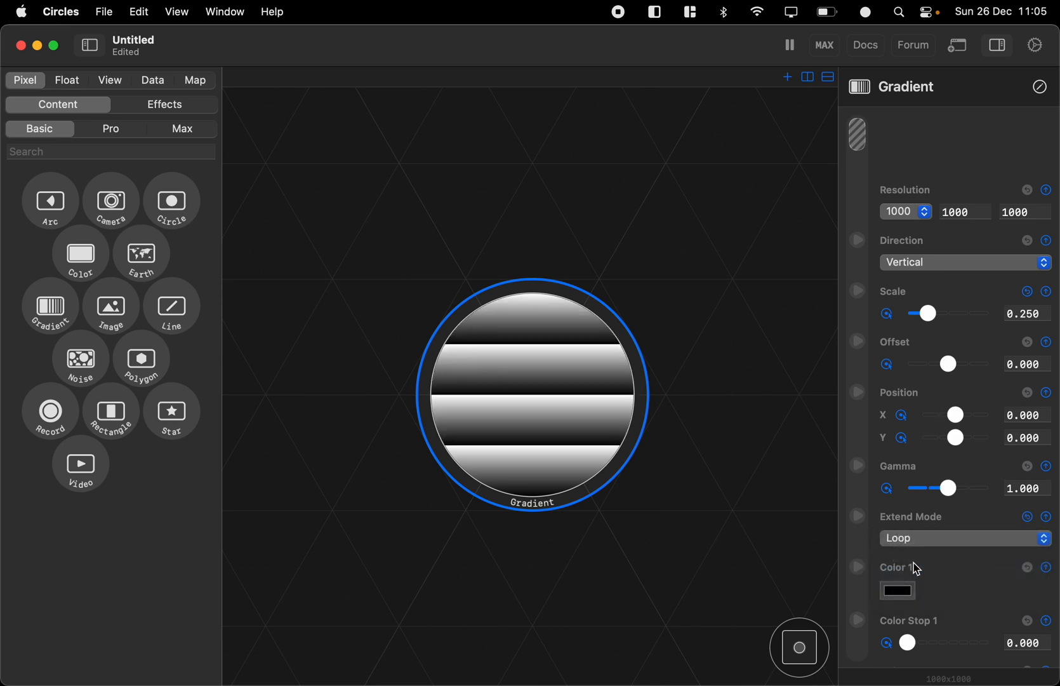
left_click(965, 538)
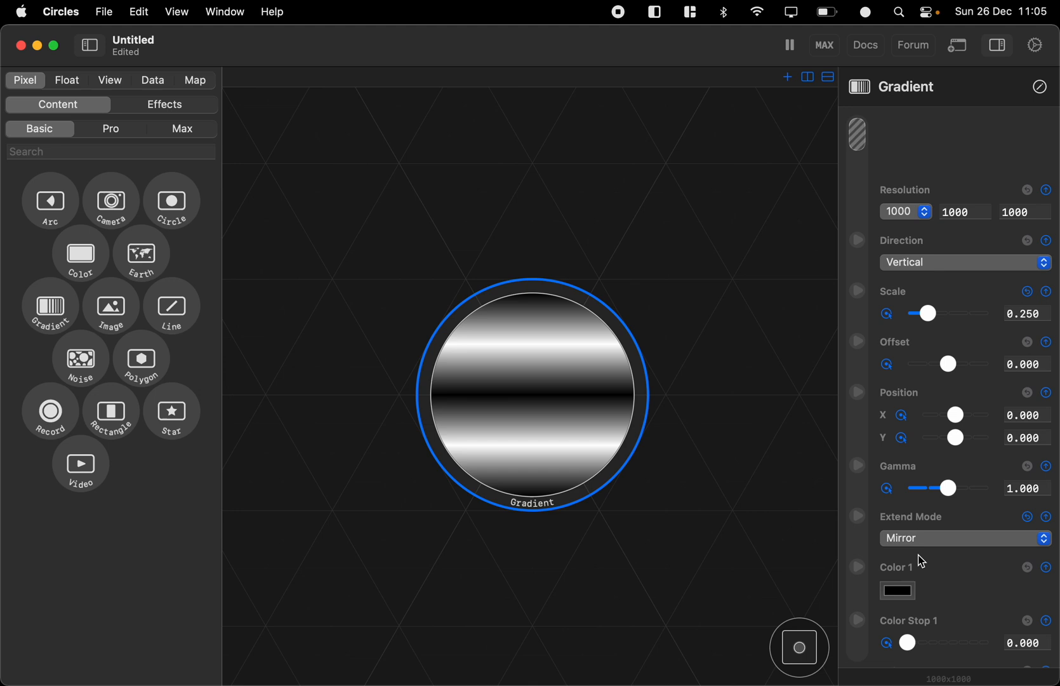
mouse_move(932, 422)
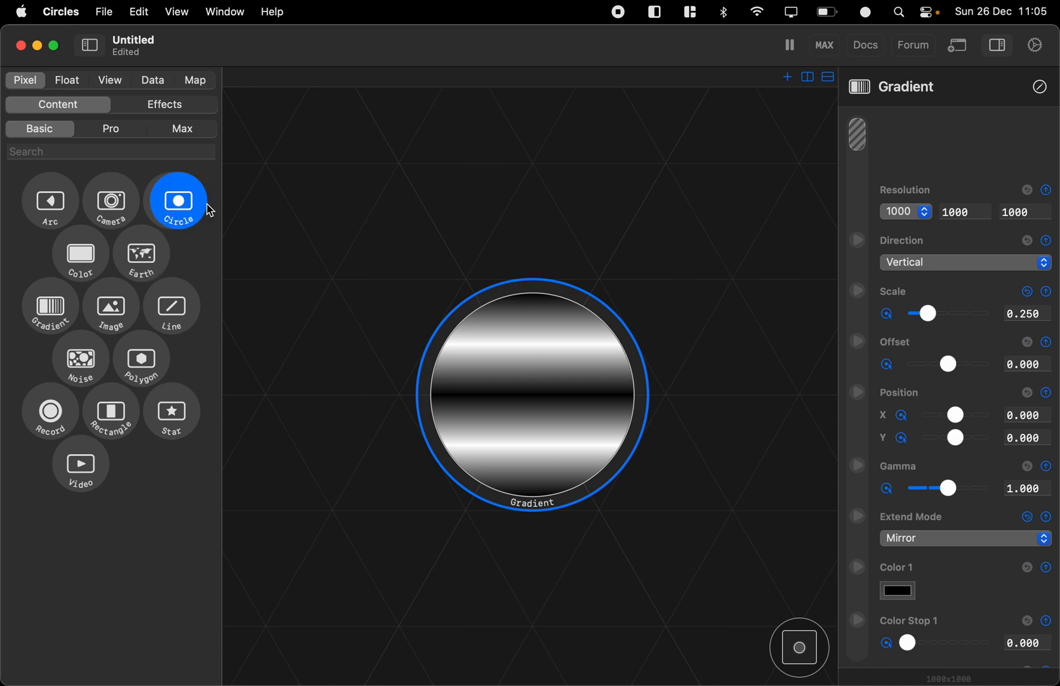
Add a Circle node and feed it into a Blur effect.
left_click(178, 200)
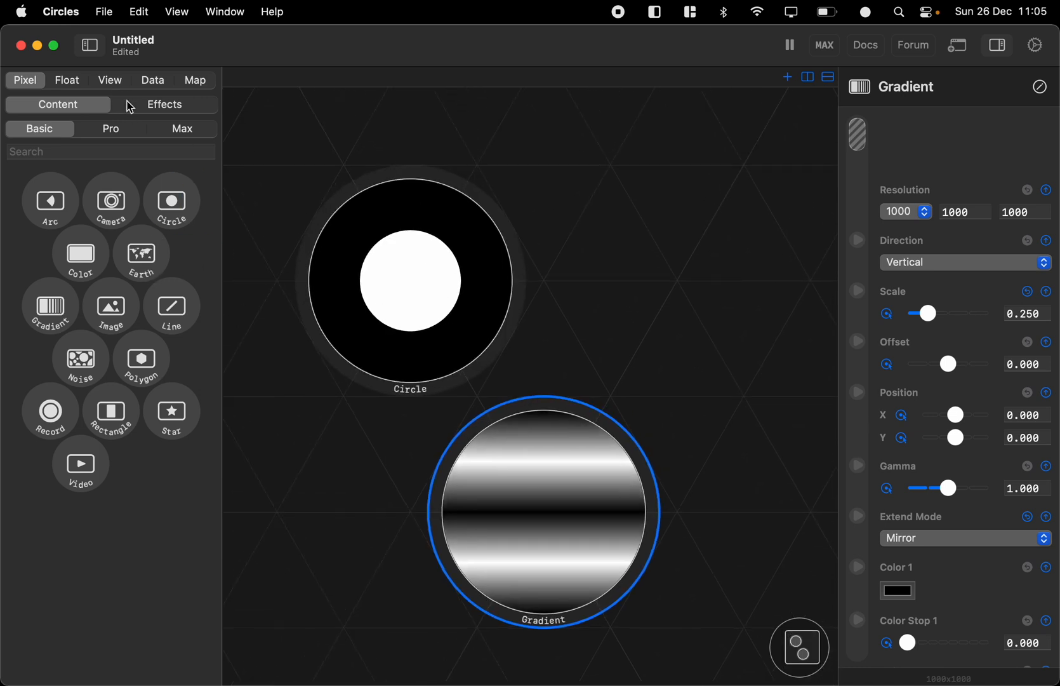
left_click(164, 104)
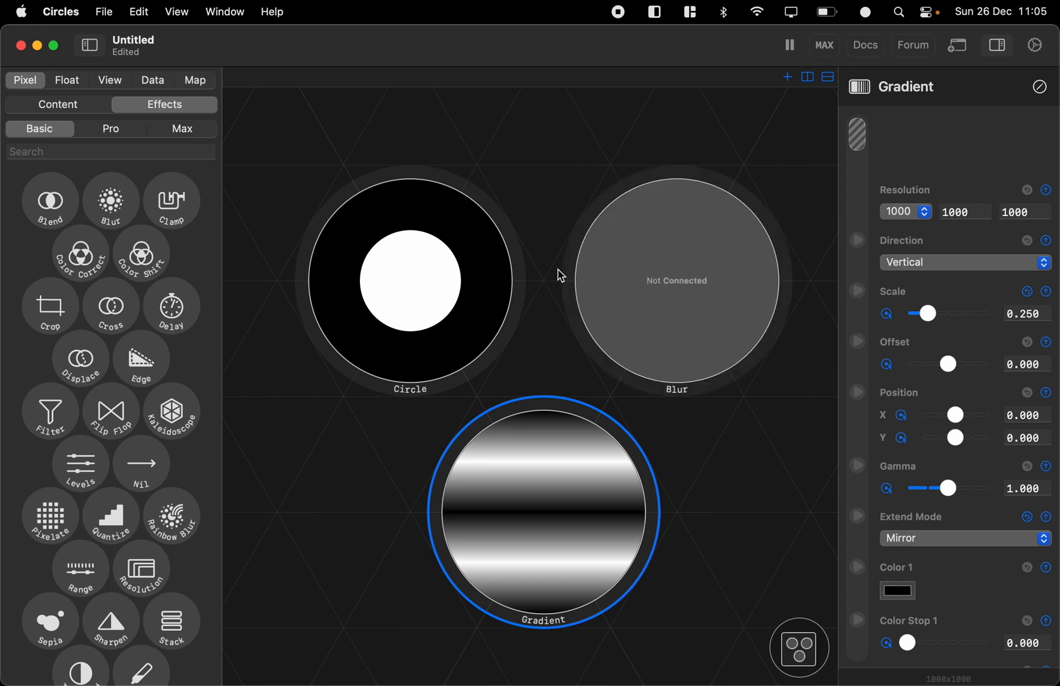
left_click_drag(474, 280, 581, 280)
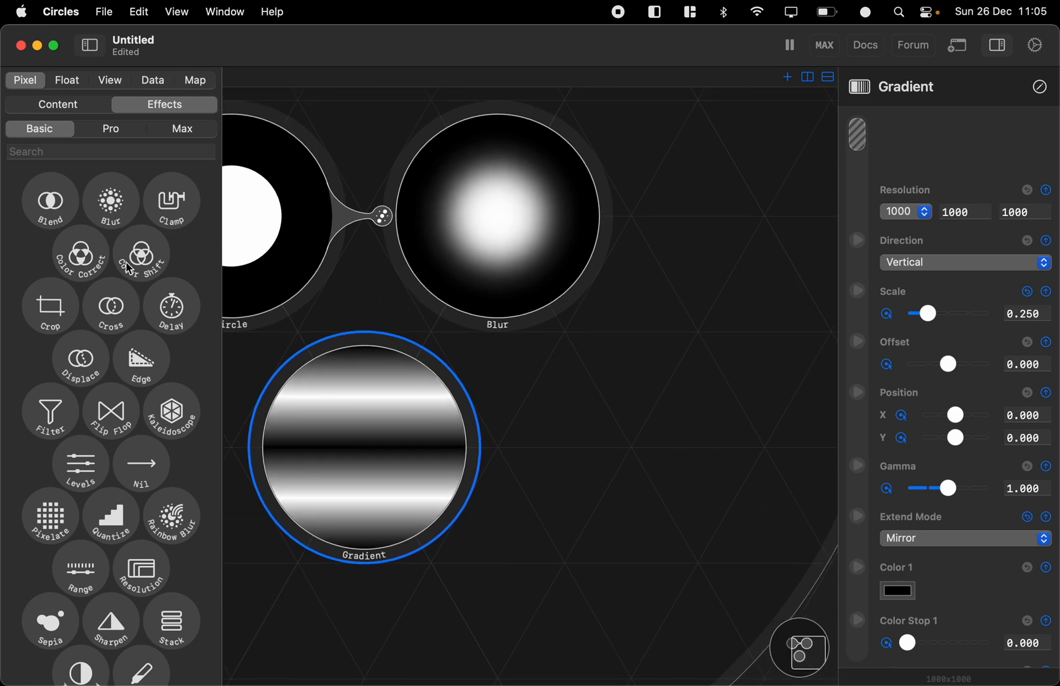
Place a Pro Lookup effect, wiring the Blur and Gradient into it.
type("loo")
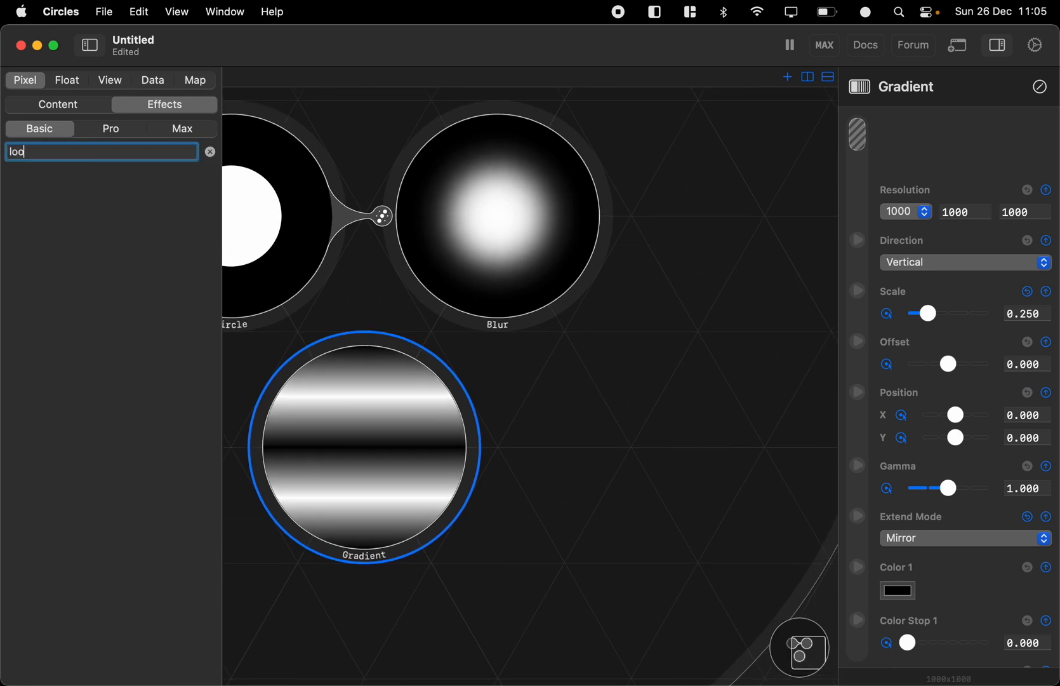
left_click(110, 128)
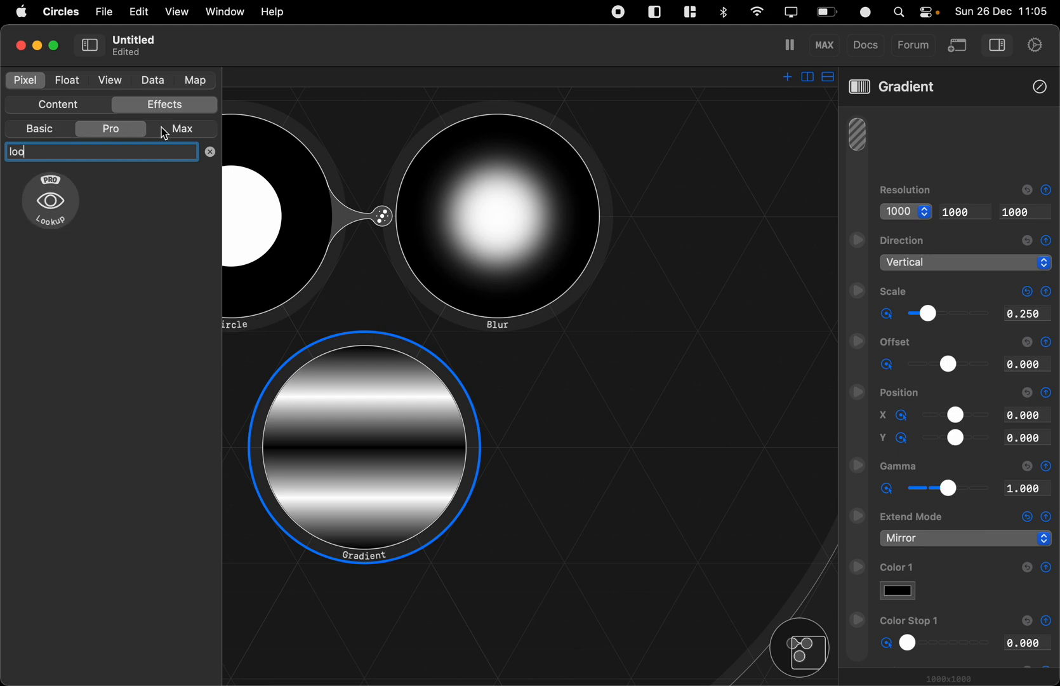
left_click_drag(51, 199, 641, 465)
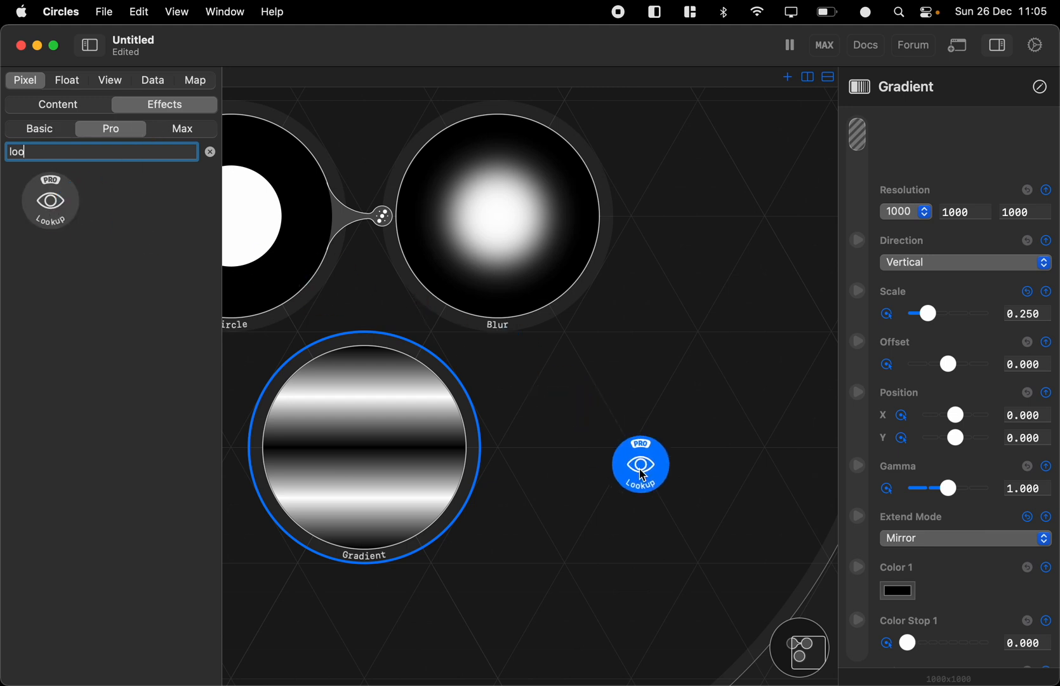
left_click_drag(641, 465, 628, 446)
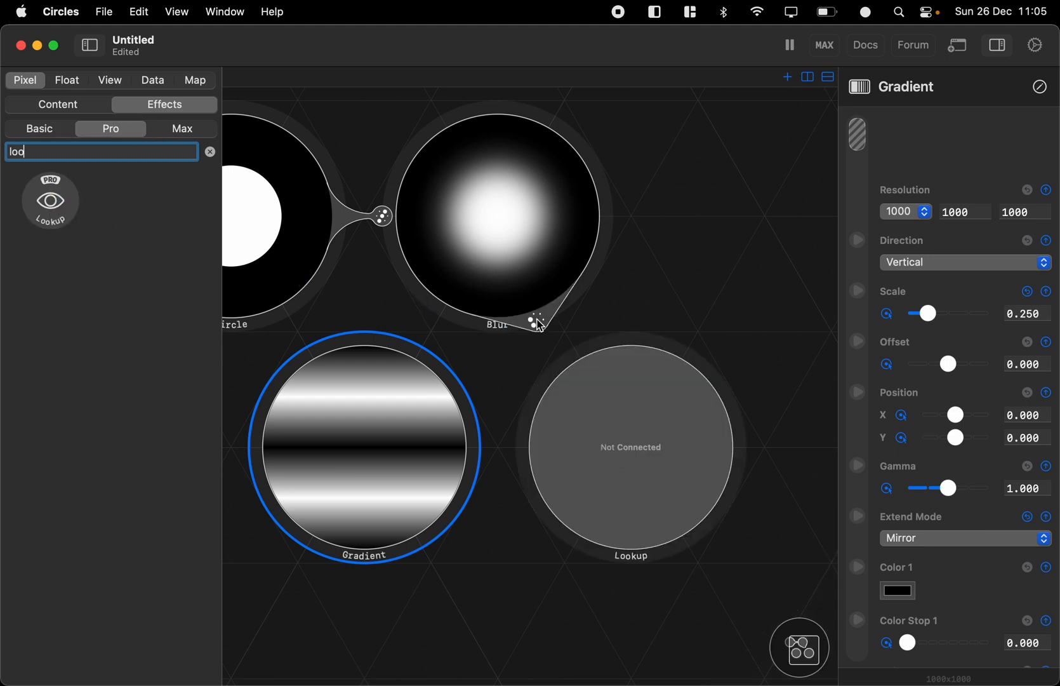
left_click_drag(534, 321, 575, 347)
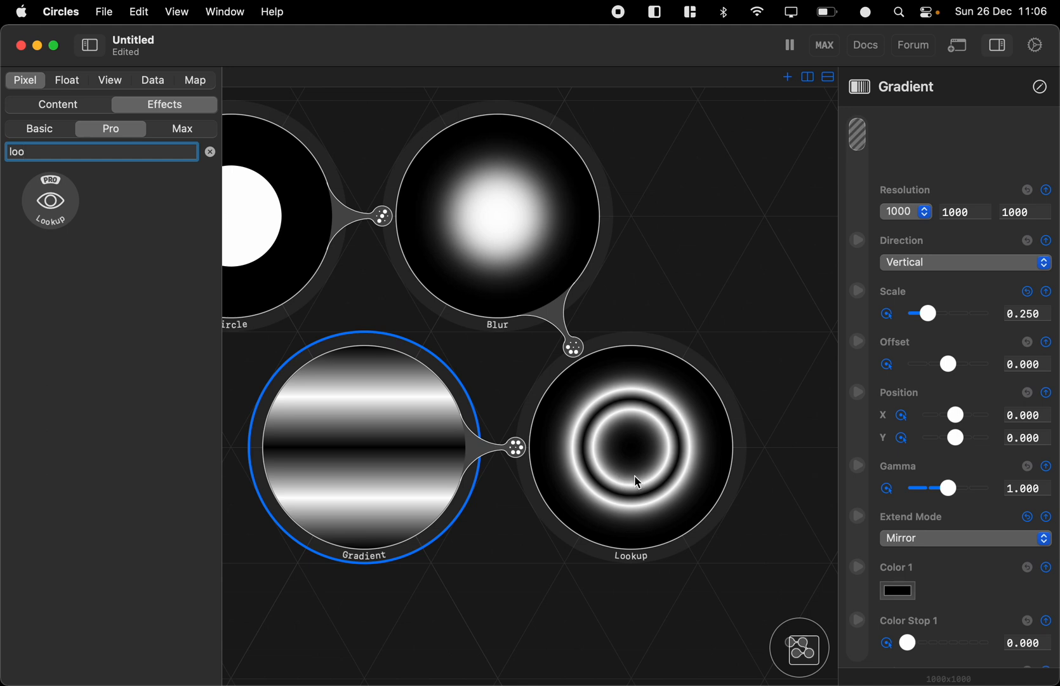
mouse_move(481, 287)
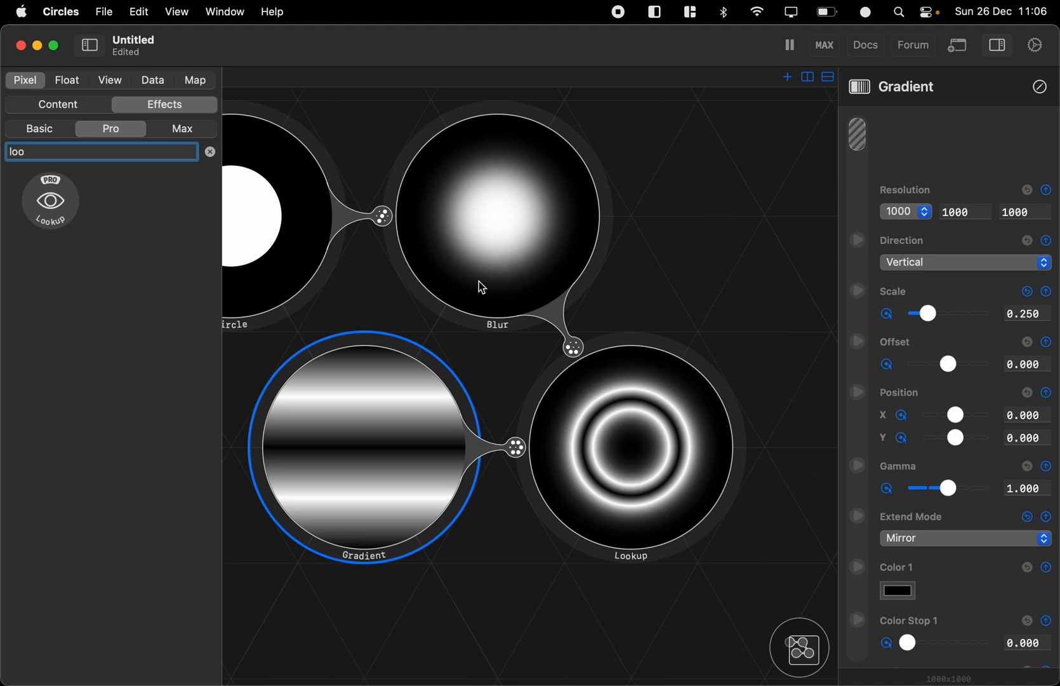
mouse_move(473, 285)
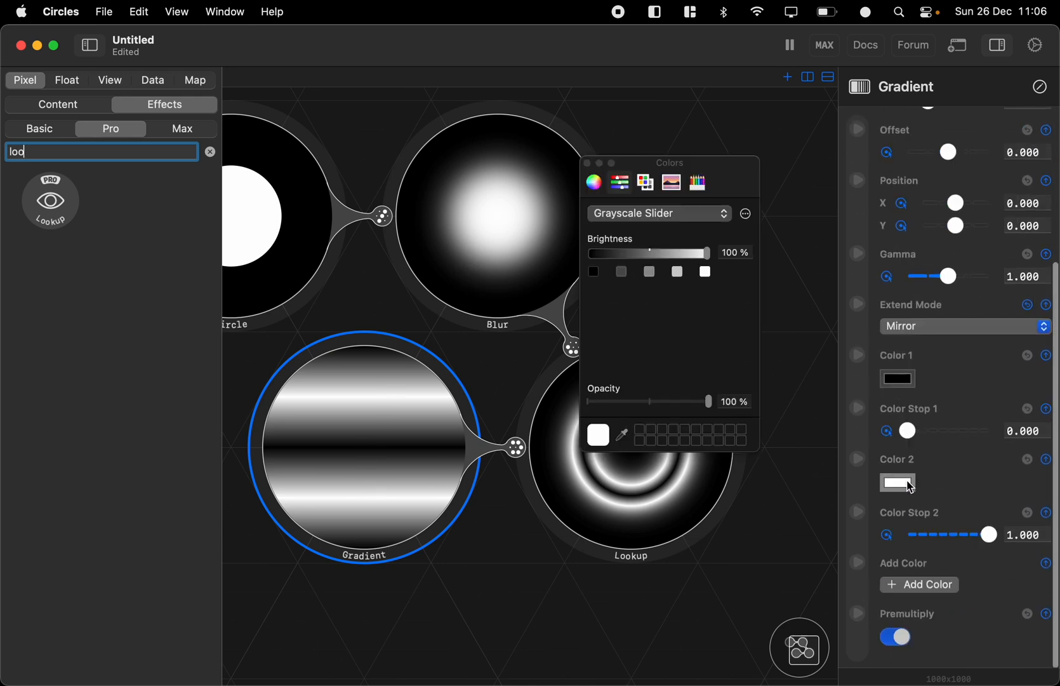
Tint the Gradient's second colour cyan (red 93, 5DFFFF) and clear the effect search.
left_click(659, 214)
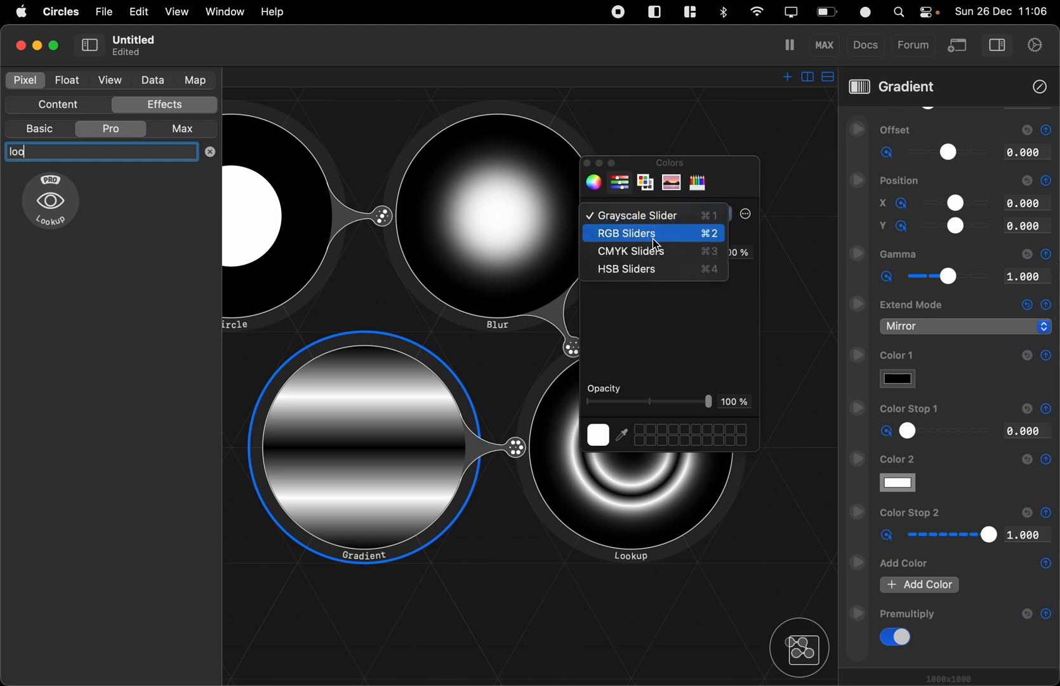
left_click(627, 234)
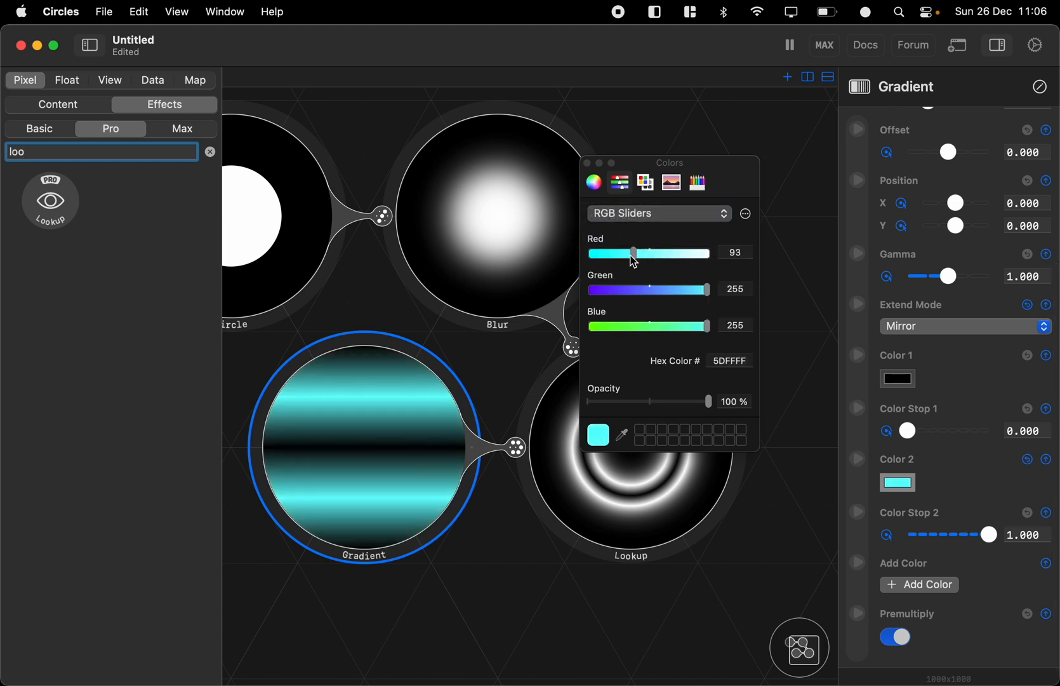
left_click_drag(633, 253, 614, 253)
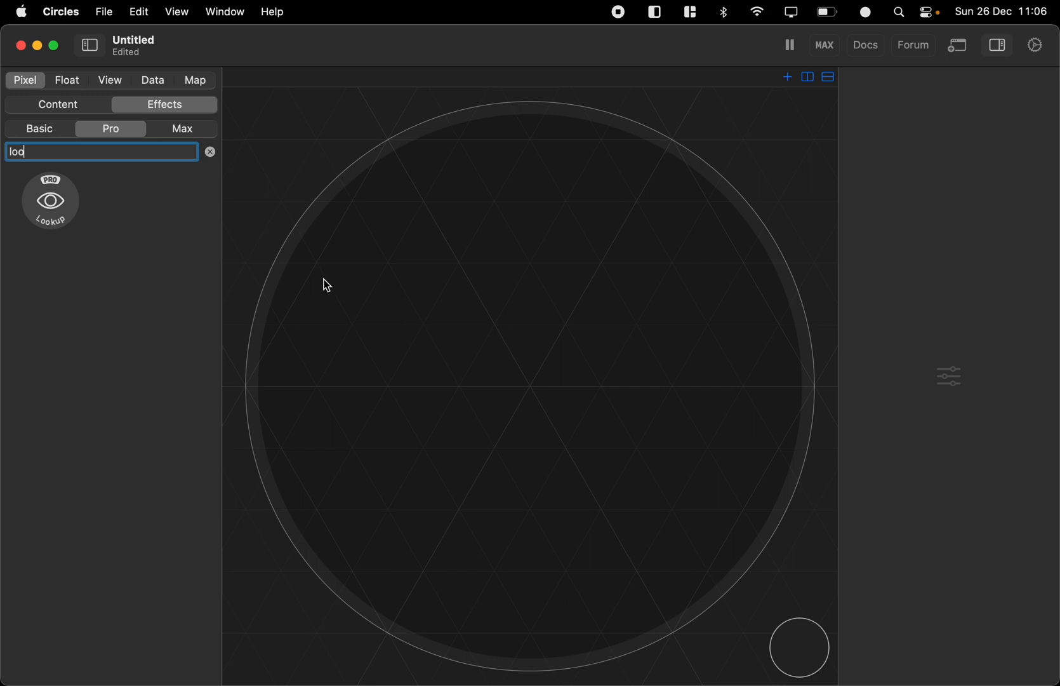
left_click(210, 152)
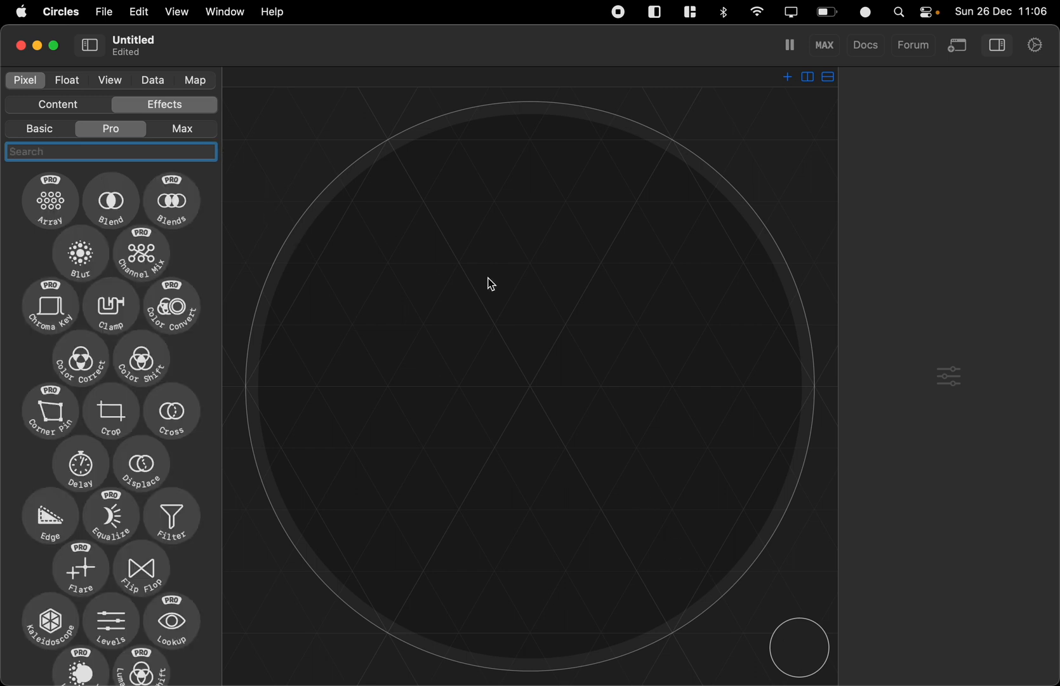